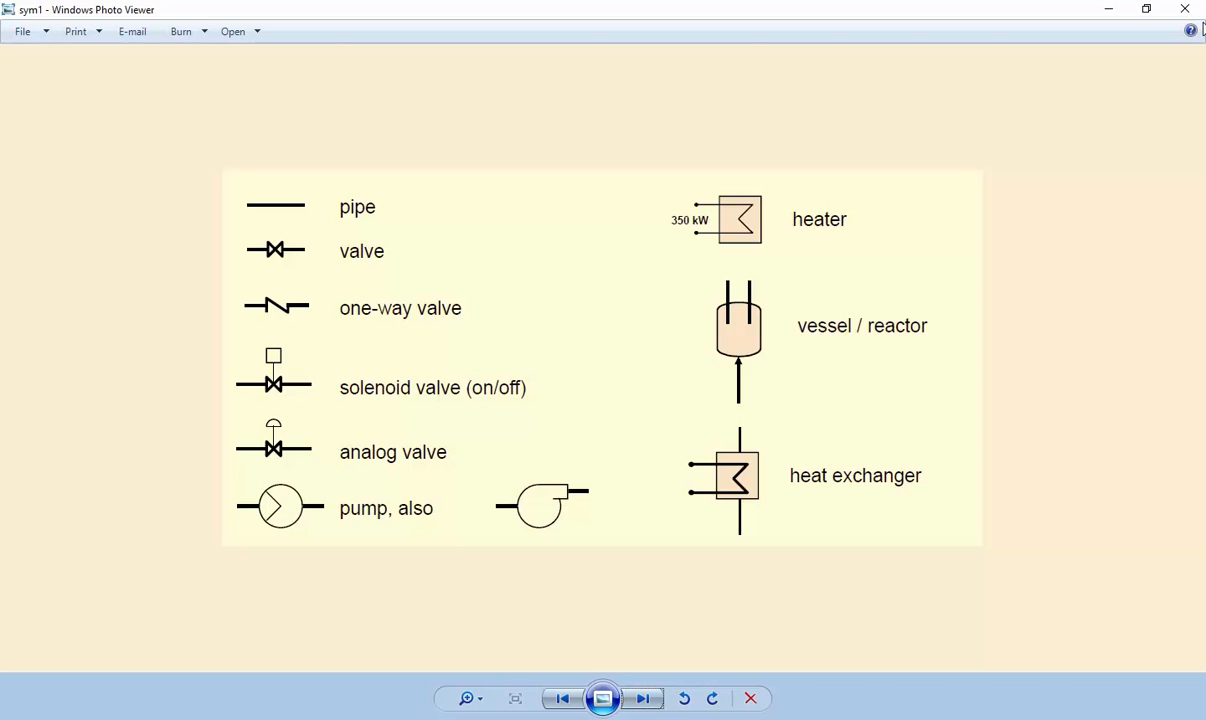
{"action": "mouse_move", "coordinate": [583, 357]}
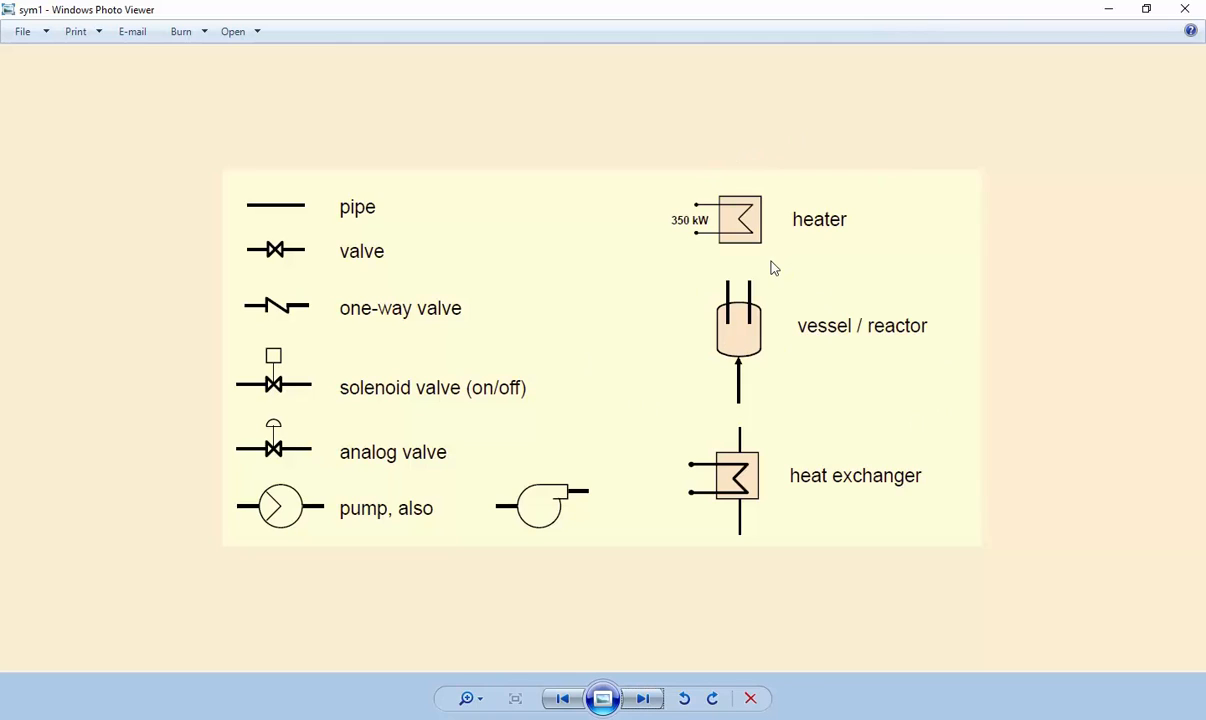
{"action": "mouse_move", "coordinate": [474, 237]}
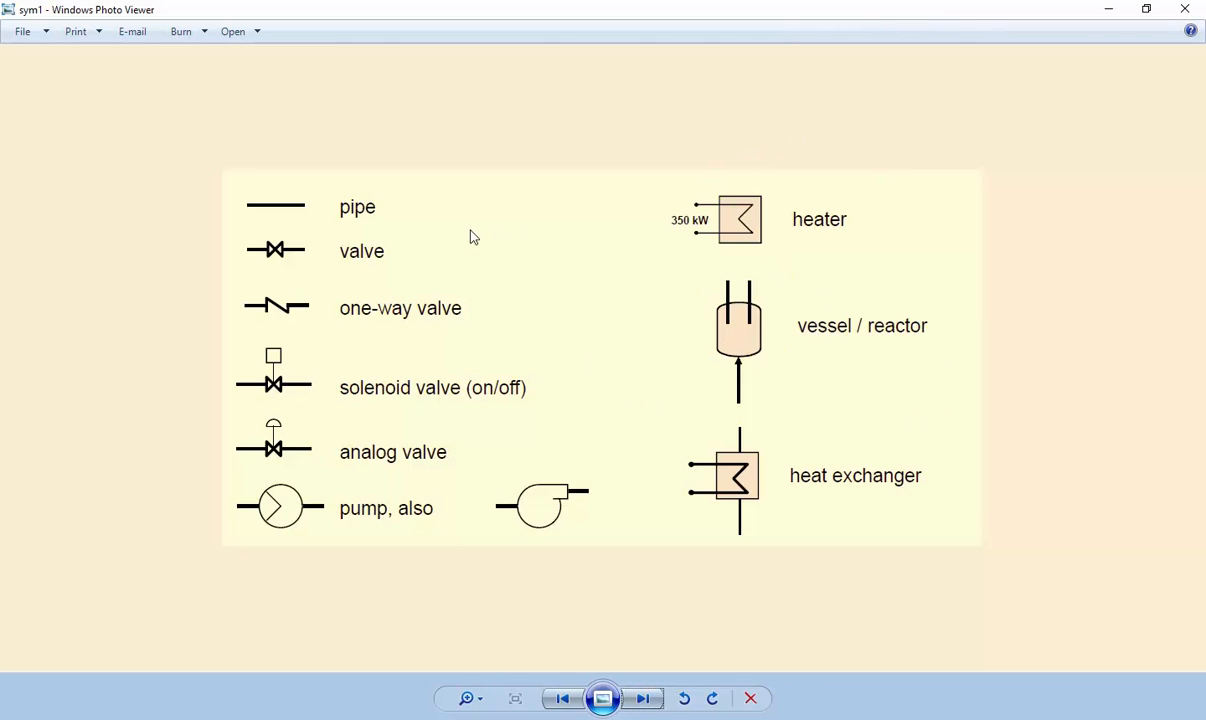
{"action": "mouse_move", "coordinate": [380, 231]}
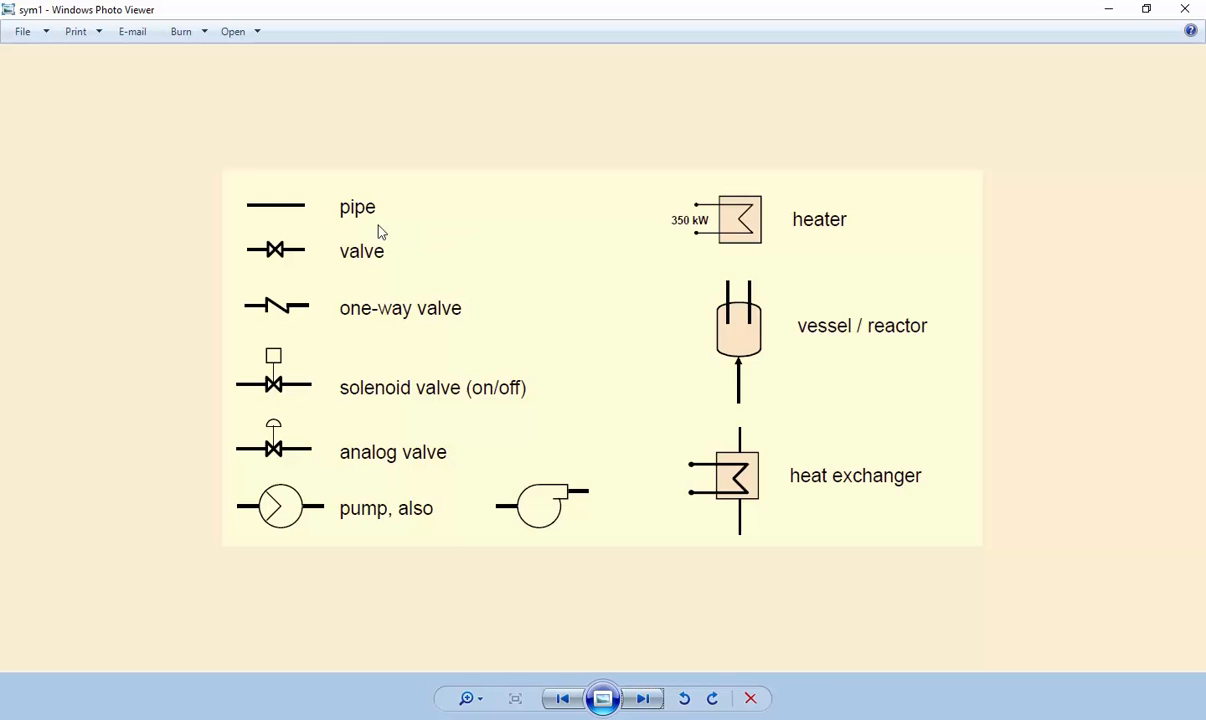
{"action": "mouse_move", "coordinate": [386, 276]}
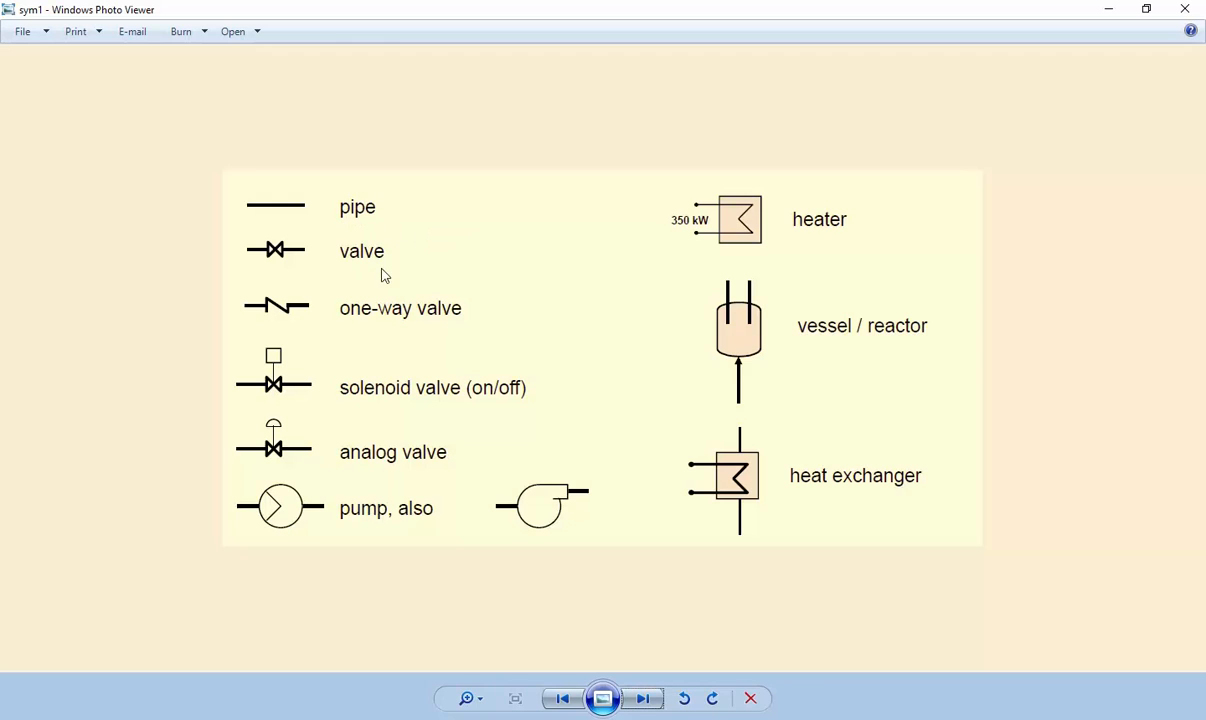
{"action": "mouse_move", "coordinate": [449, 393]}
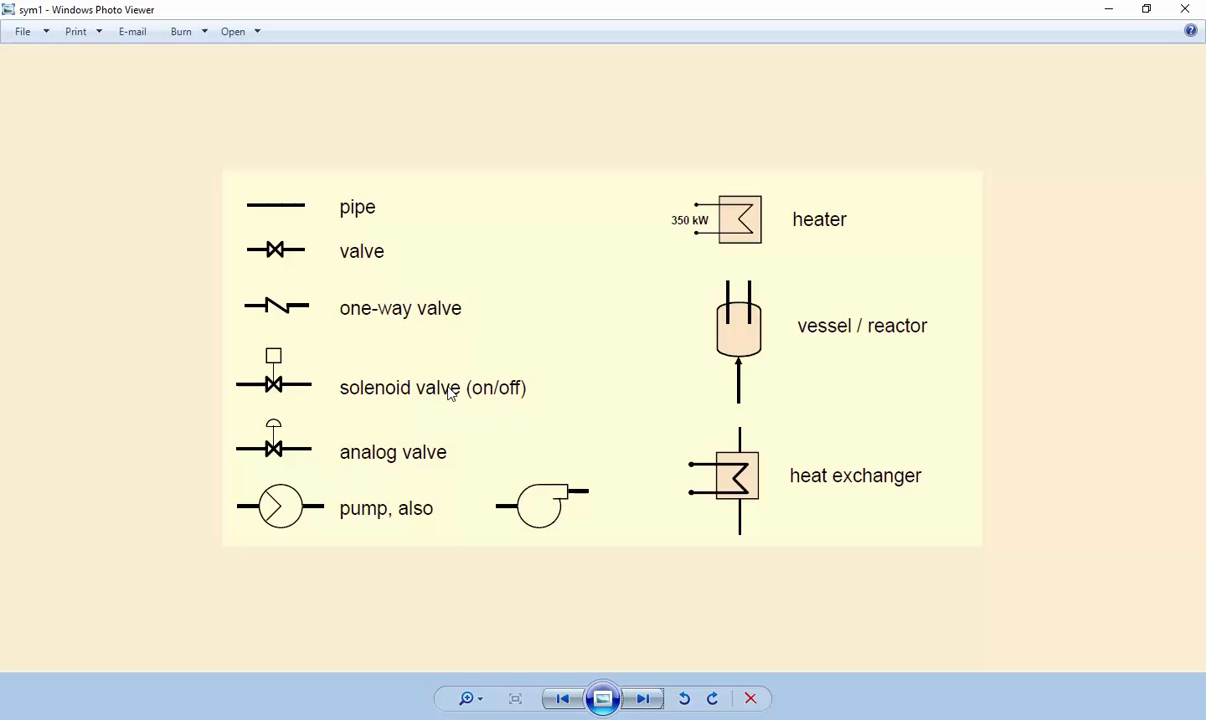
{"action": "mouse_move", "coordinate": [790, 478]}
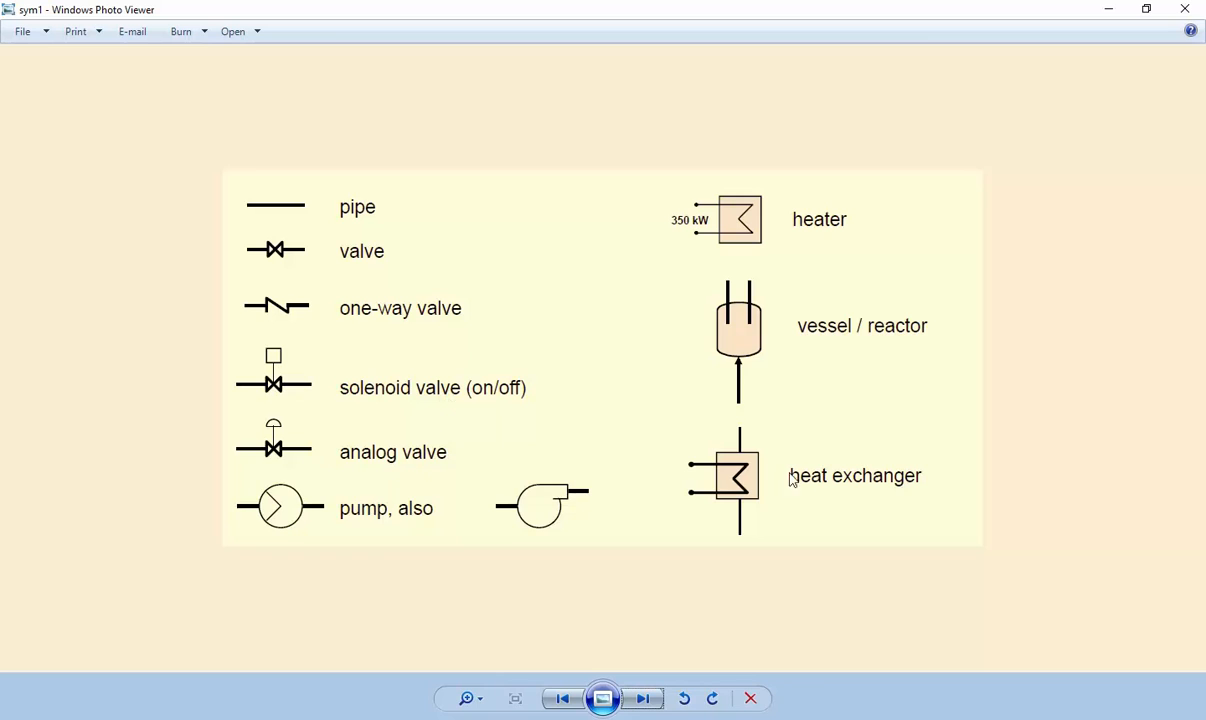
{"action": "mouse_move", "coordinate": [805, 243]}
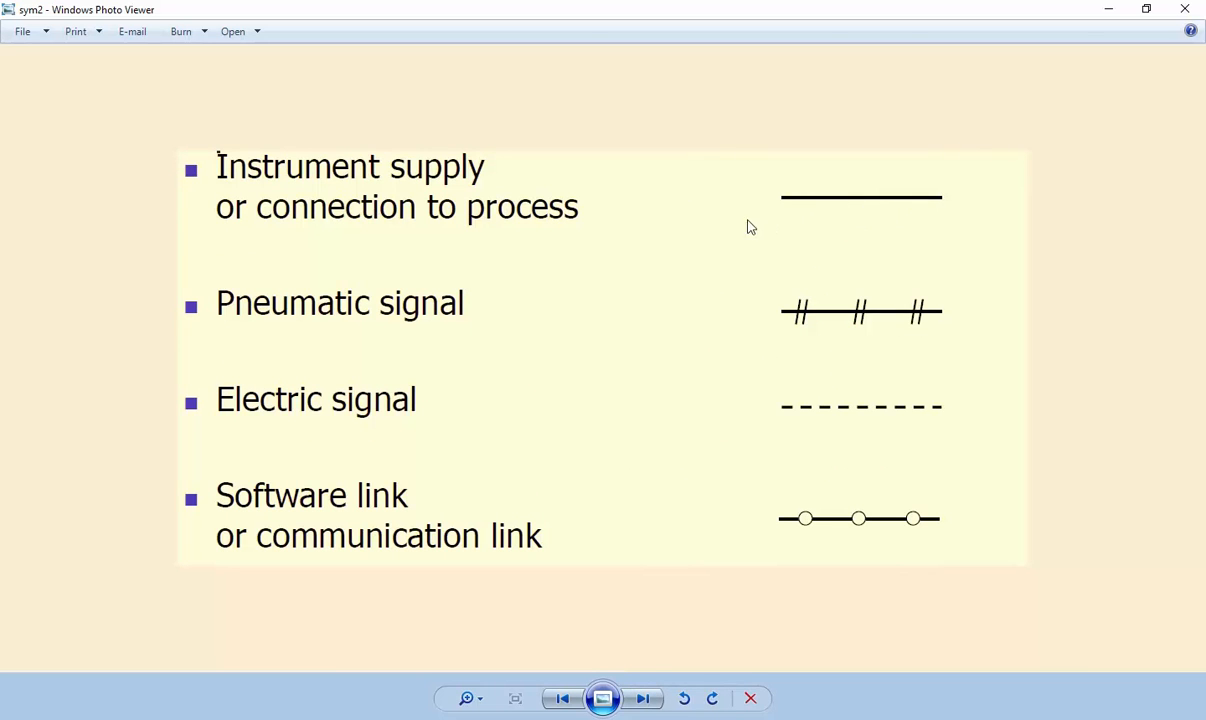
{"action": "mouse_move", "coordinate": [844, 224]}
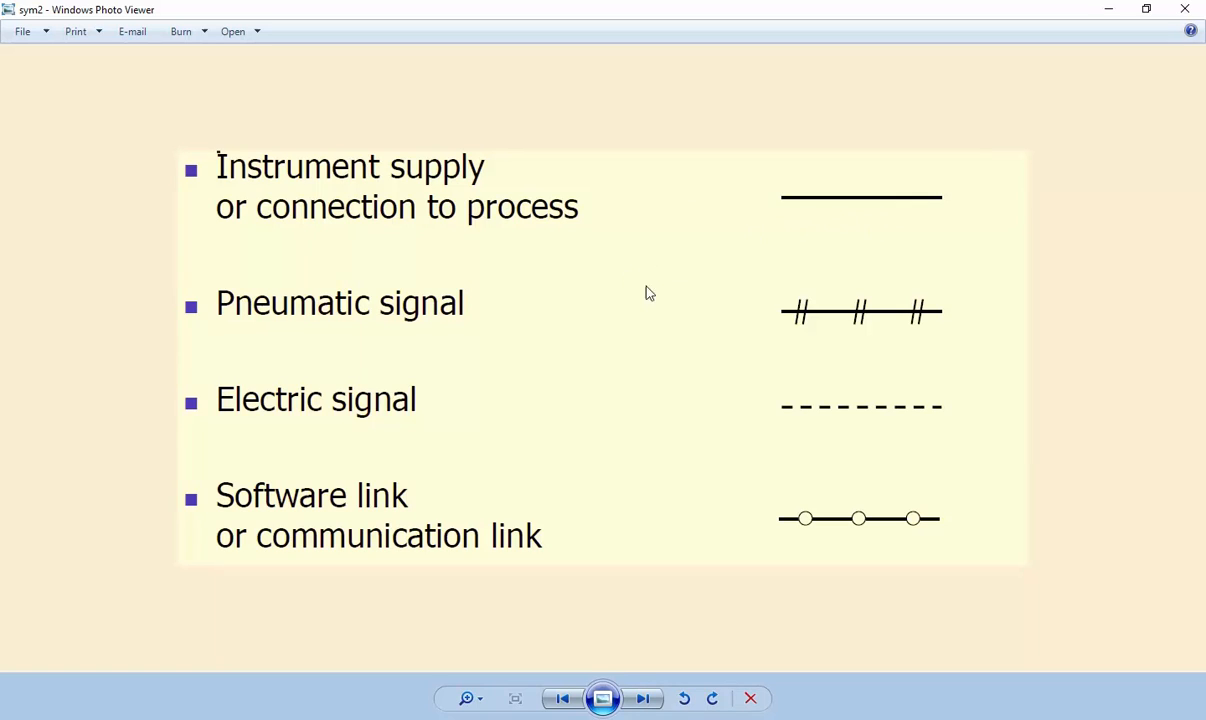
{"action": "mouse_move", "coordinate": [878, 323]}
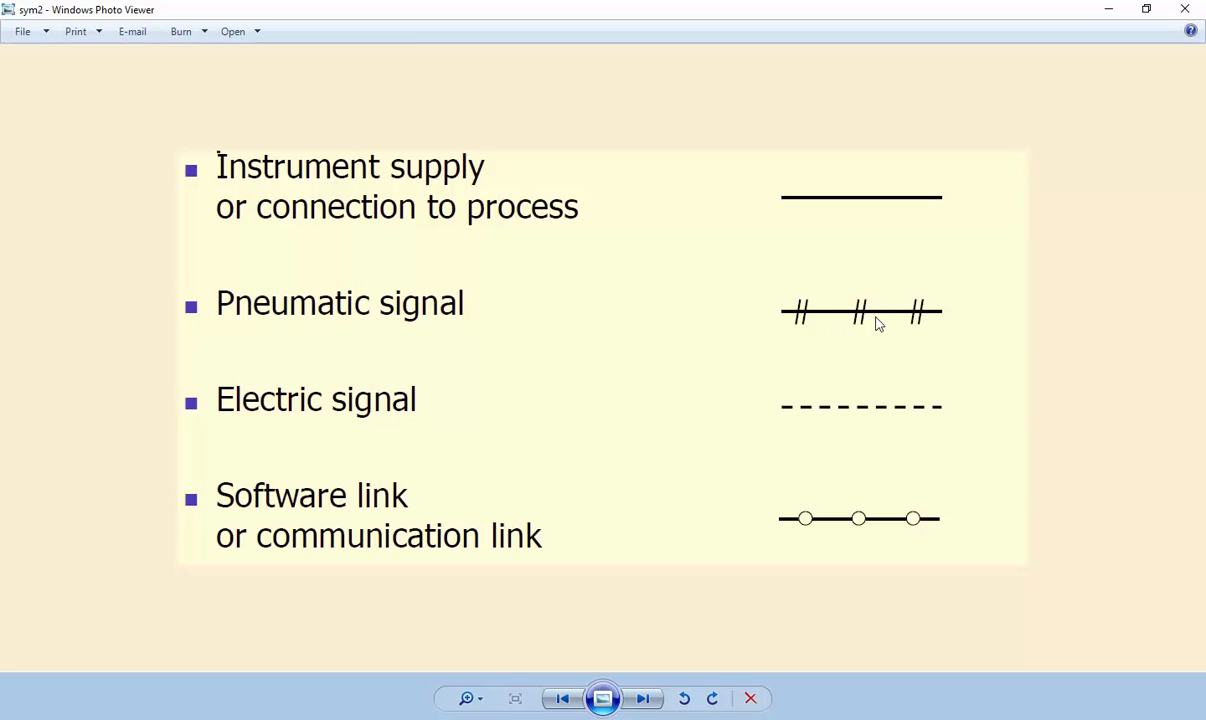
{"action": "mouse_move", "coordinate": [847, 428]}
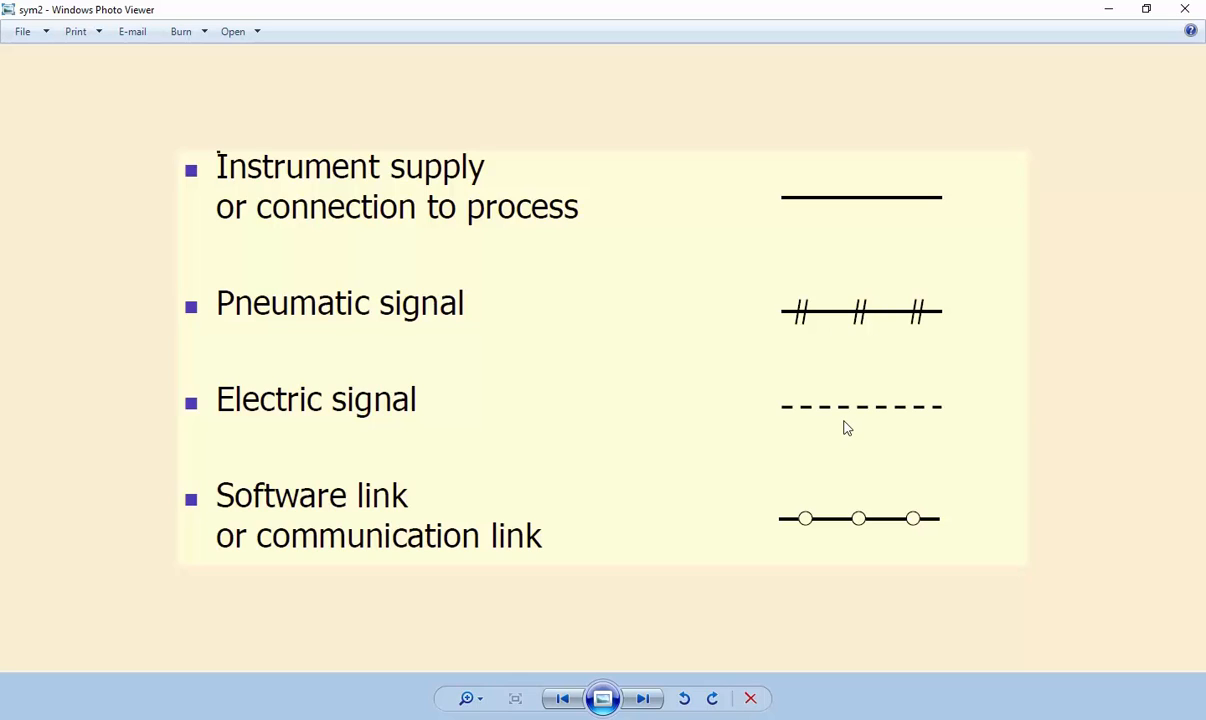
{"action": "mouse_move", "coordinate": [853, 502]}
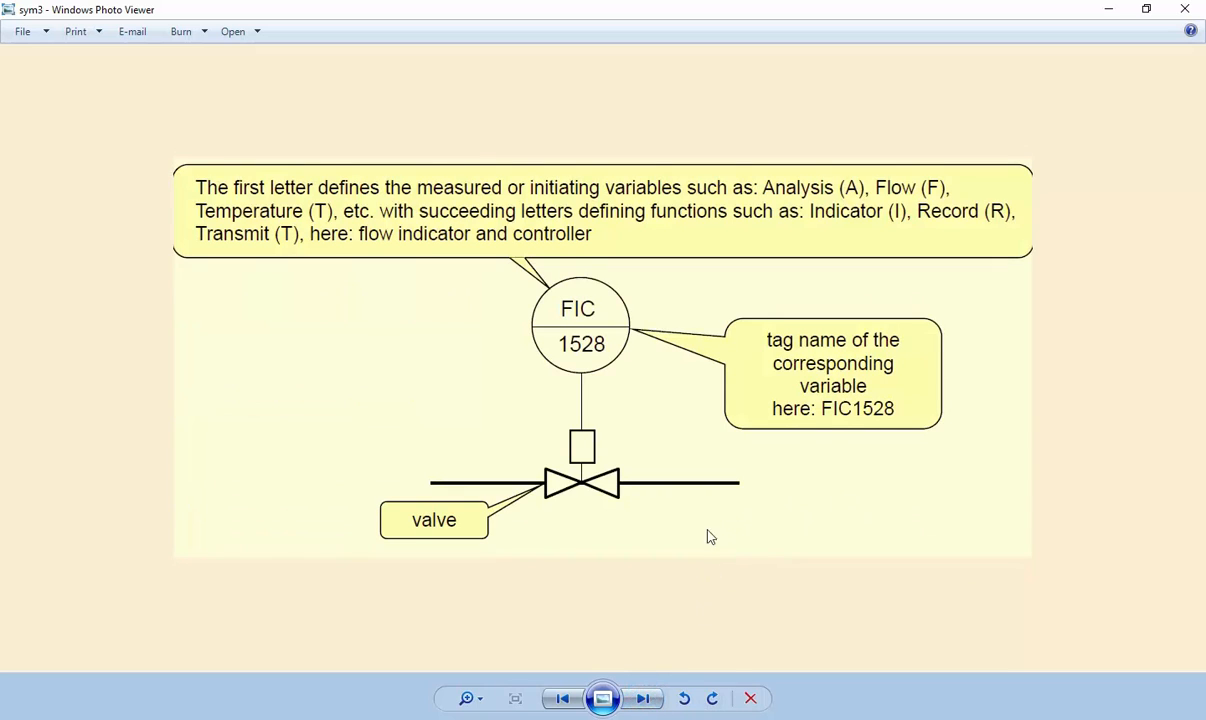
{"action": "mouse_move", "coordinate": [613, 370]}
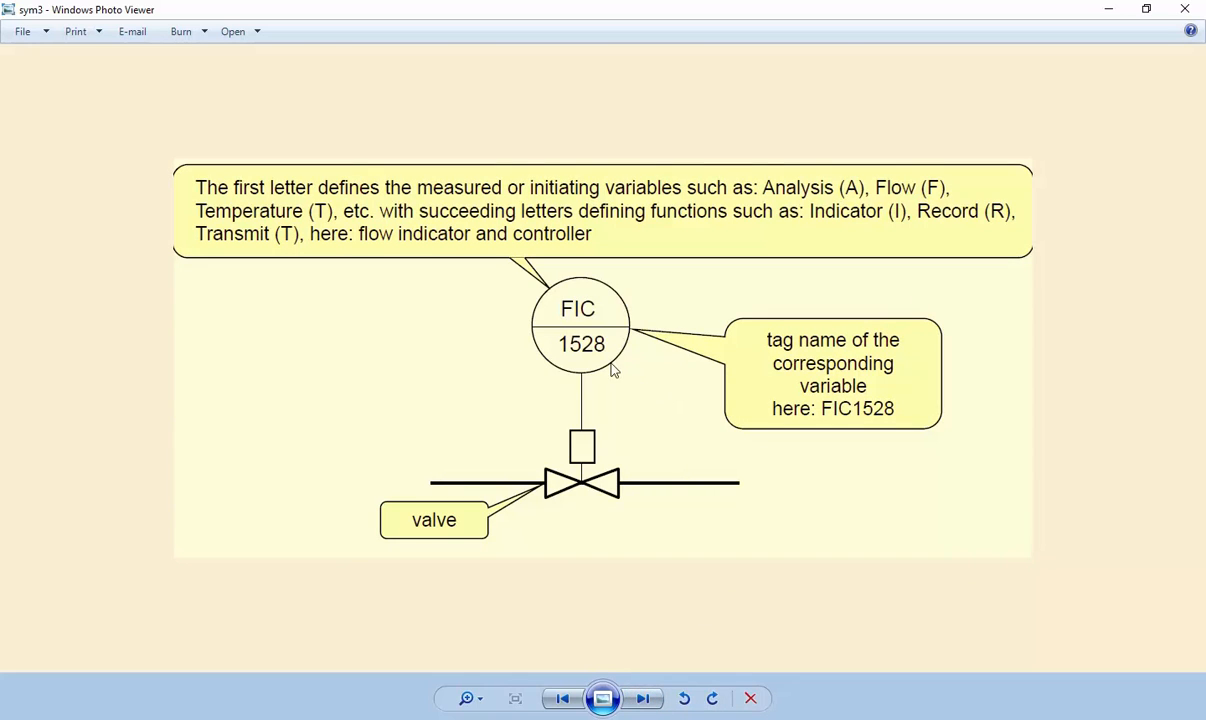
{"action": "mouse_move", "coordinate": [593, 330]}
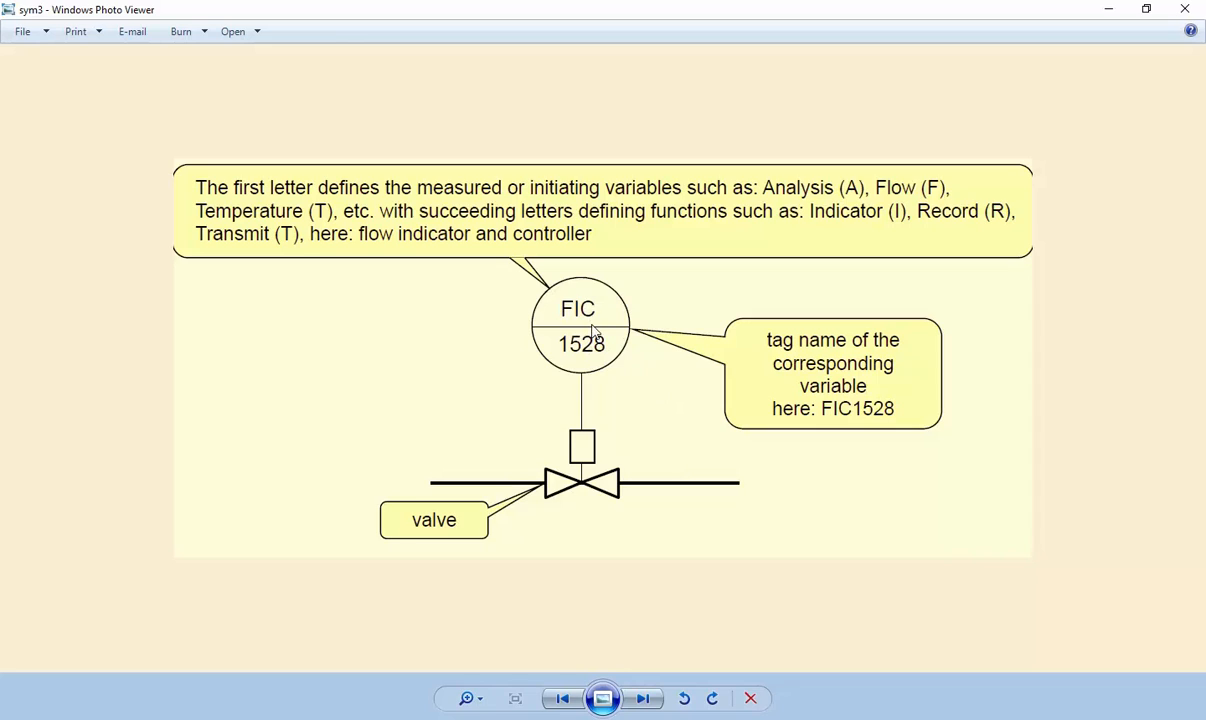
{"action": "mouse_move", "coordinate": [588, 302]}
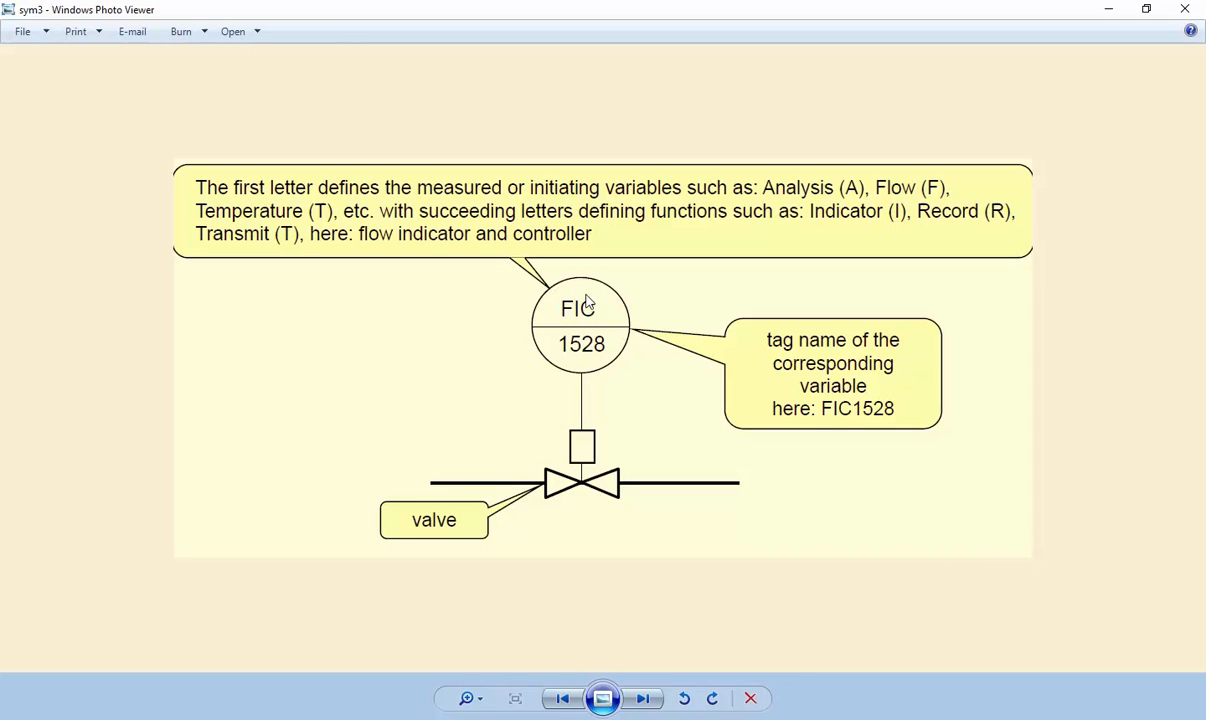
{"action": "mouse_move", "coordinate": [565, 318]}
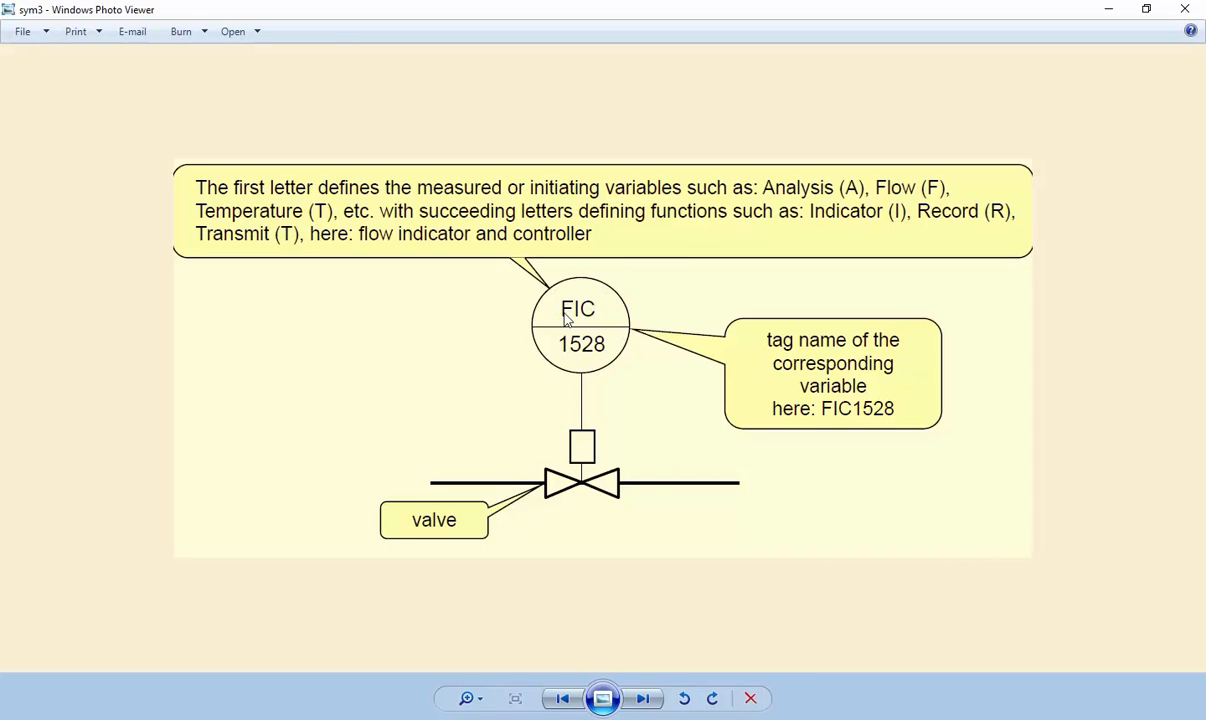
{"action": "mouse_move", "coordinate": [324, 208]}
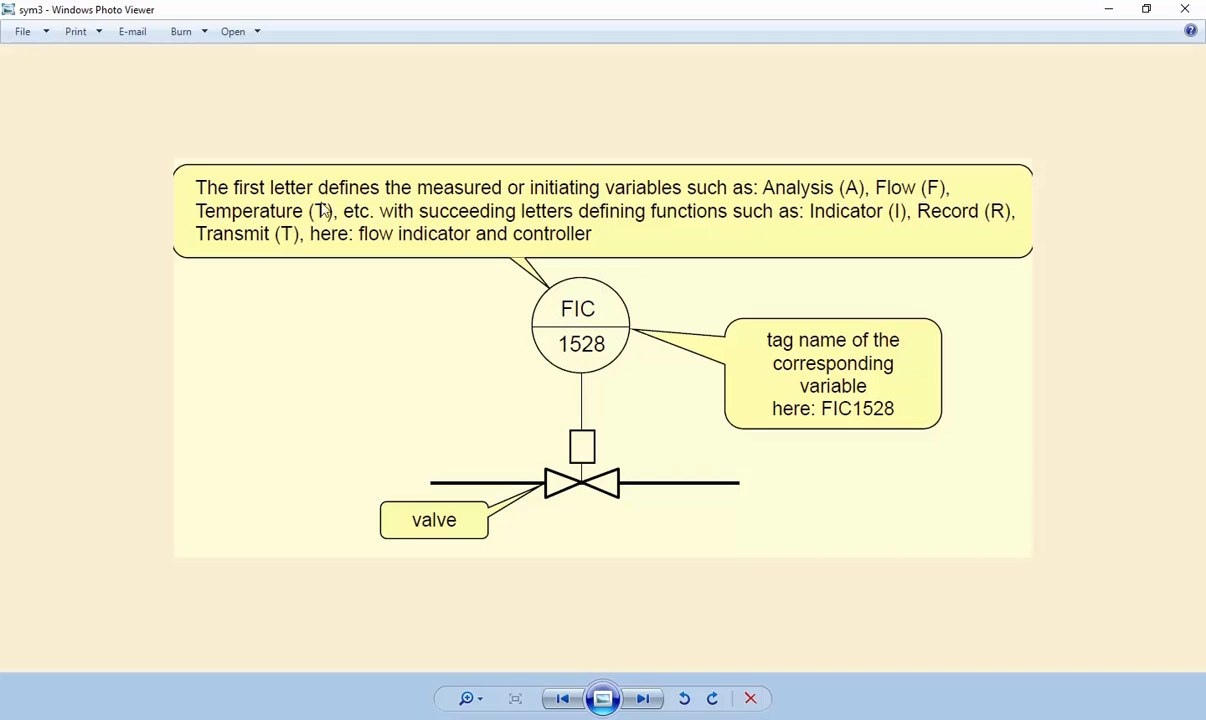
{"action": "mouse_move", "coordinate": [445, 188]}
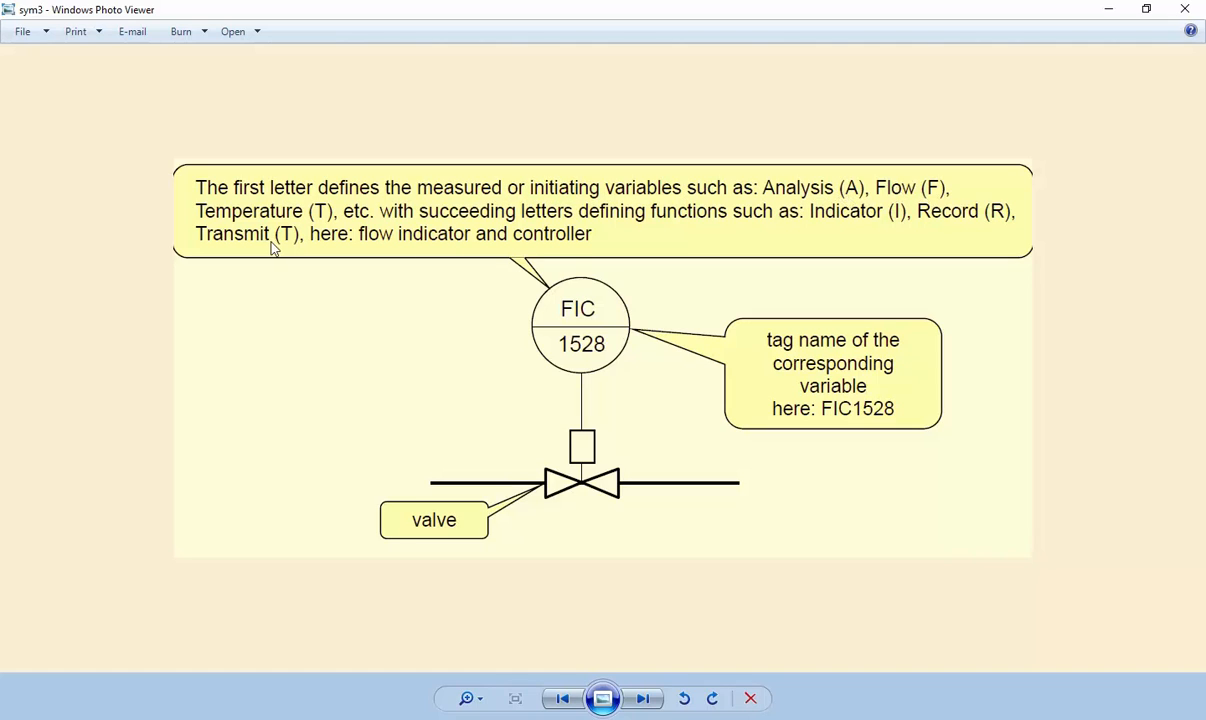
{"action": "mouse_move", "coordinate": [378, 226]}
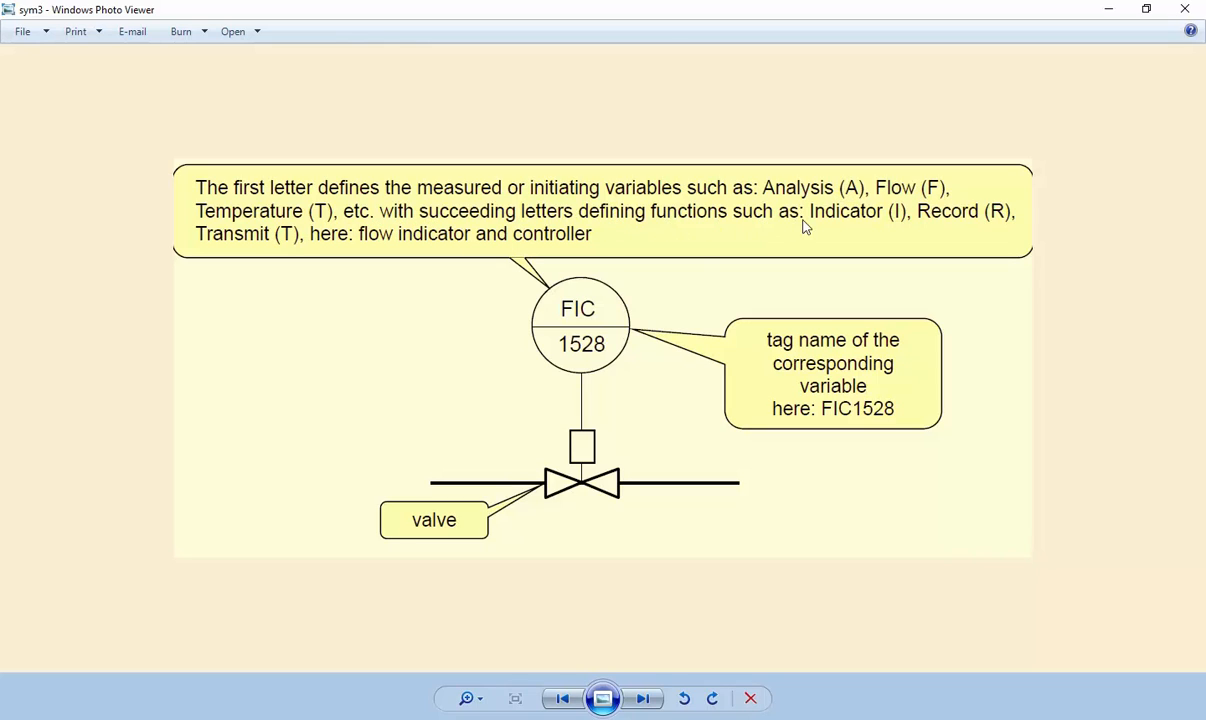
{"action": "mouse_move", "coordinate": [935, 219]}
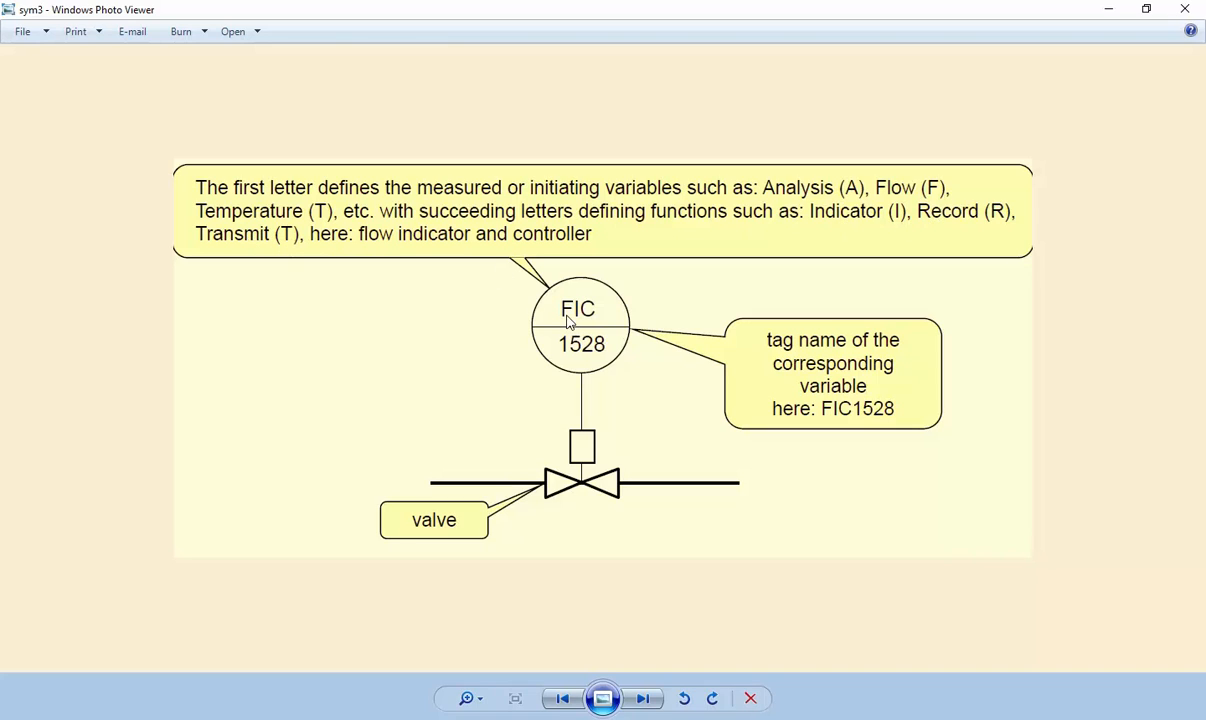
{"action": "mouse_move", "coordinate": [902, 218]}
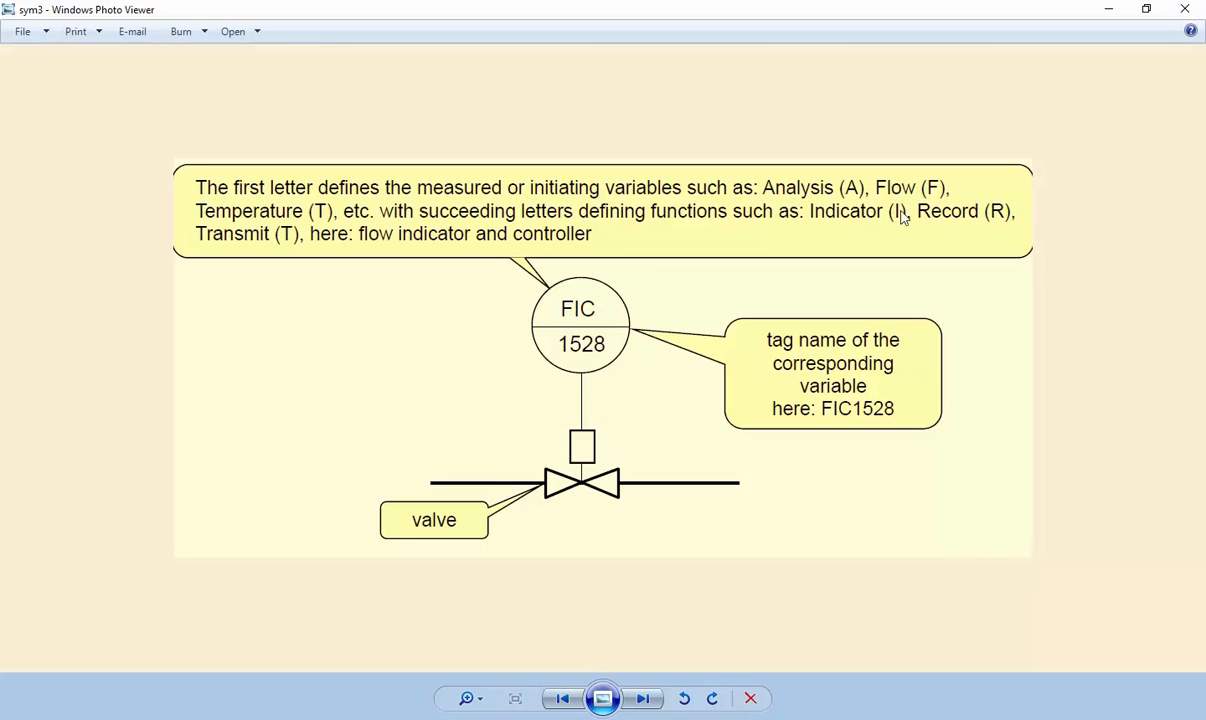
{"action": "mouse_move", "coordinate": [585, 320]}
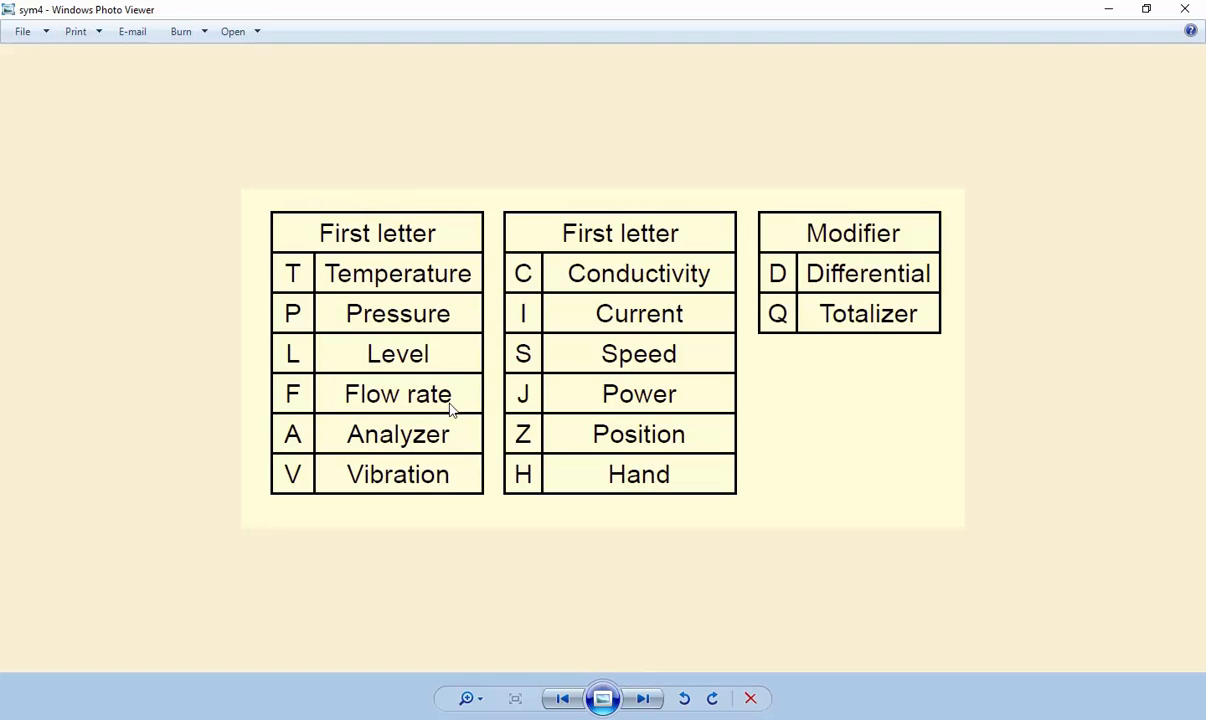
{"action": "mouse_move", "coordinate": [610, 320]}
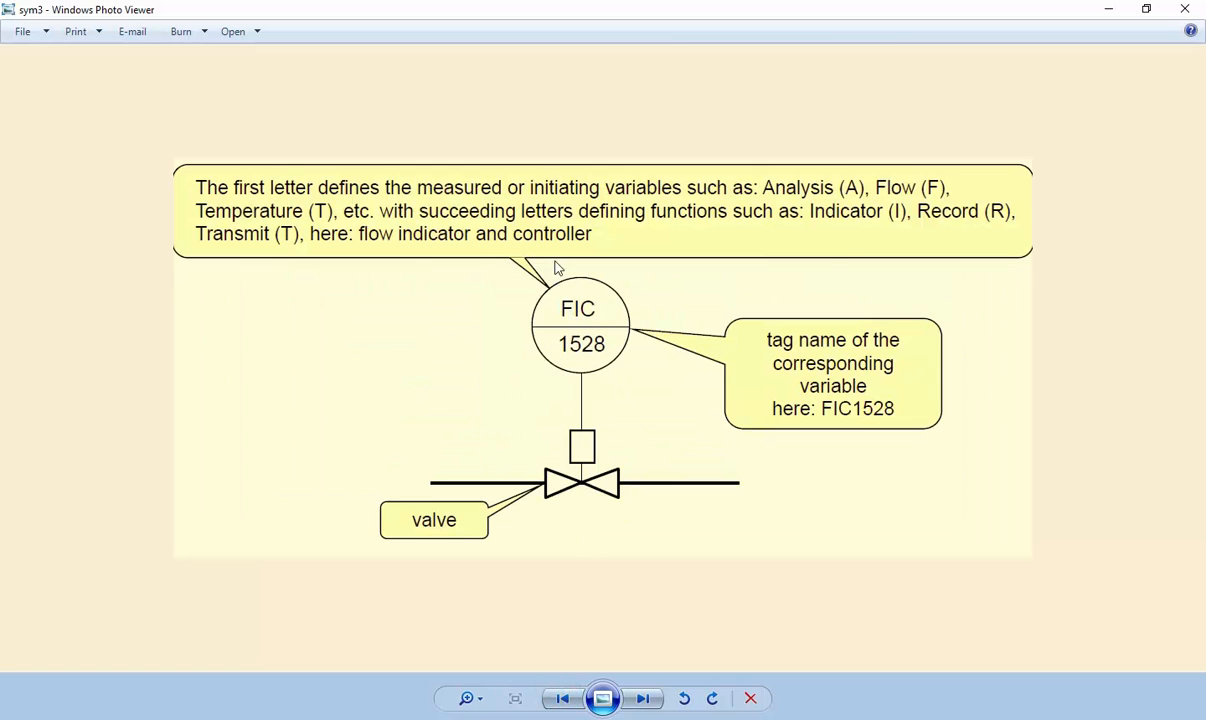
{"action": "mouse_move", "coordinate": [578, 318]}
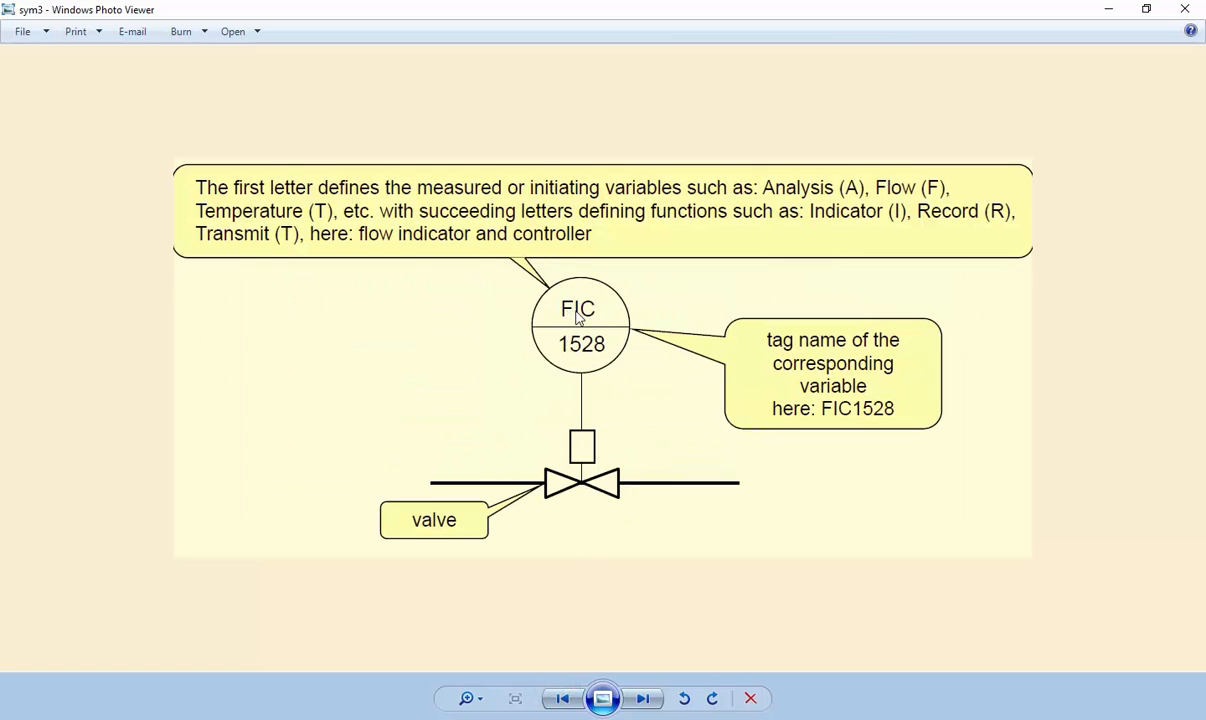
{"action": "mouse_move", "coordinate": [715, 499]}
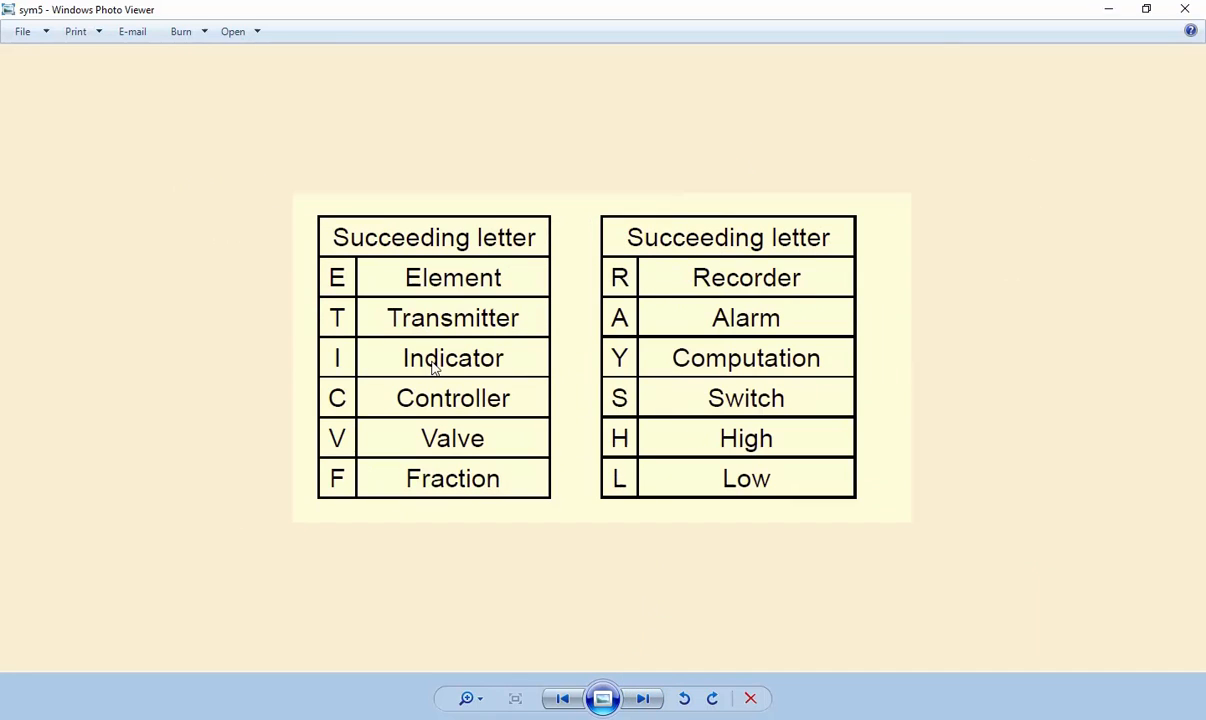
{"action": "mouse_move", "coordinate": [432, 410]}
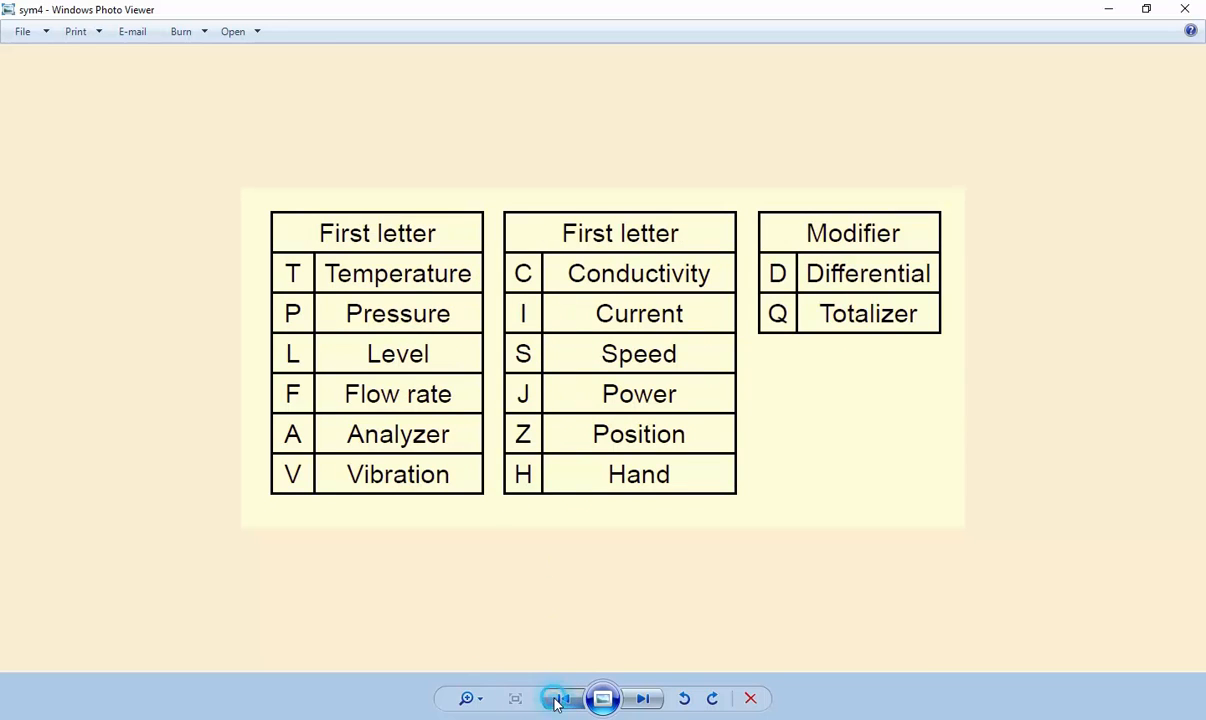
{"action": "left_click", "coordinate": [562, 698]}
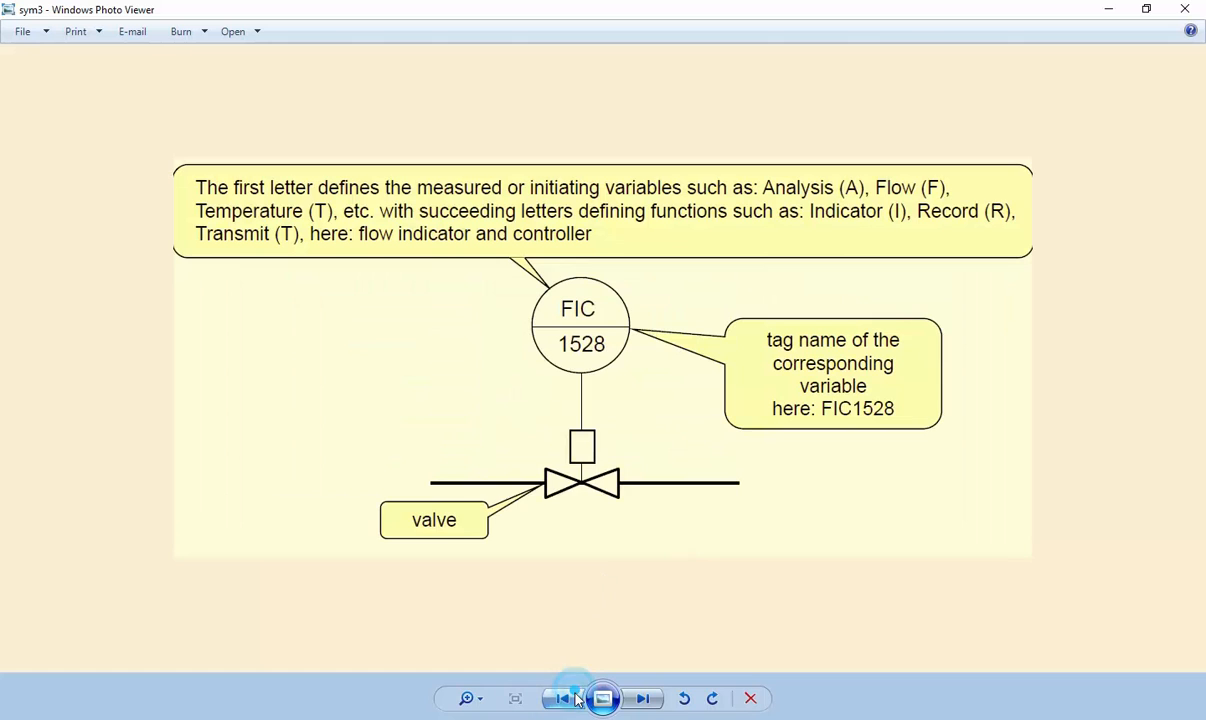
{"action": "mouse_move", "coordinate": [567, 376]}
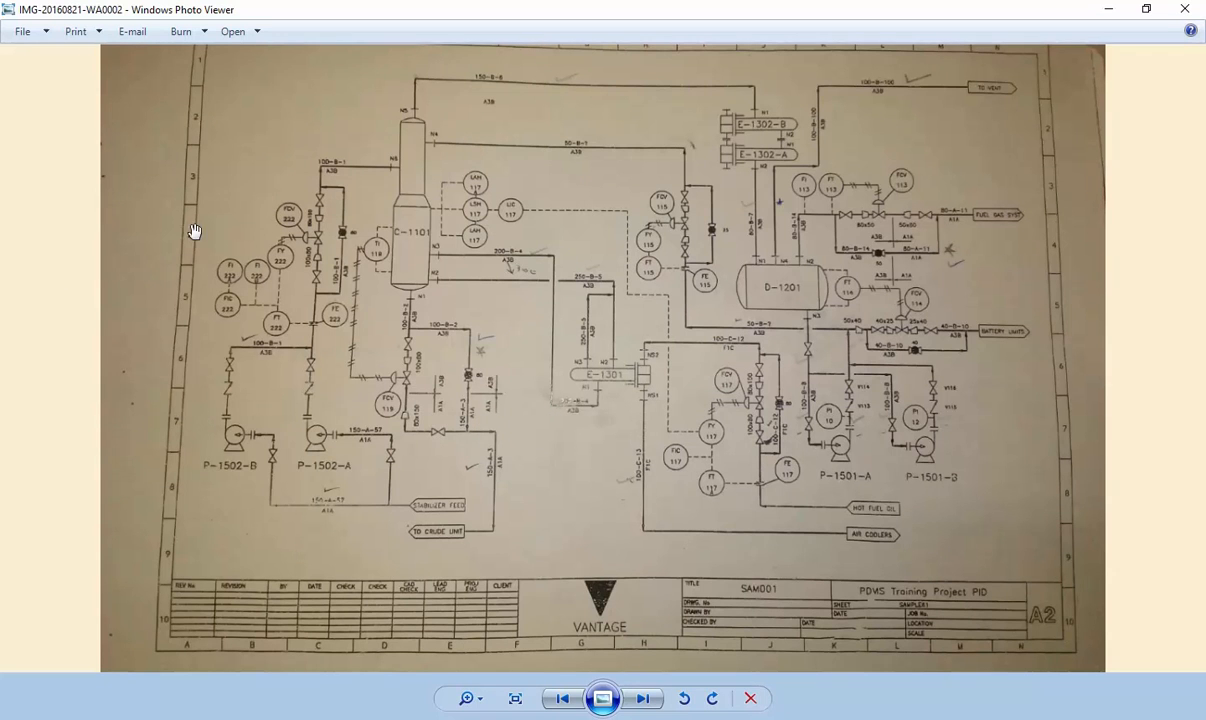
{"action": "mouse_move", "coordinate": [278, 382]}
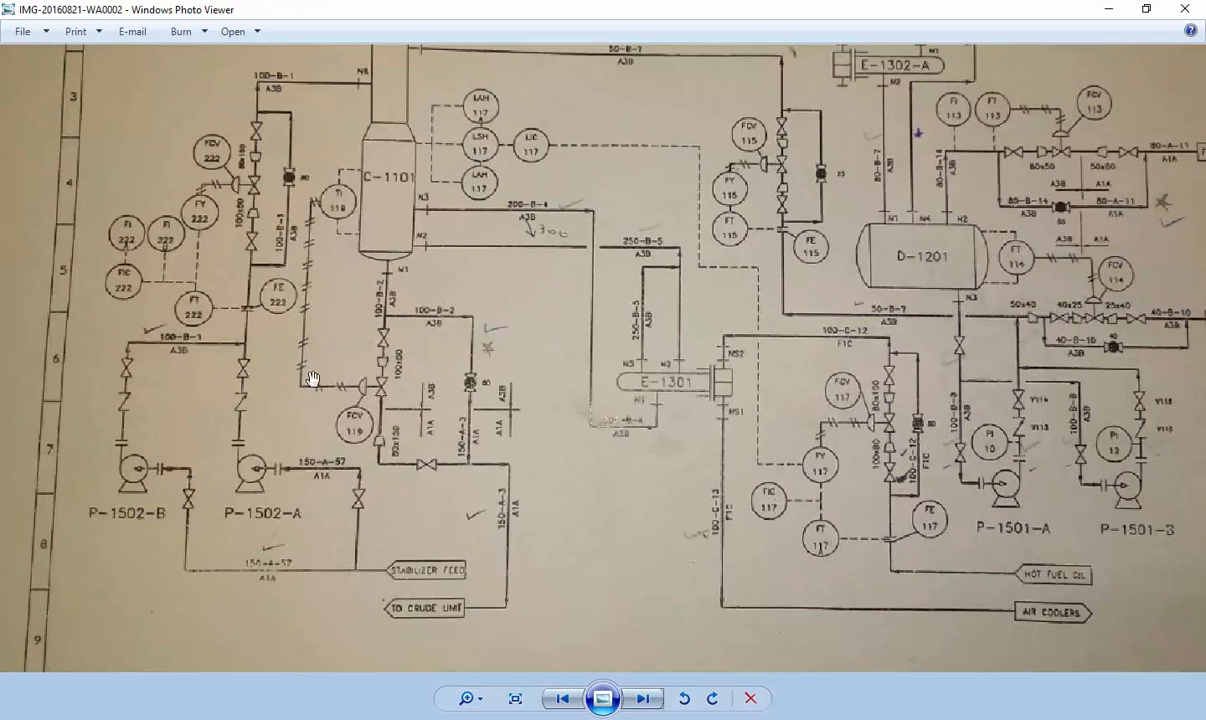
{"action": "mouse_move", "coordinate": [317, 335]}
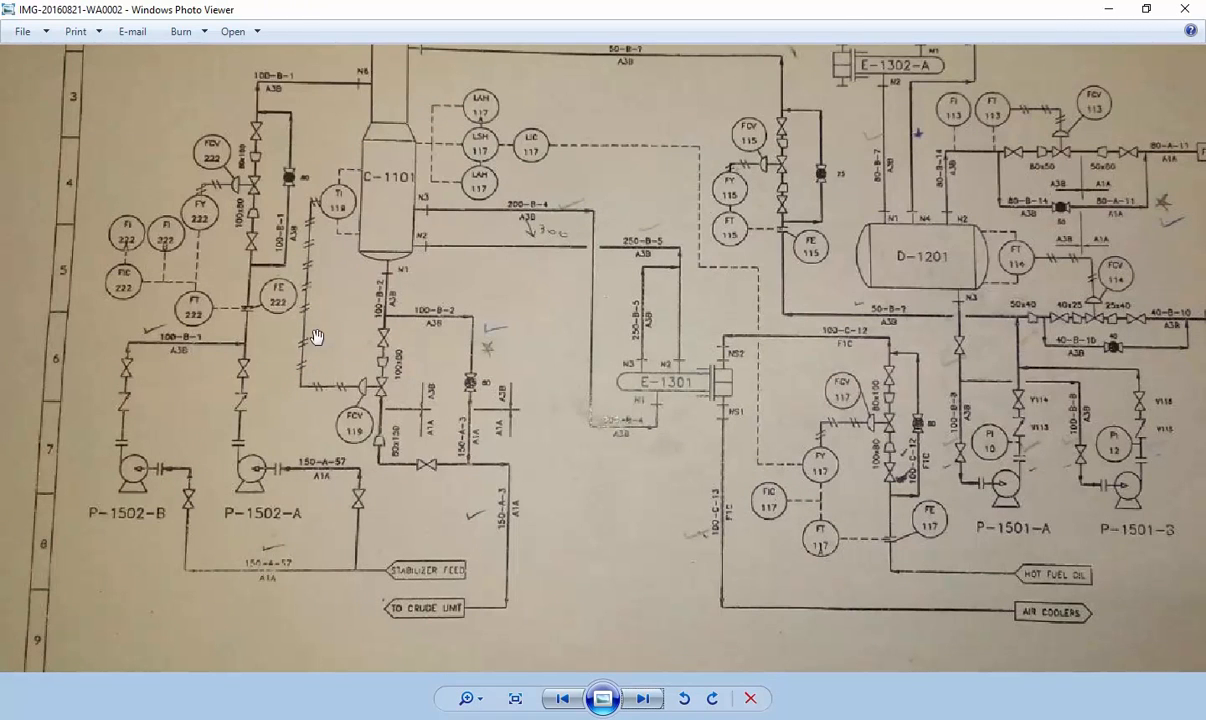
{"action": "mouse_move", "coordinate": [303, 357]}
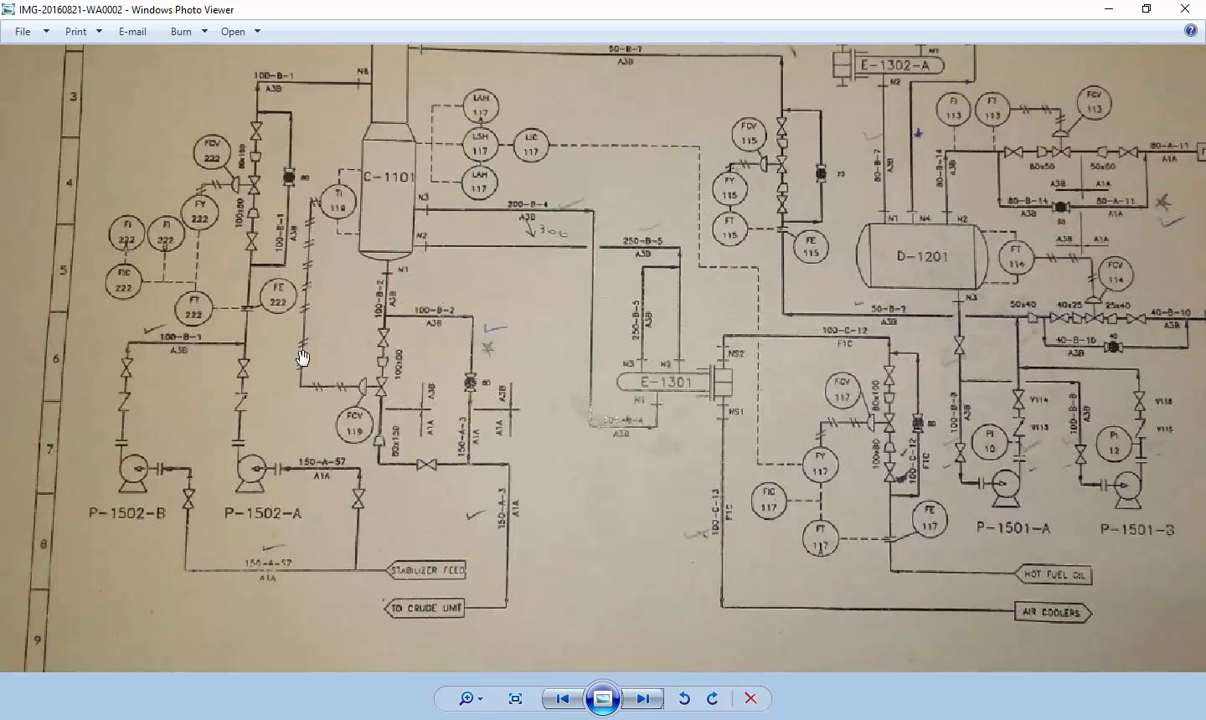
{"action": "mouse_move", "coordinate": [550, 143]}
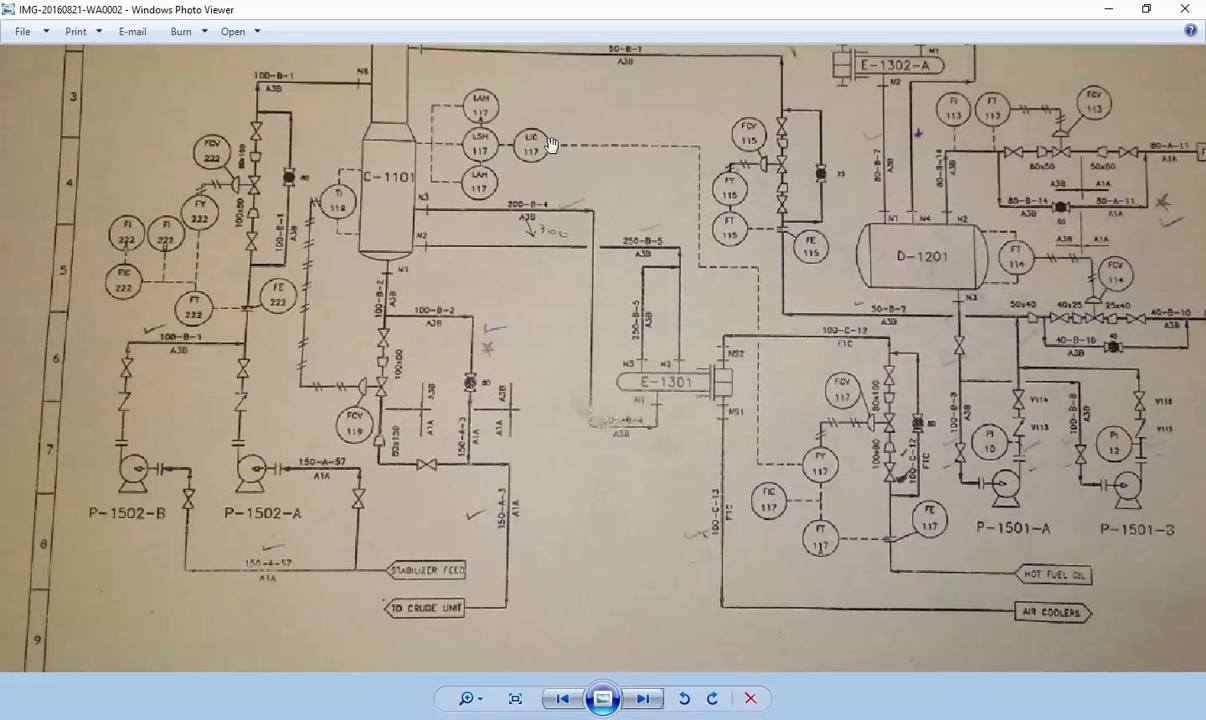
{"action": "mouse_move", "coordinate": [624, 138]}
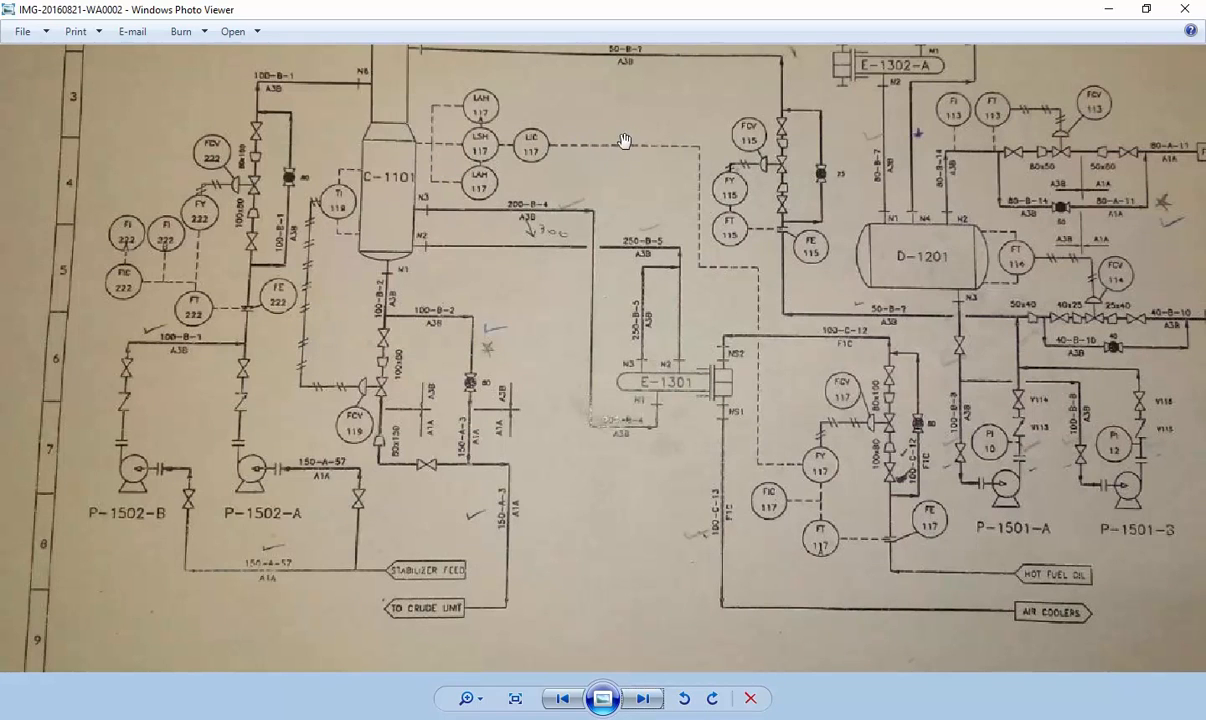
{"action": "mouse_move", "coordinate": [452, 287]}
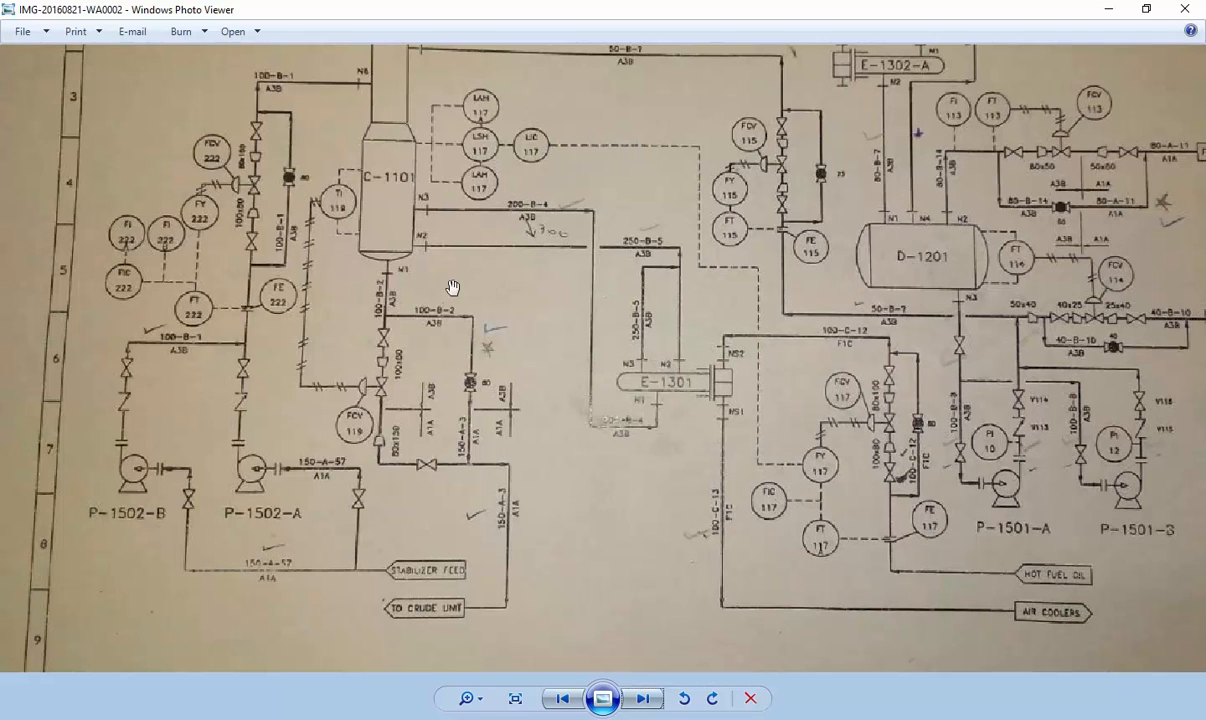
{"action": "mouse_move", "coordinate": [472, 252]}
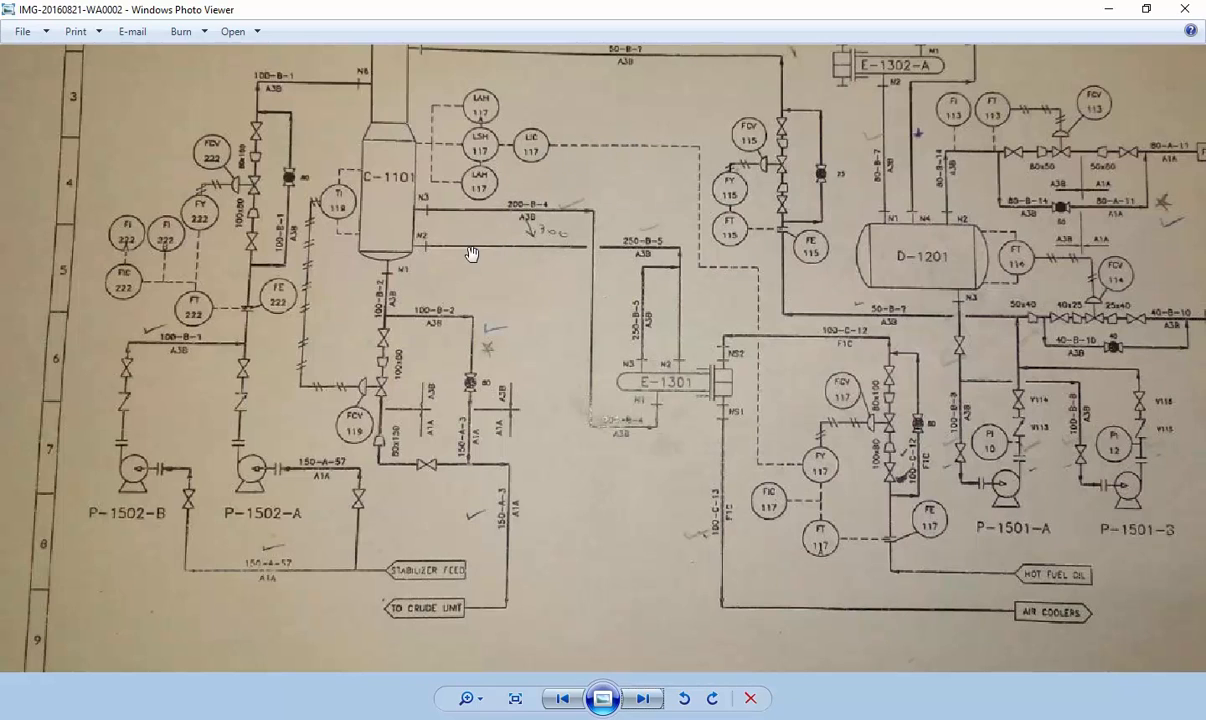
{"action": "mouse_move", "coordinate": [583, 255]}
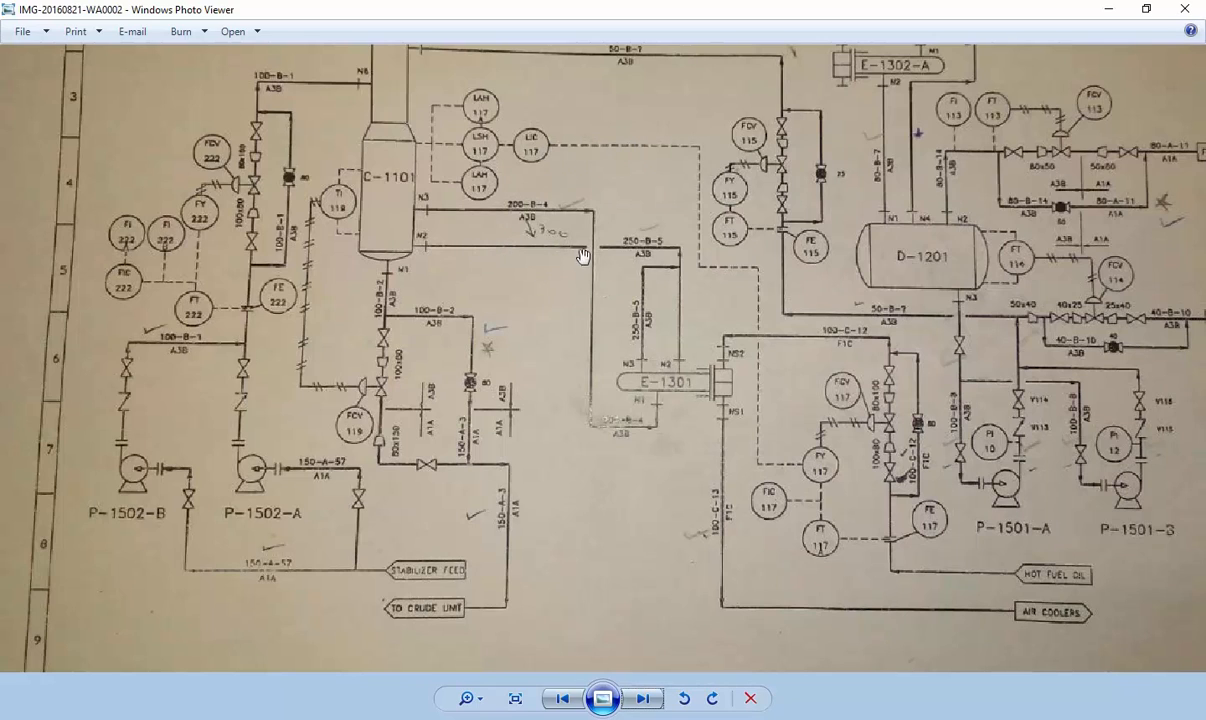
{"action": "mouse_move", "coordinate": [240, 492]}
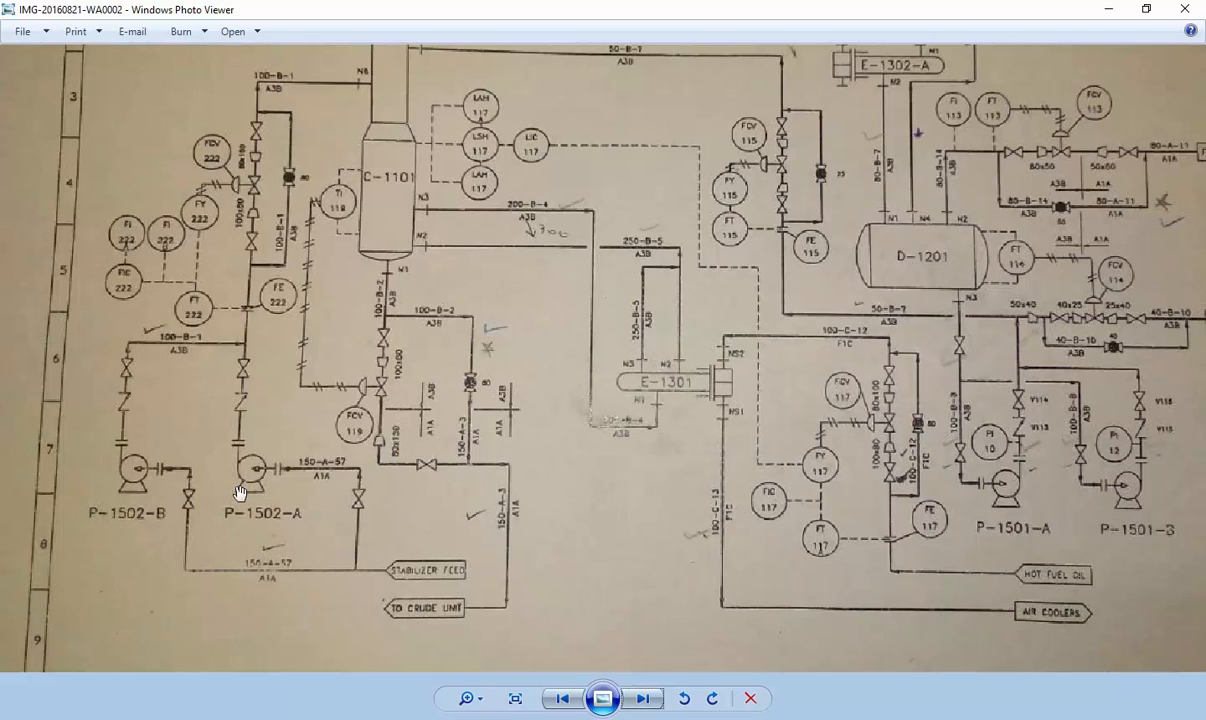
{"action": "mouse_move", "coordinate": [258, 538]}
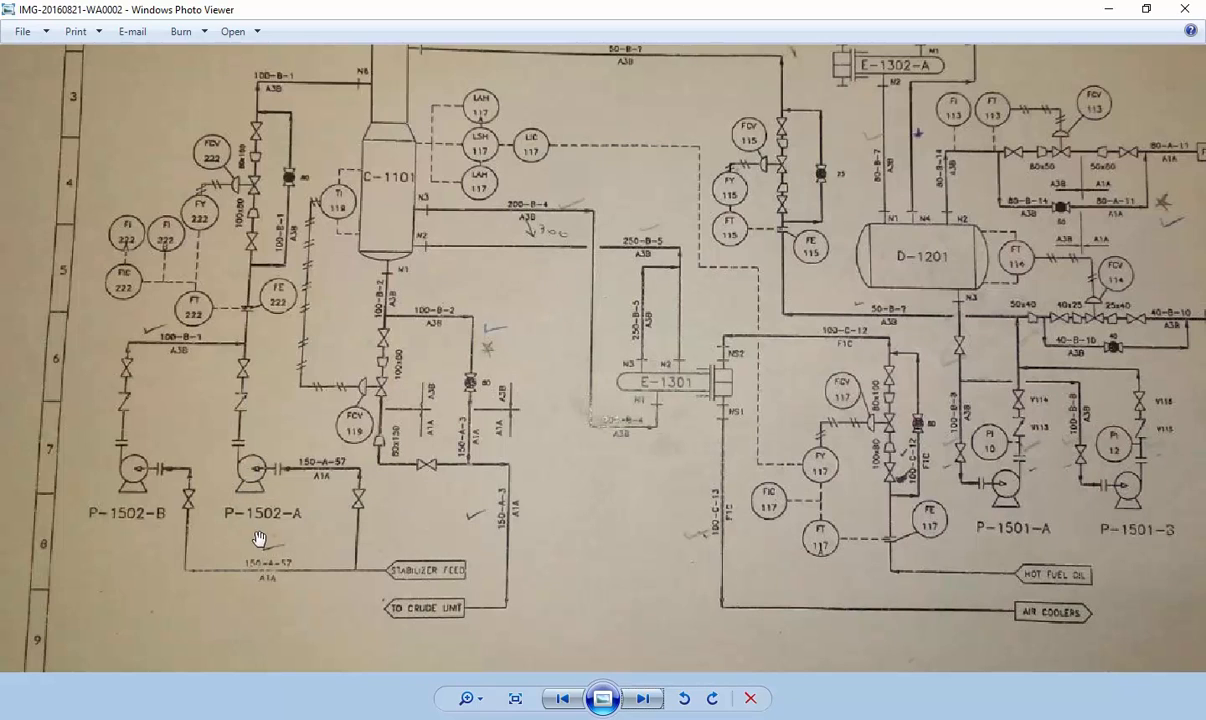
{"action": "mouse_move", "coordinate": [185, 458]}
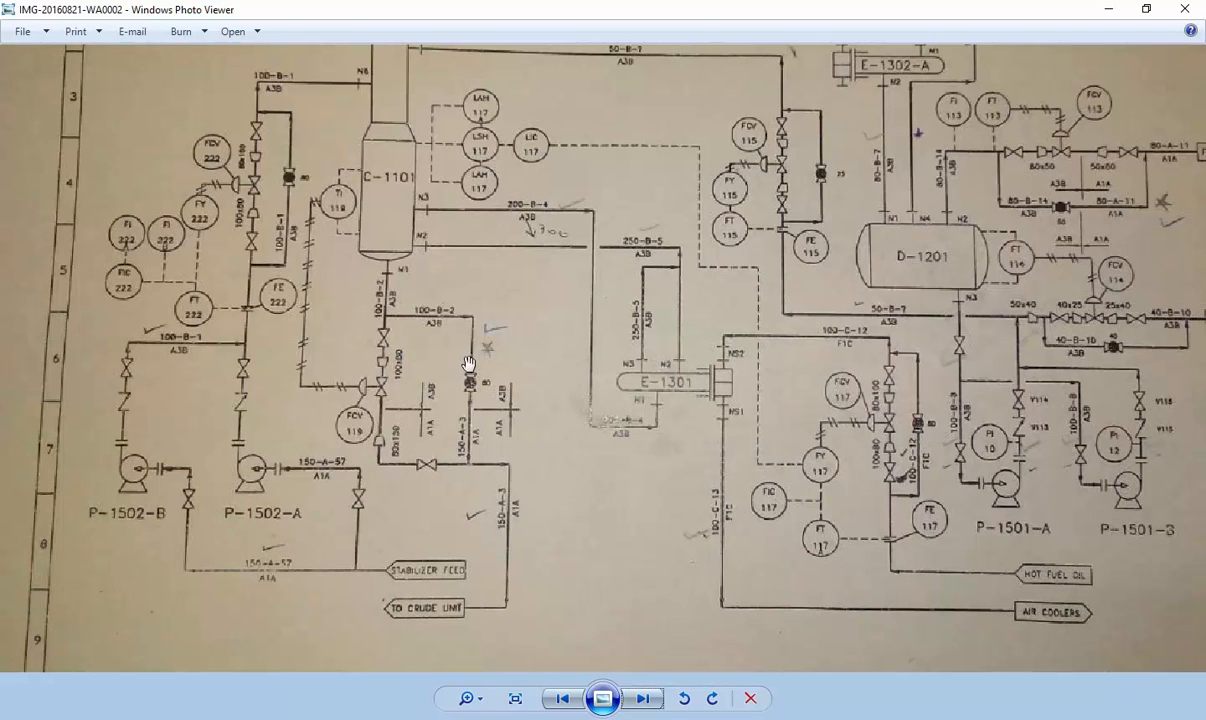
{"action": "mouse_move", "coordinate": [438, 318]}
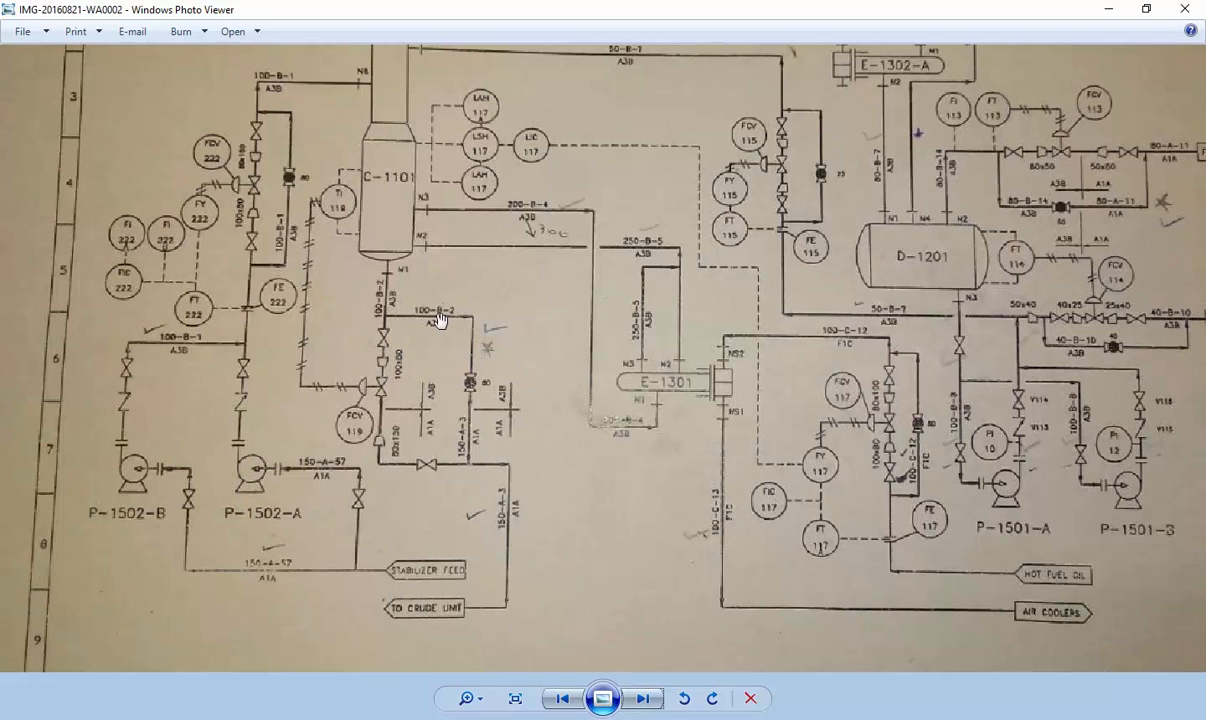
{"action": "mouse_move", "coordinate": [288, 378]}
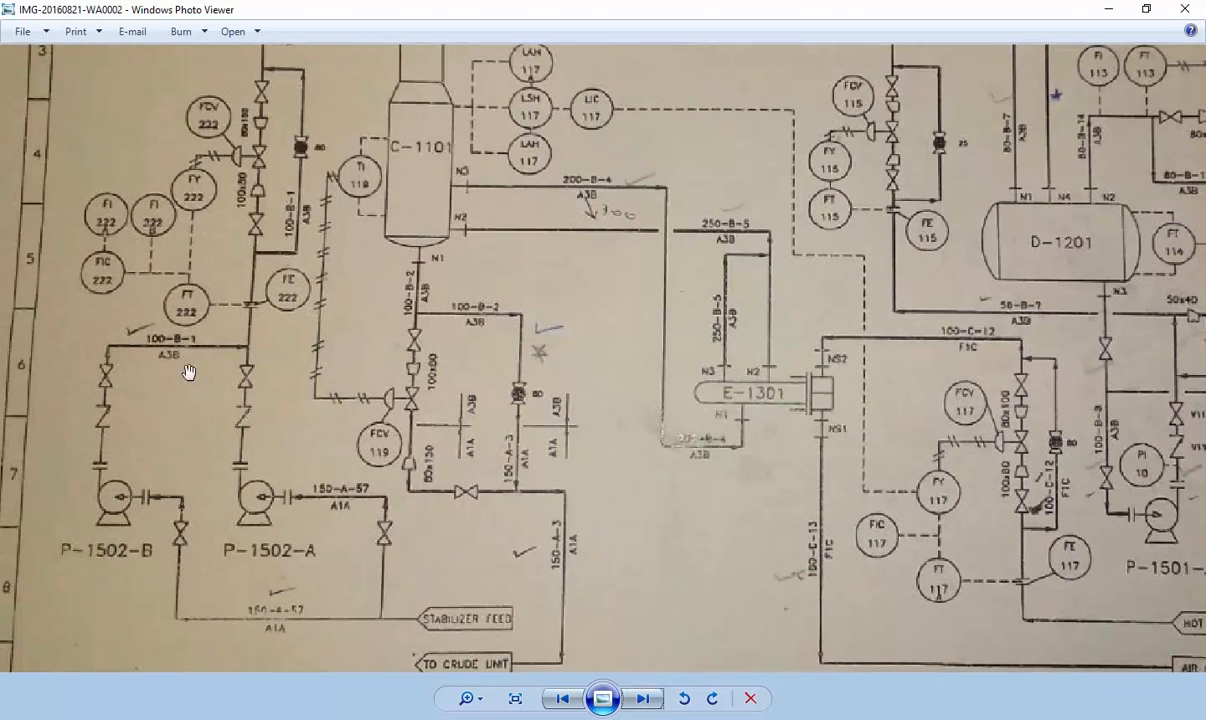
{"action": "mouse_move", "coordinate": [347, 499]}
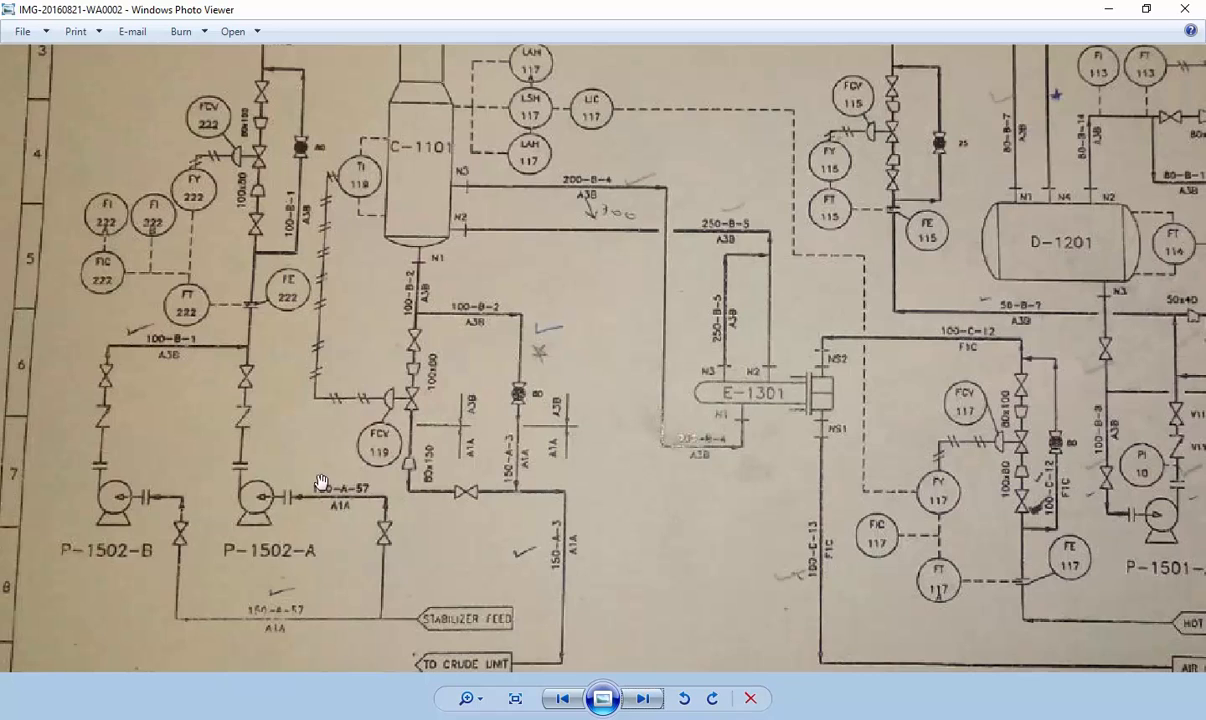
{"action": "mouse_move", "coordinate": [238, 383]}
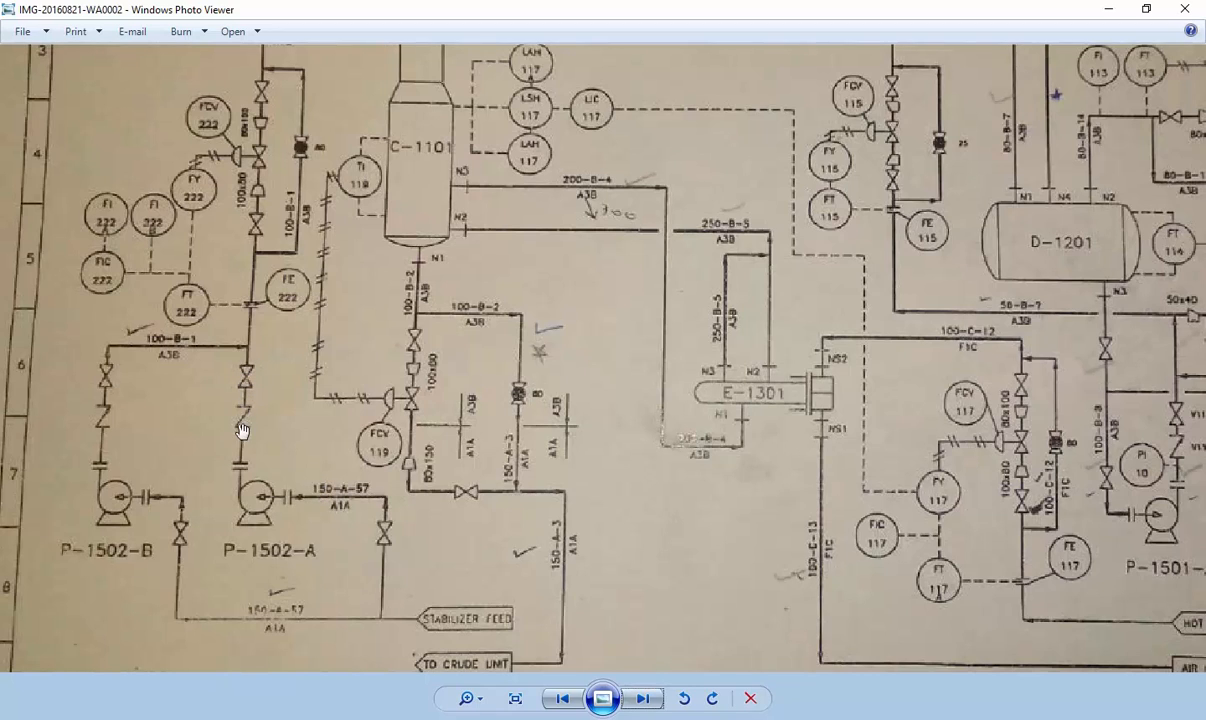
{"action": "mouse_move", "coordinate": [417, 443]}
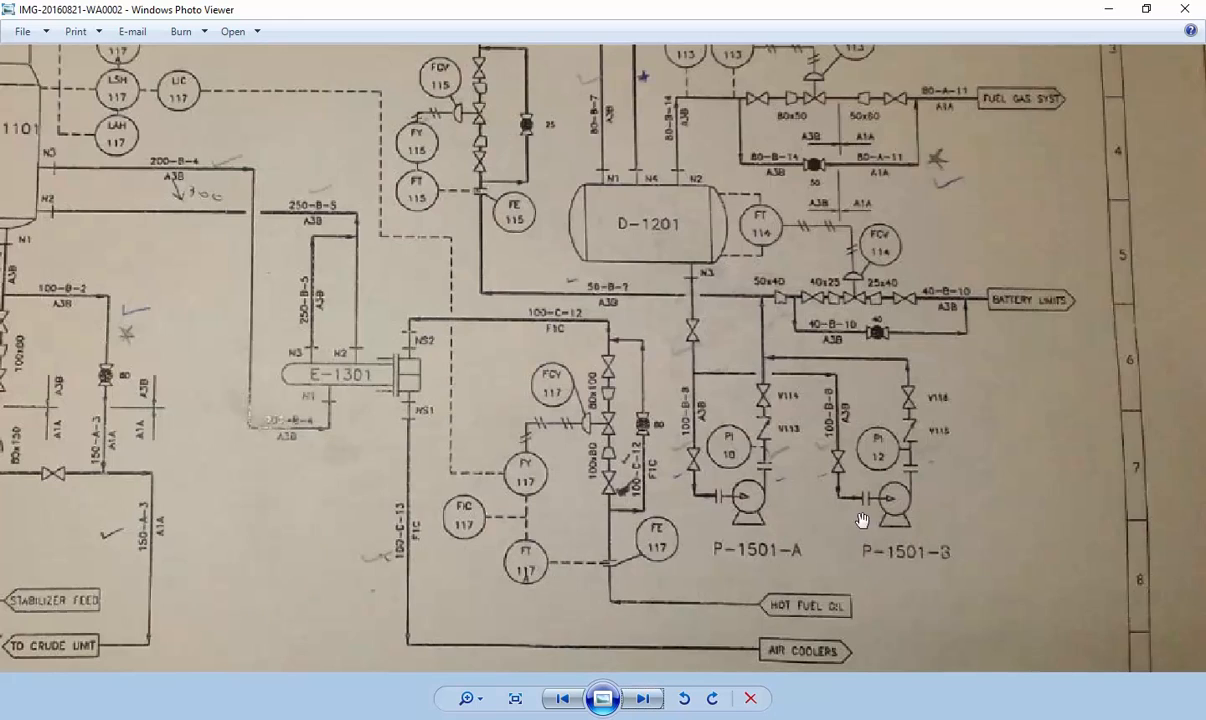
{"action": "mouse_move", "coordinate": [758, 555]}
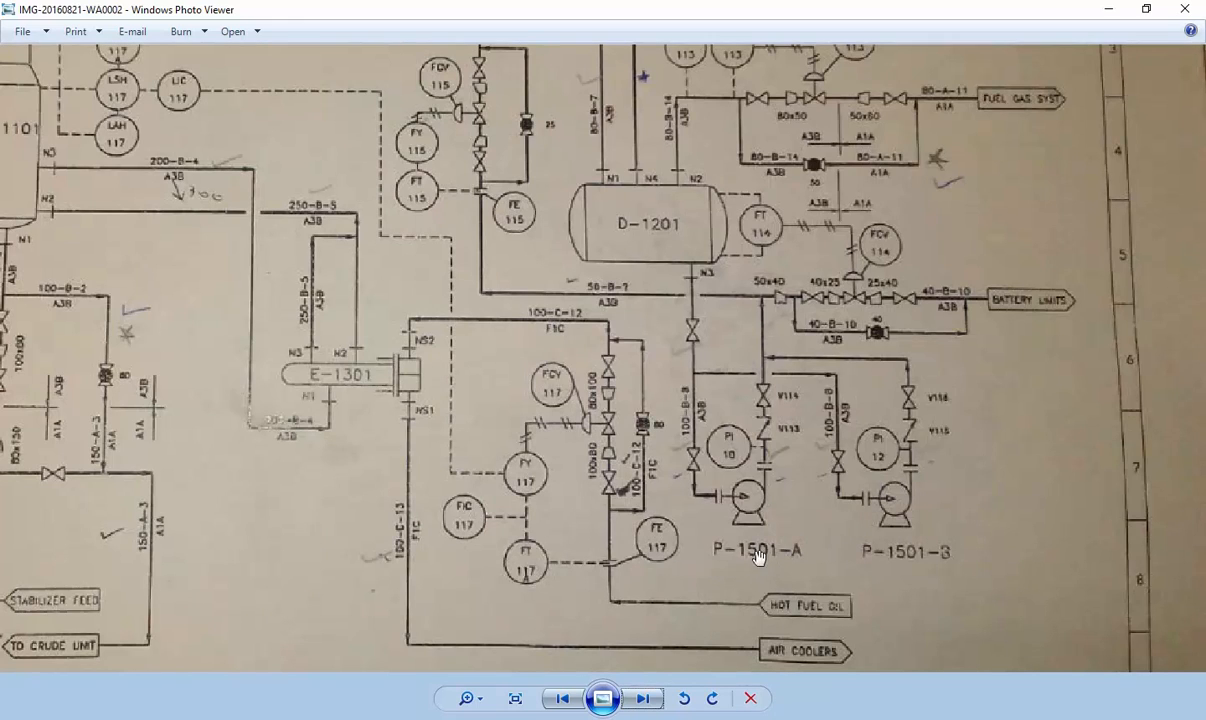
{"action": "mouse_move", "coordinate": [761, 568]}
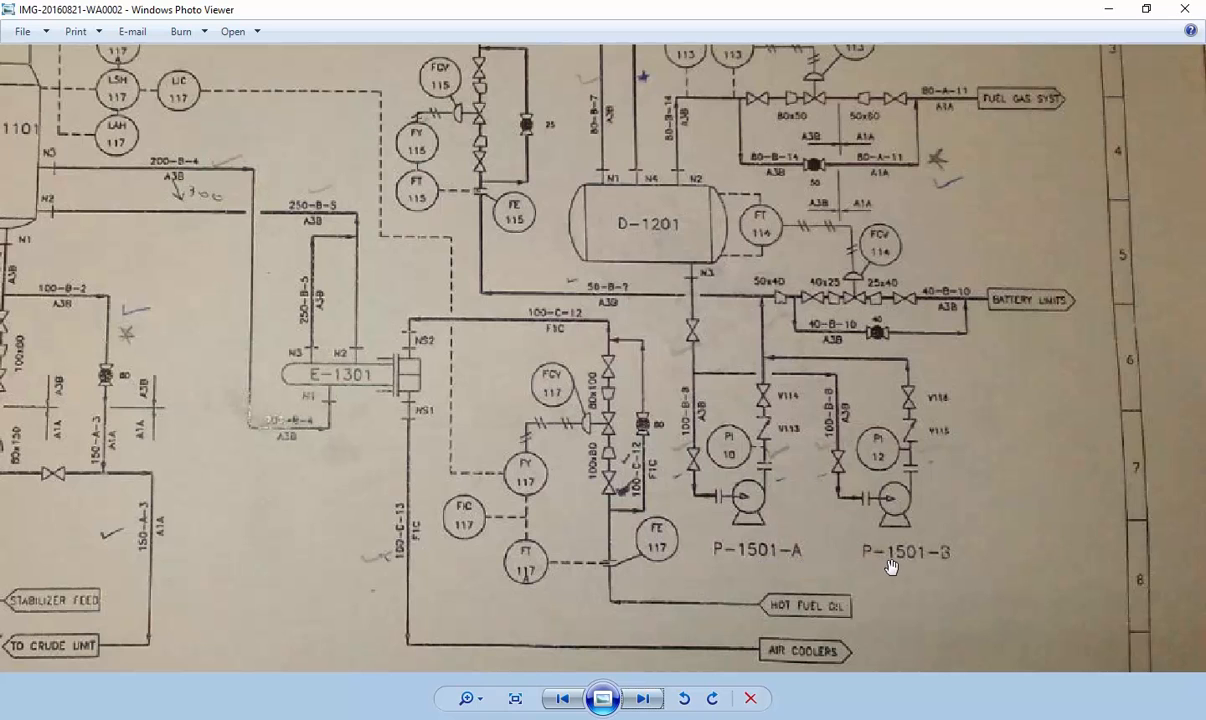
{"action": "mouse_move", "coordinate": [886, 548]}
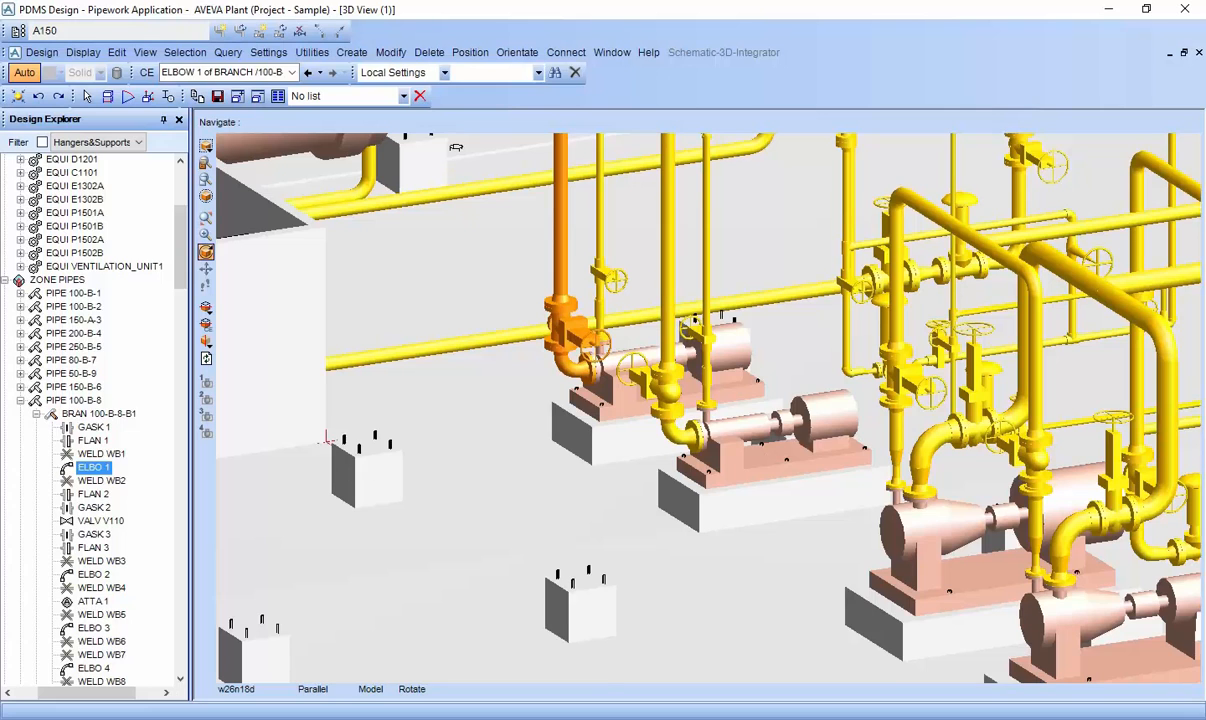
- Select pump P1501A in the Design Explorer so it highlights in the 3D plant model
{"action": "left_click", "coordinate": [75, 212]}
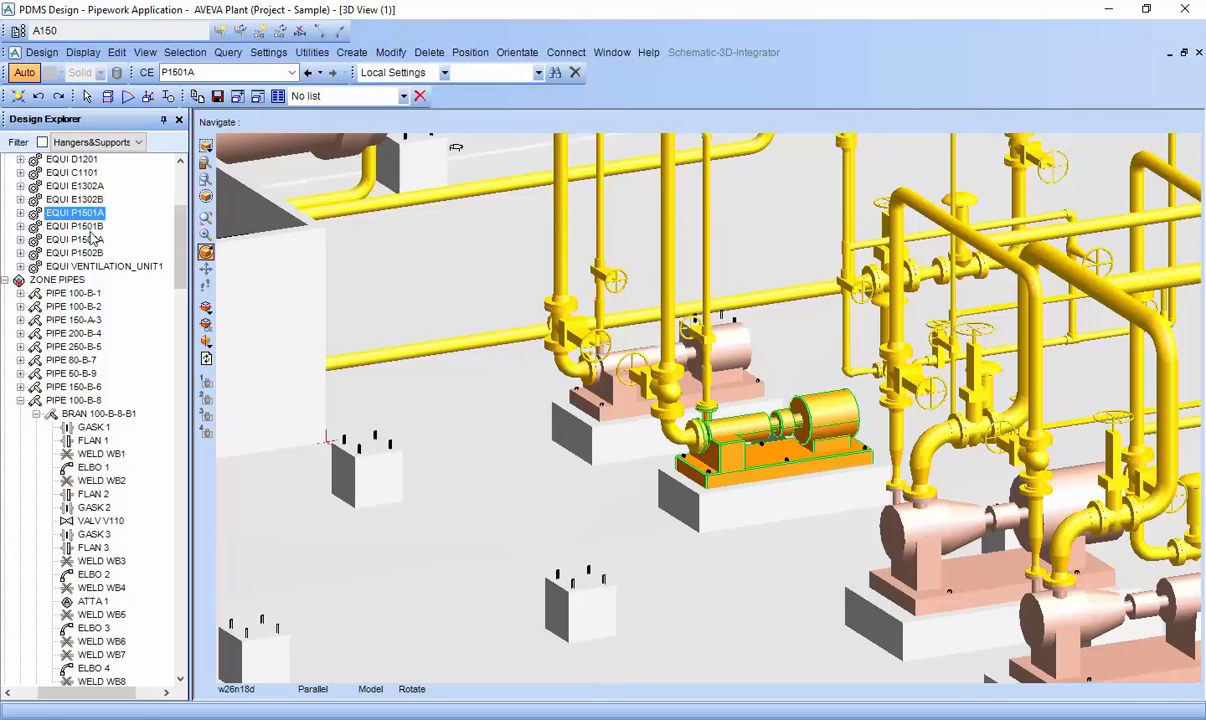
{"action": "mouse_move", "coordinate": [108, 221]}
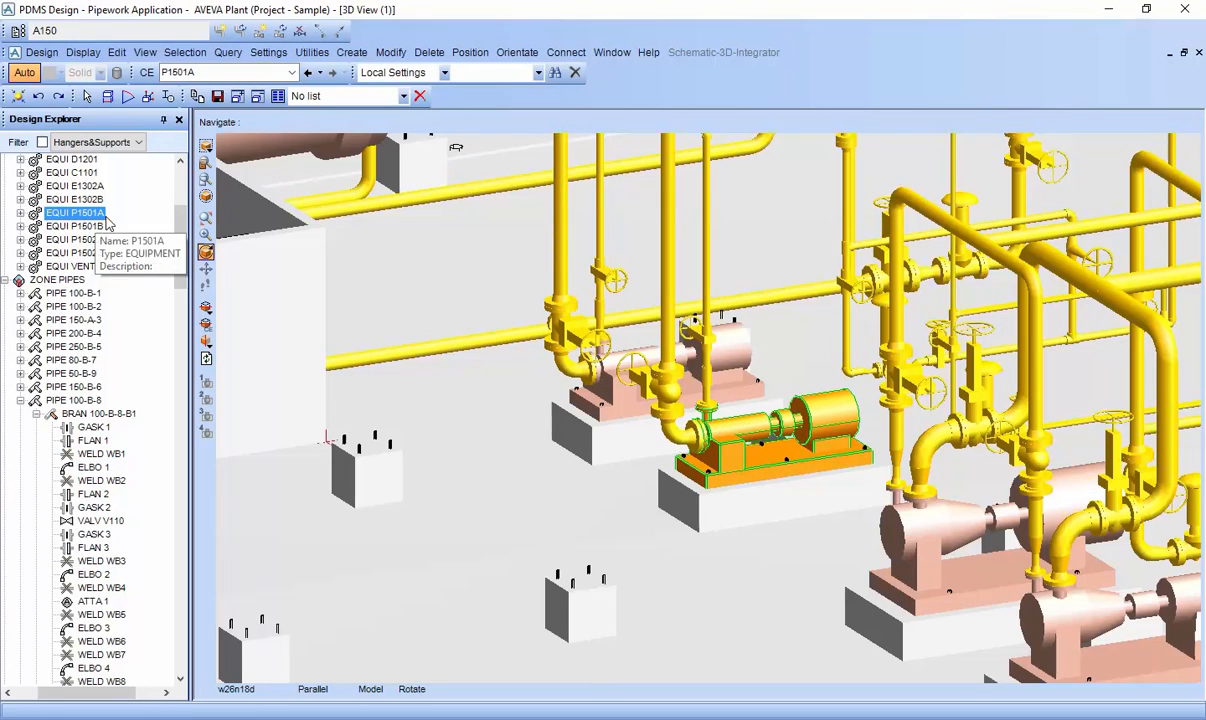
{"action": "mouse_move", "coordinate": [672, 385]}
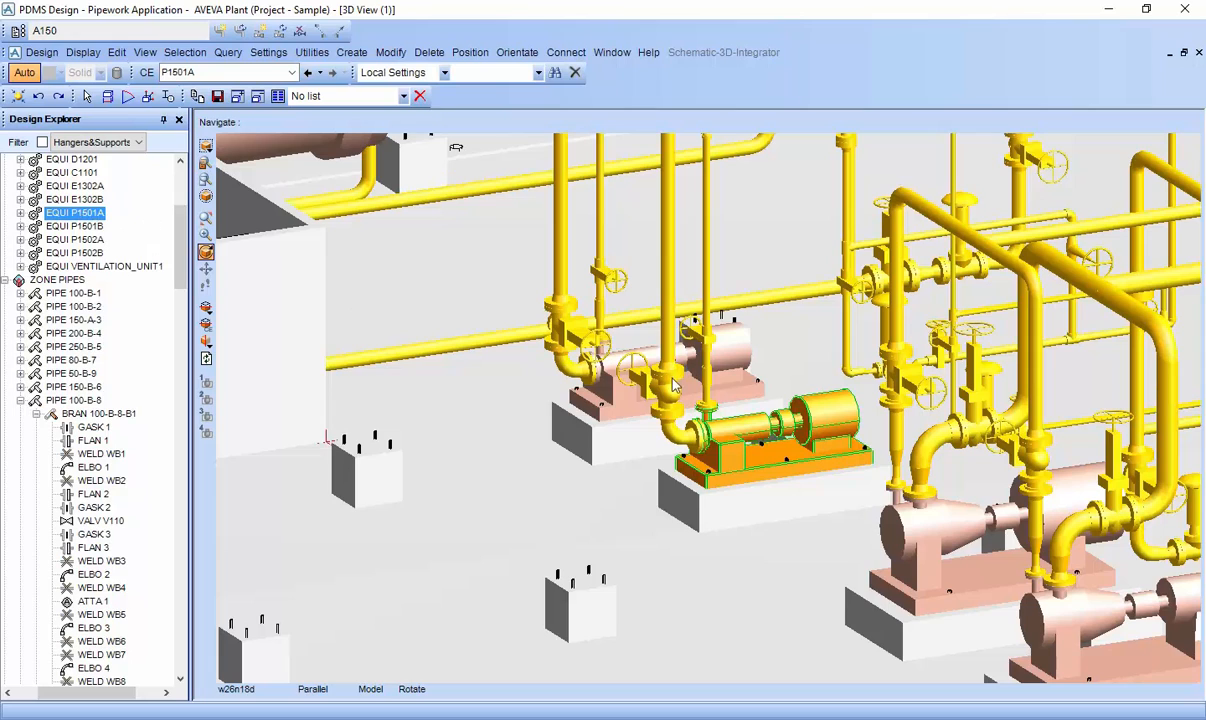
{"action": "left_click", "coordinate": [74, 225]}
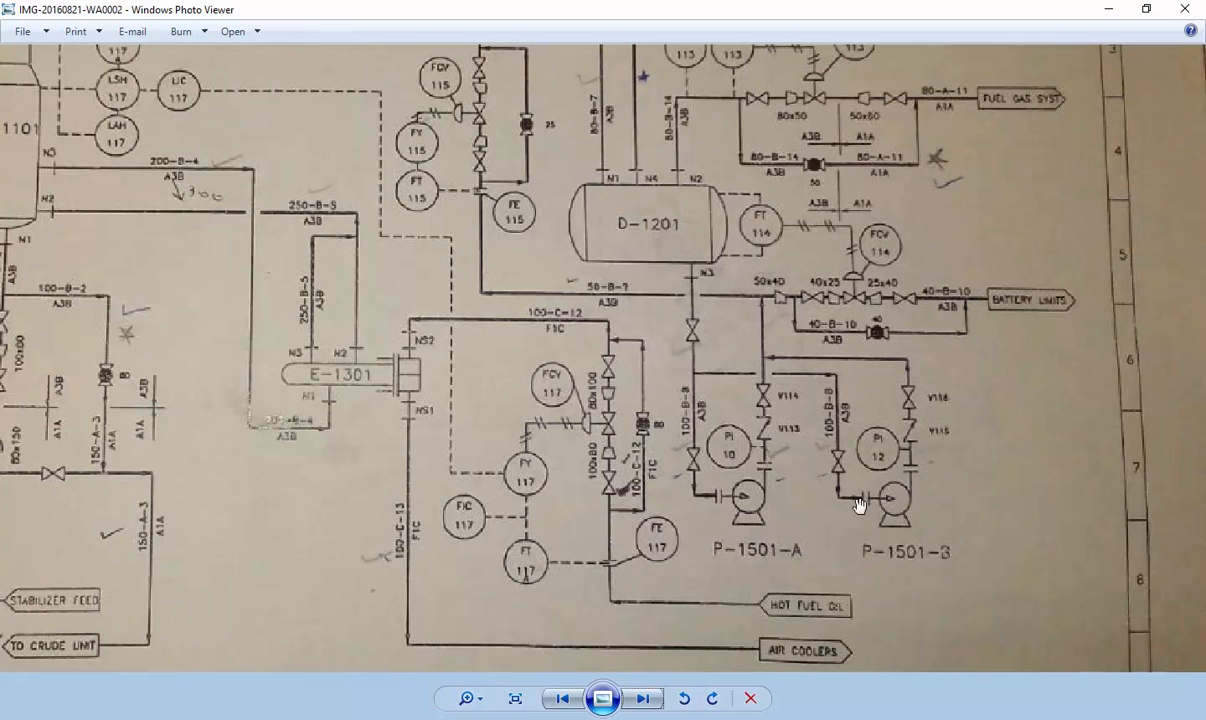
{"action": "mouse_move", "coordinate": [861, 497]}
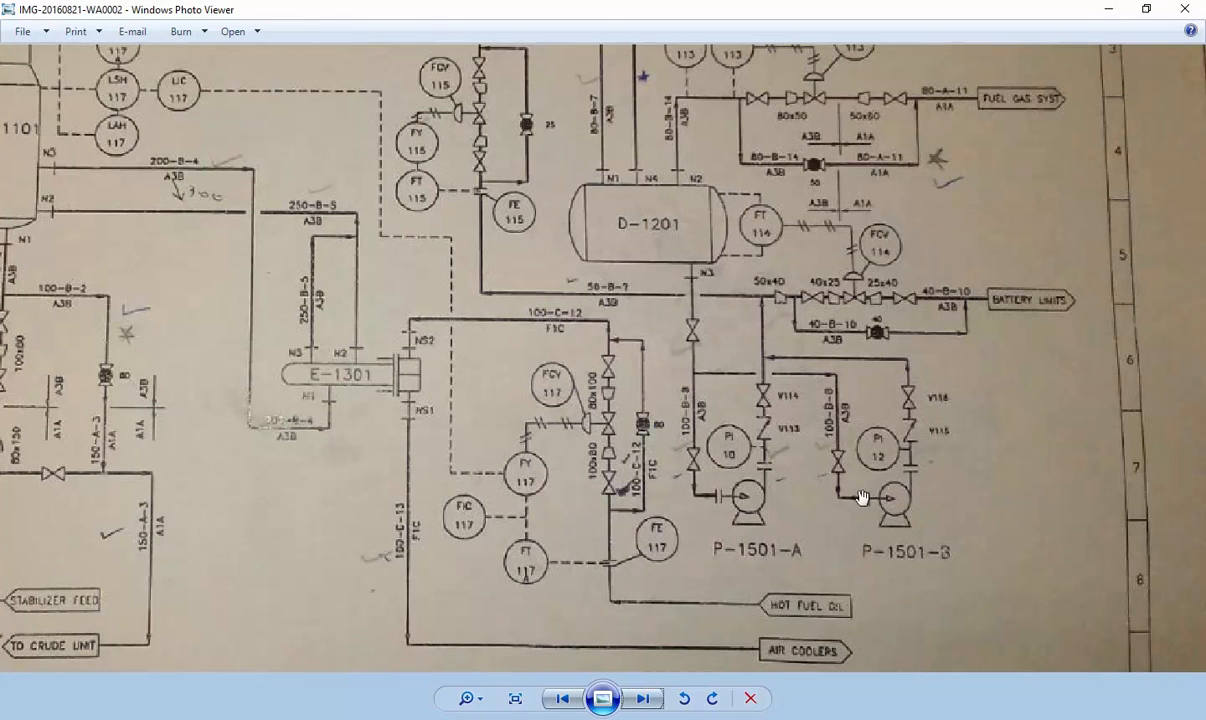
{"action": "mouse_move", "coordinate": [742, 378]}
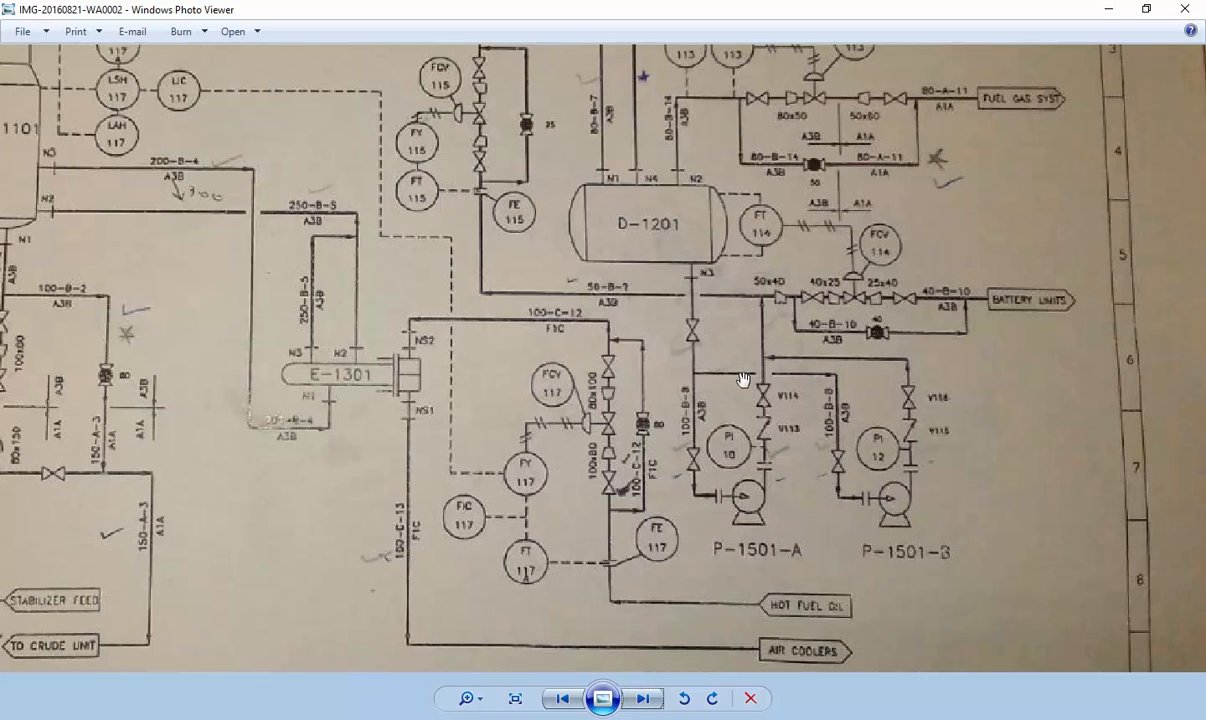
{"action": "mouse_move", "coordinate": [687, 425]}
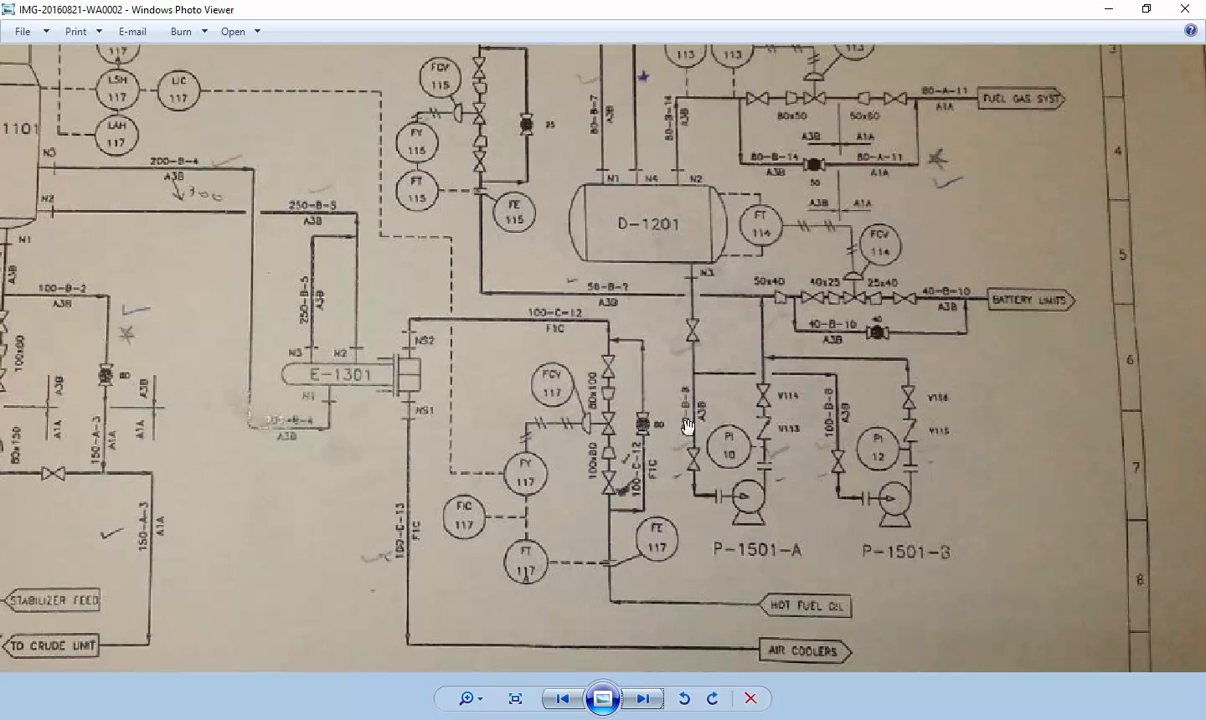
{"action": "mouse_move", "coordinate": [695, 340]}
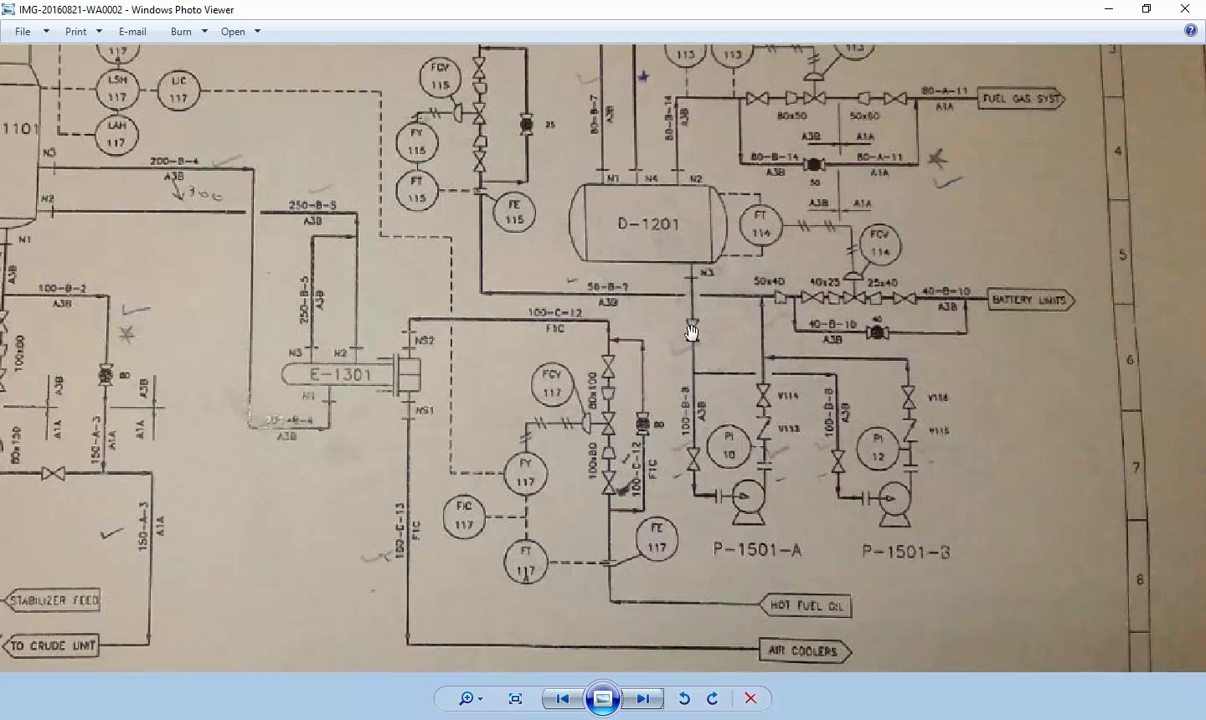
{"action": "mouse_move", "coordinate": [697, 279]}
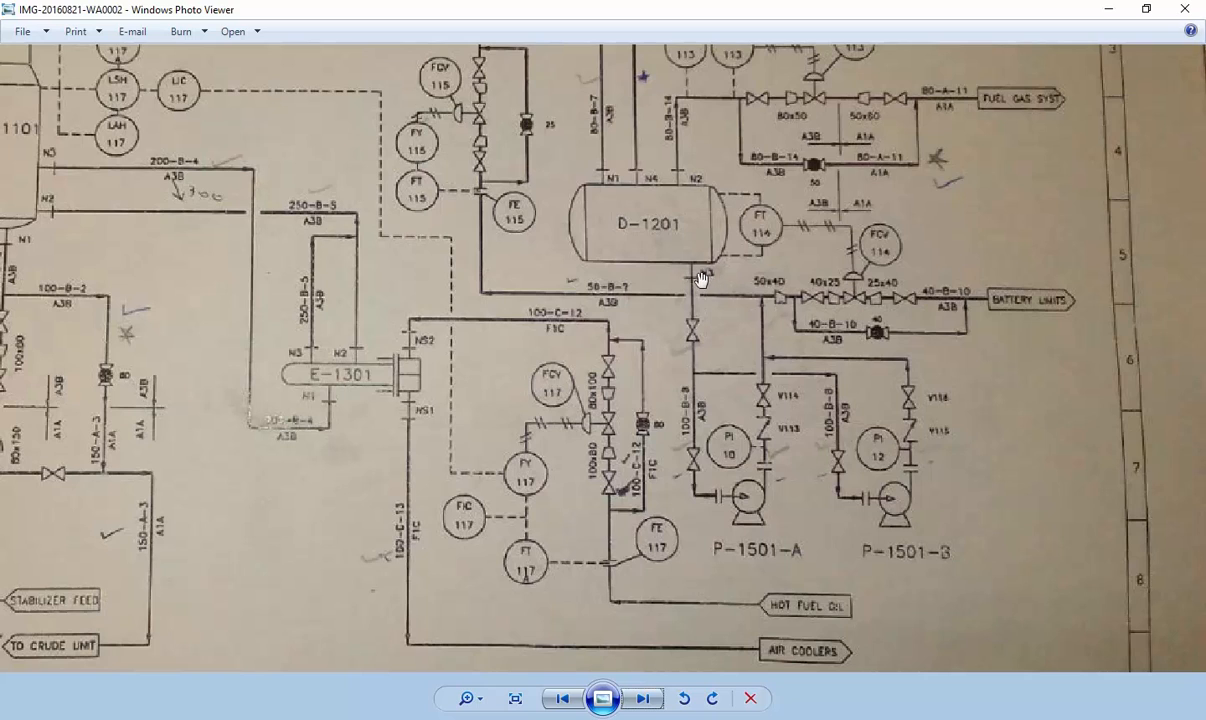
{"action": "mouse_move", "coordinate": [693, 456]}
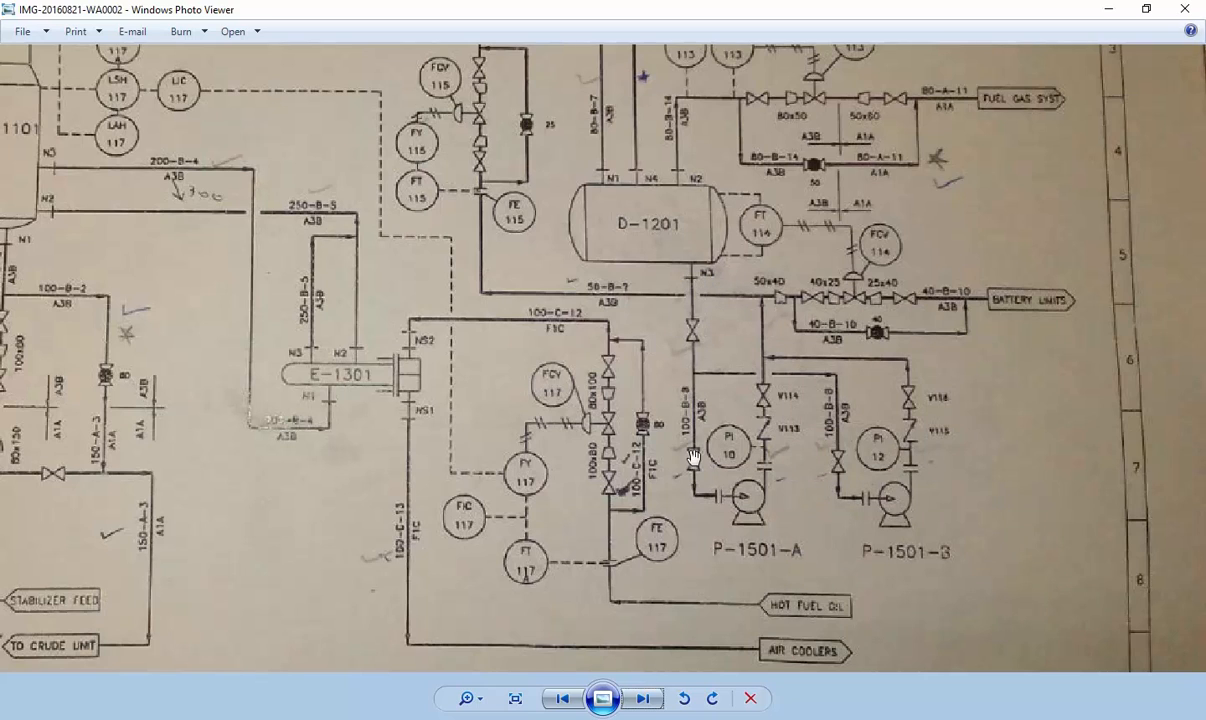
{"action": "mouse_move", "coordinate": [701, 320]}
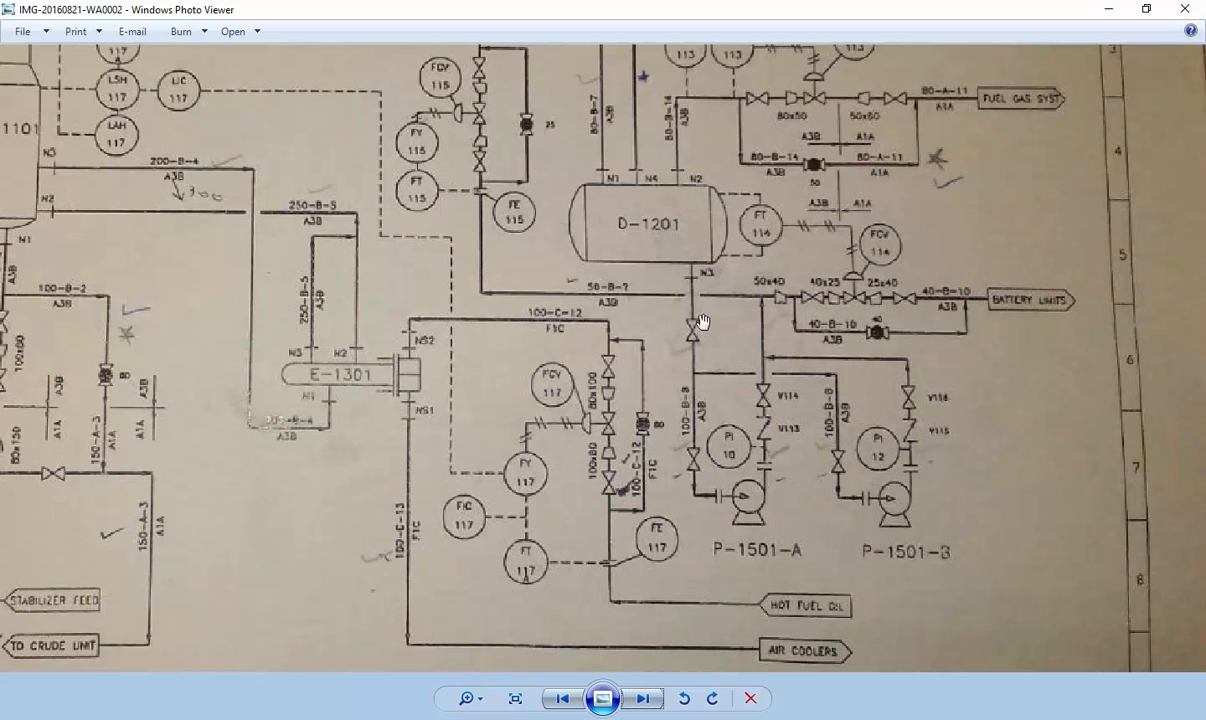
{"action": "mouse_move", "coordinate": [697, 361]}
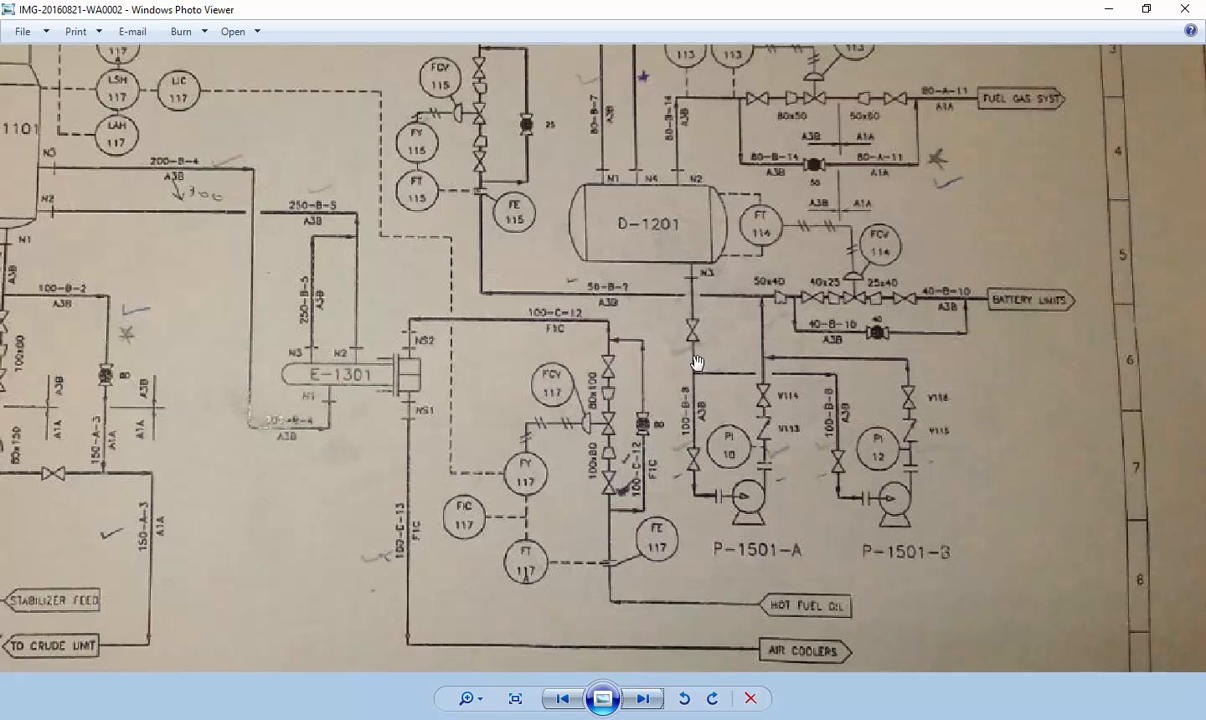
{"action": "mouse_move", "coordinate": [692, 271]}
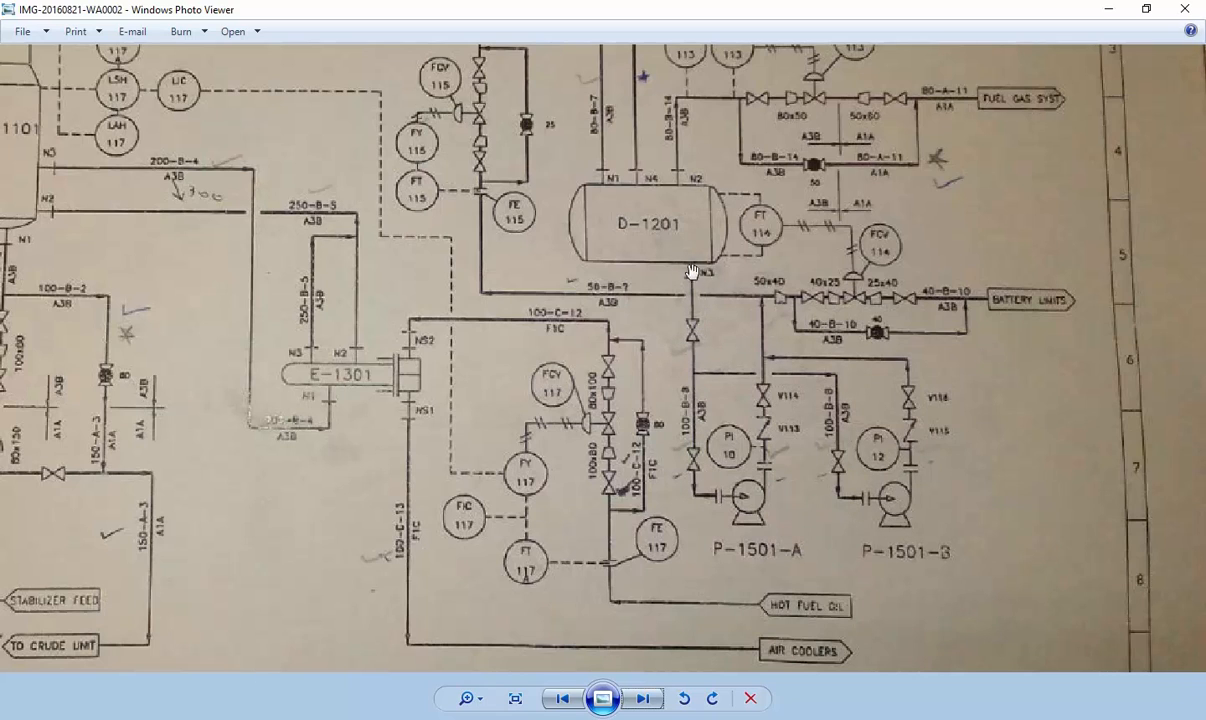
{"action": "mouse_move", "coordinate": [686, 380]}
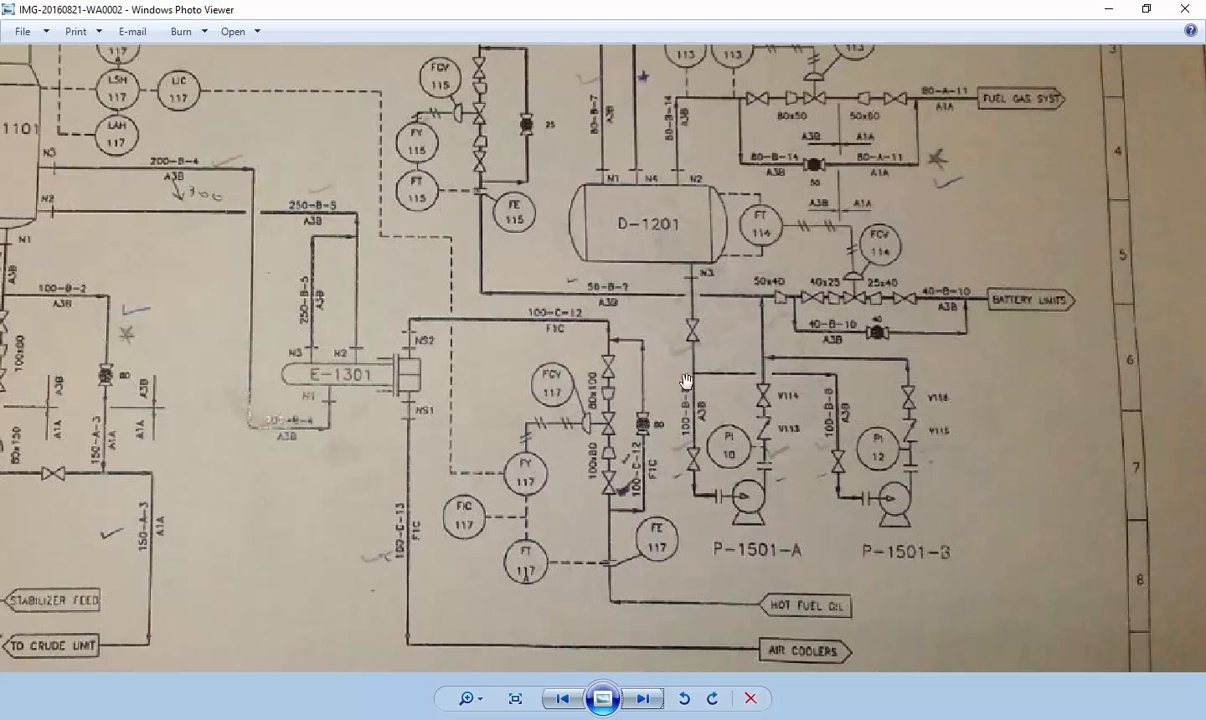
{"action": "mouse_move", "coordinate": [726, 382]}
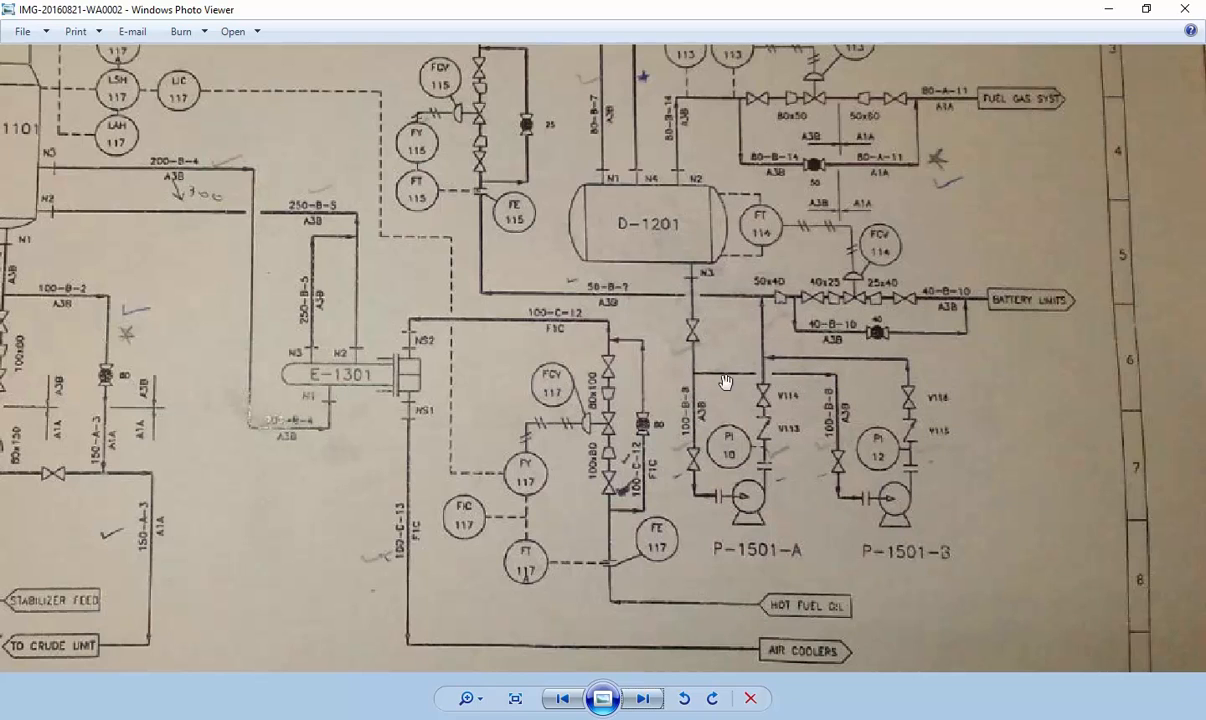
{"action": "mouse_move", "coordinate": [721, 380]}
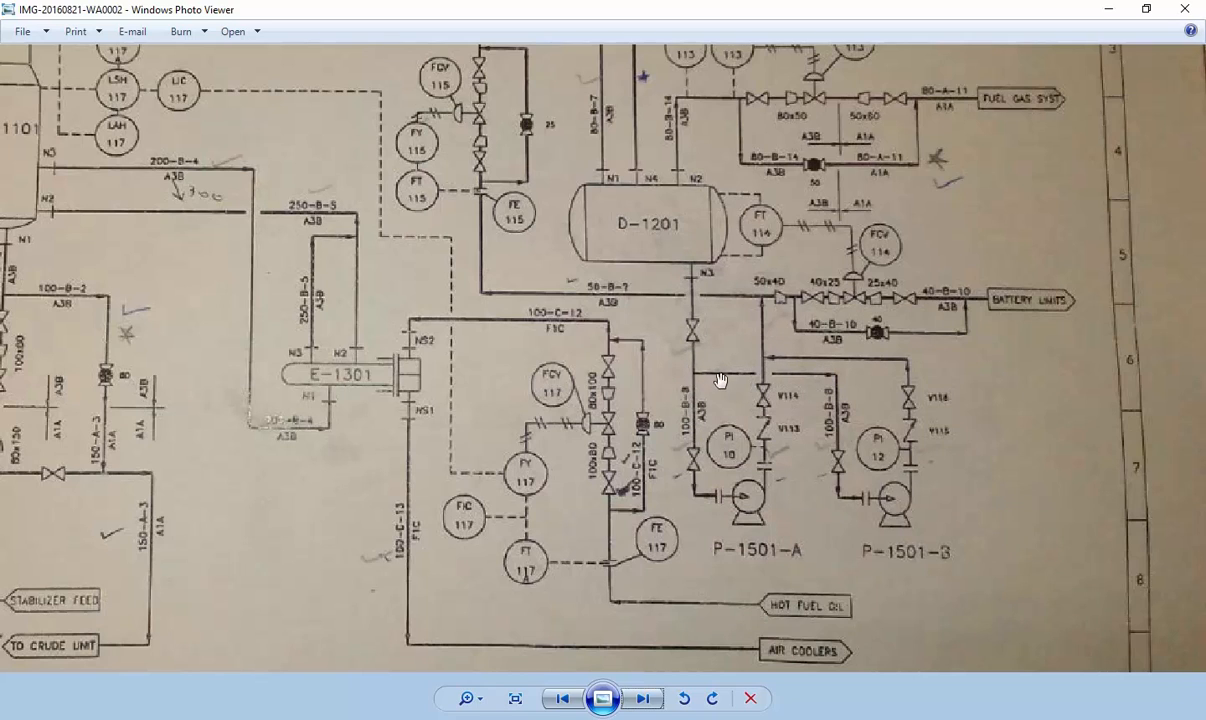
{"action": "mouse_move", "coordinate": [750, 392]}
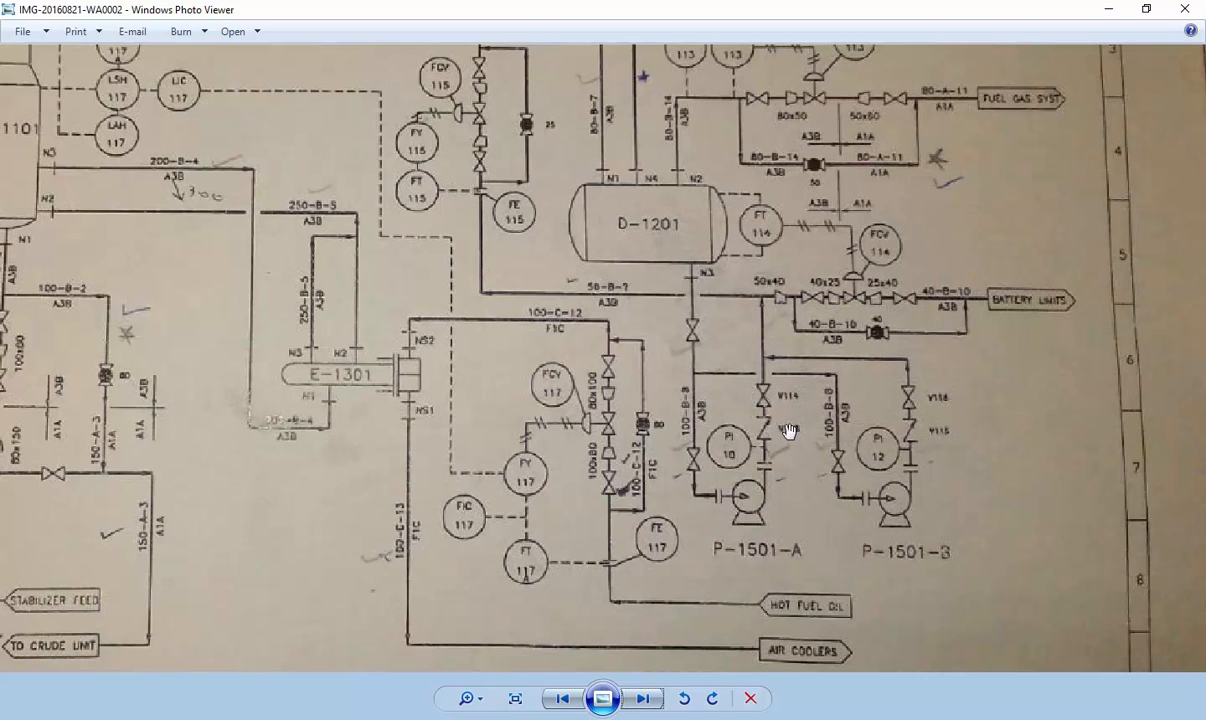
{"action": "mouse_move", "coordinate": [694, 388]}
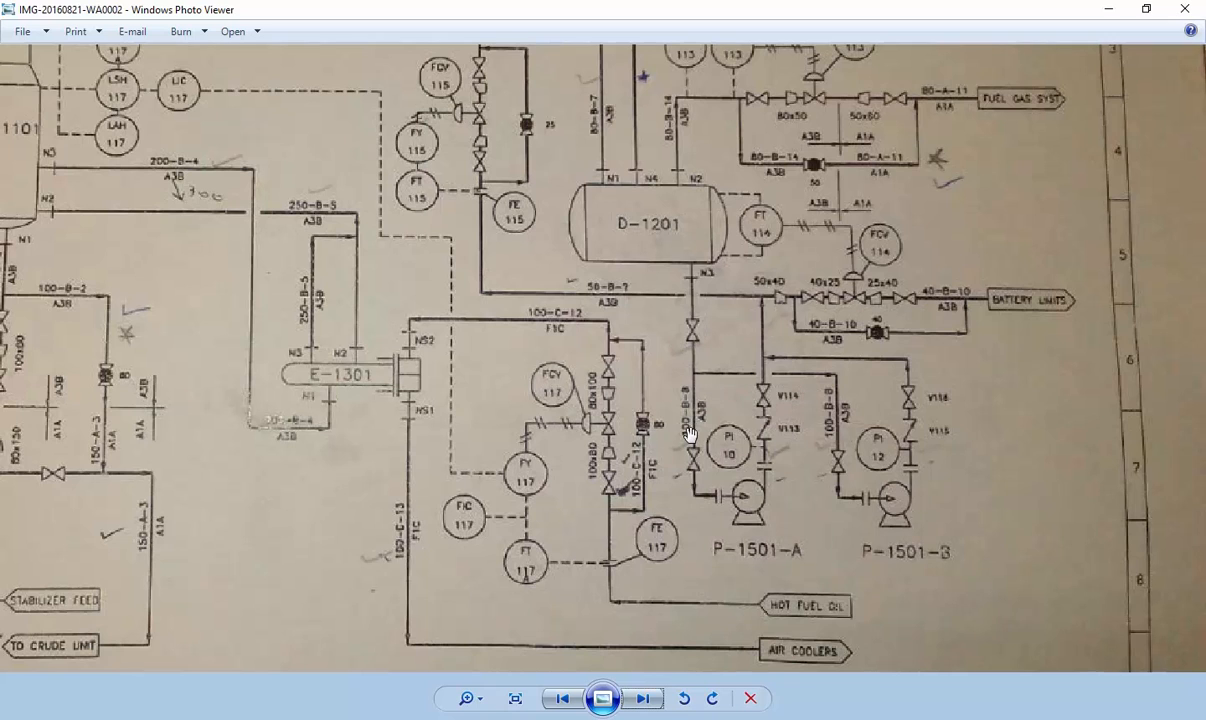
{"action": "mouse_move", "coordinate": [696, 358]}
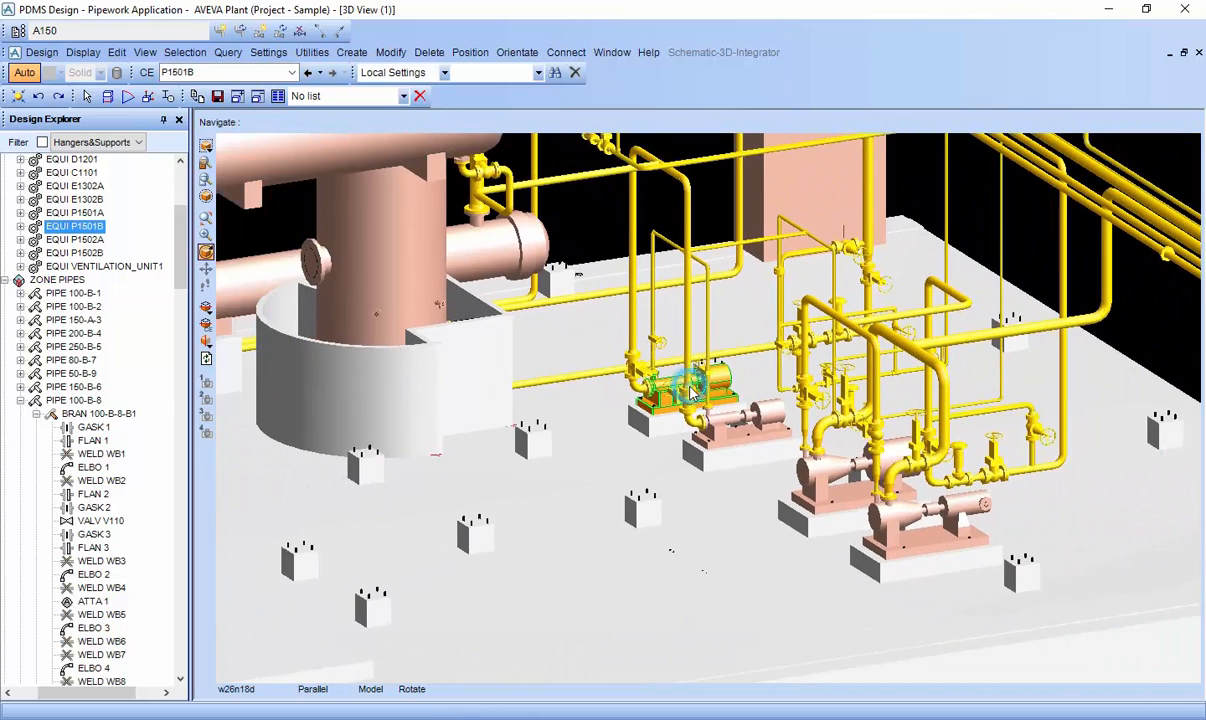
- Pick branch 100-B-8 pipework and the loop with valve V110, then make vessel D1201 current
{"action": "left_click", "coordinate": [103, 668]}
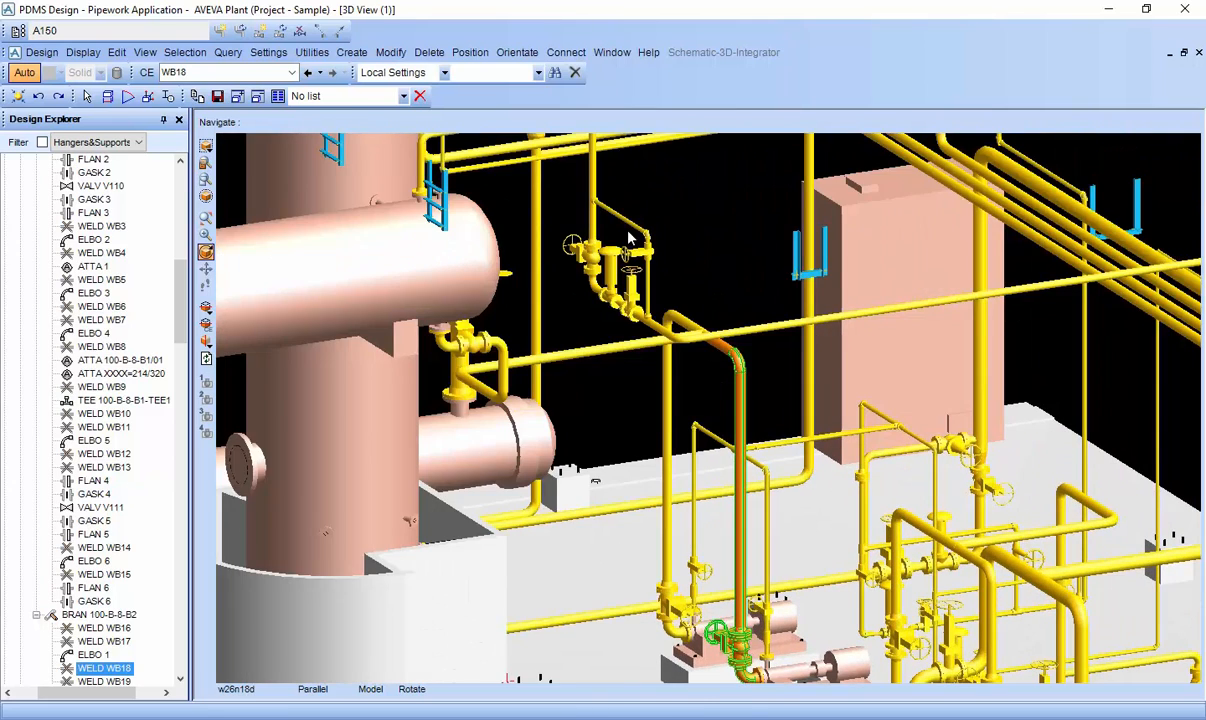
{"action": "left_click", "coordinate": [101, 346]}
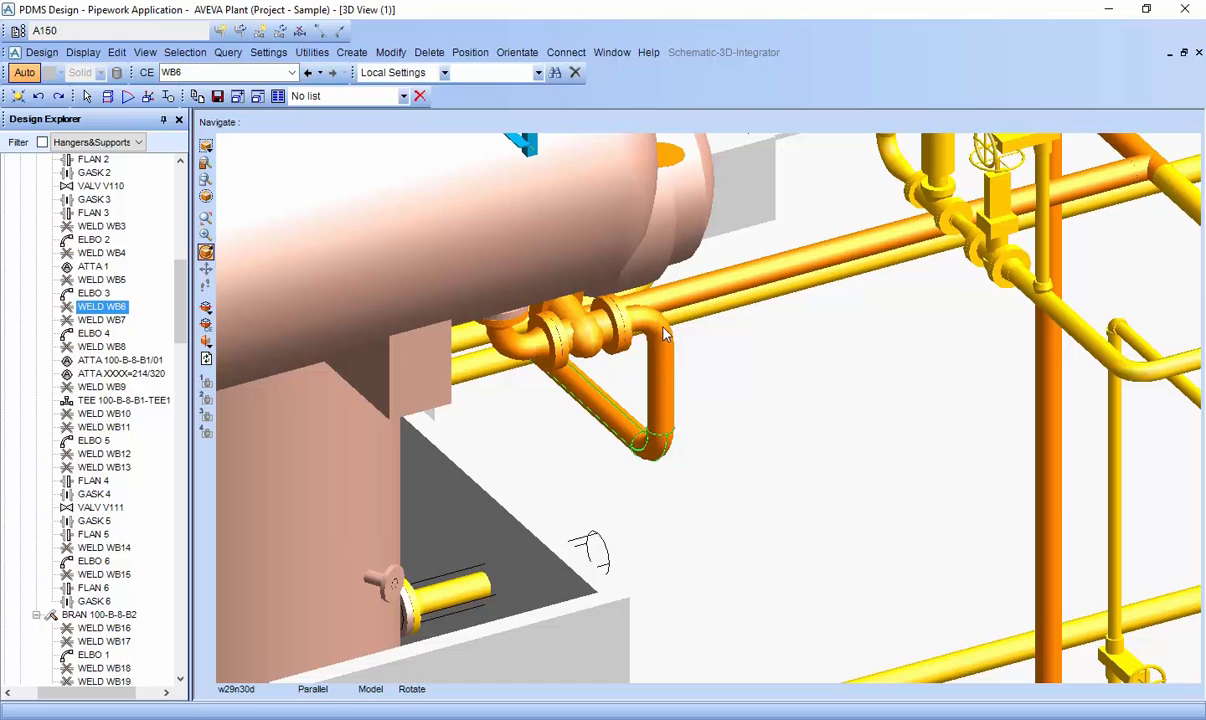
{"action": "mouse_move", "coordinate": [592, 330]}
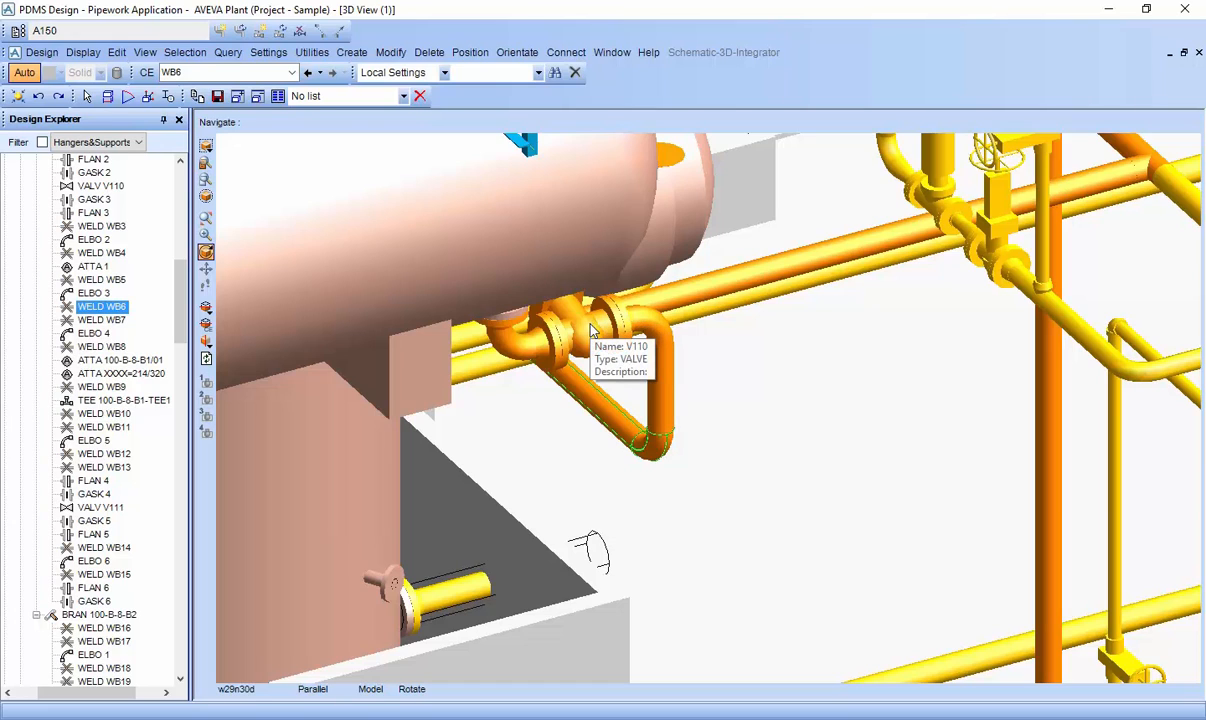
{"action": "mouse_move", "coordinate": [660, 372]}
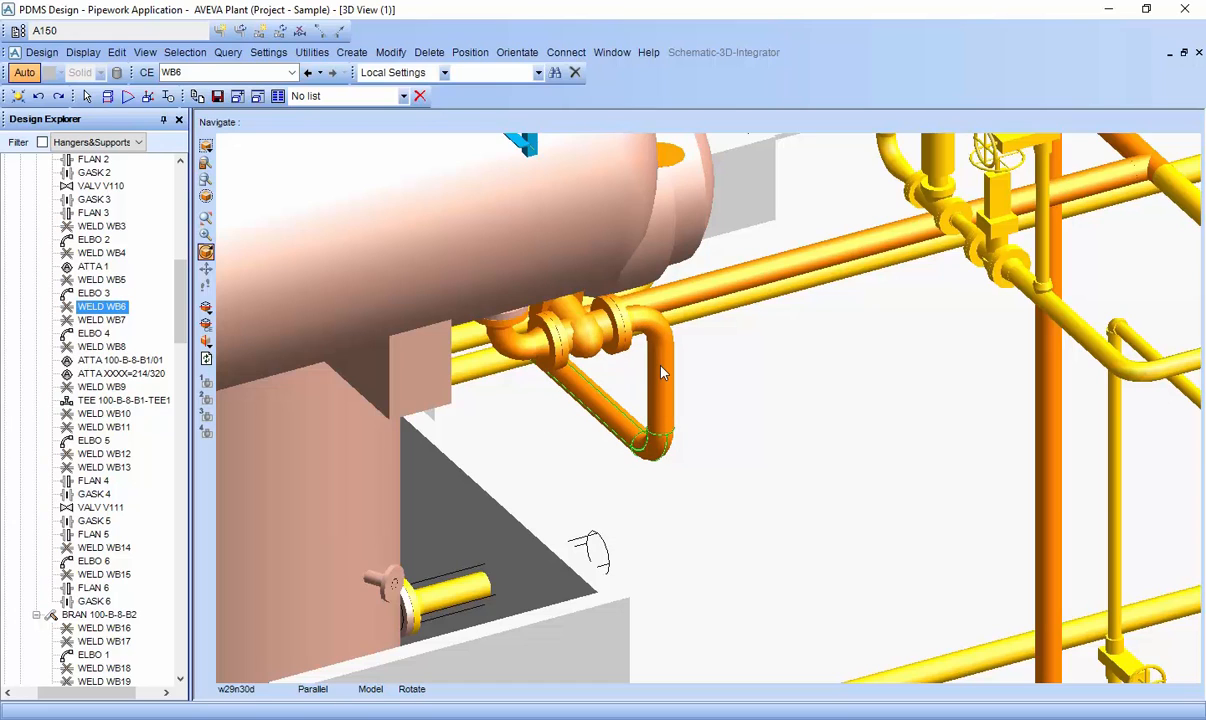
{"action": "mouse_move", "coordinate": [500, 328]}
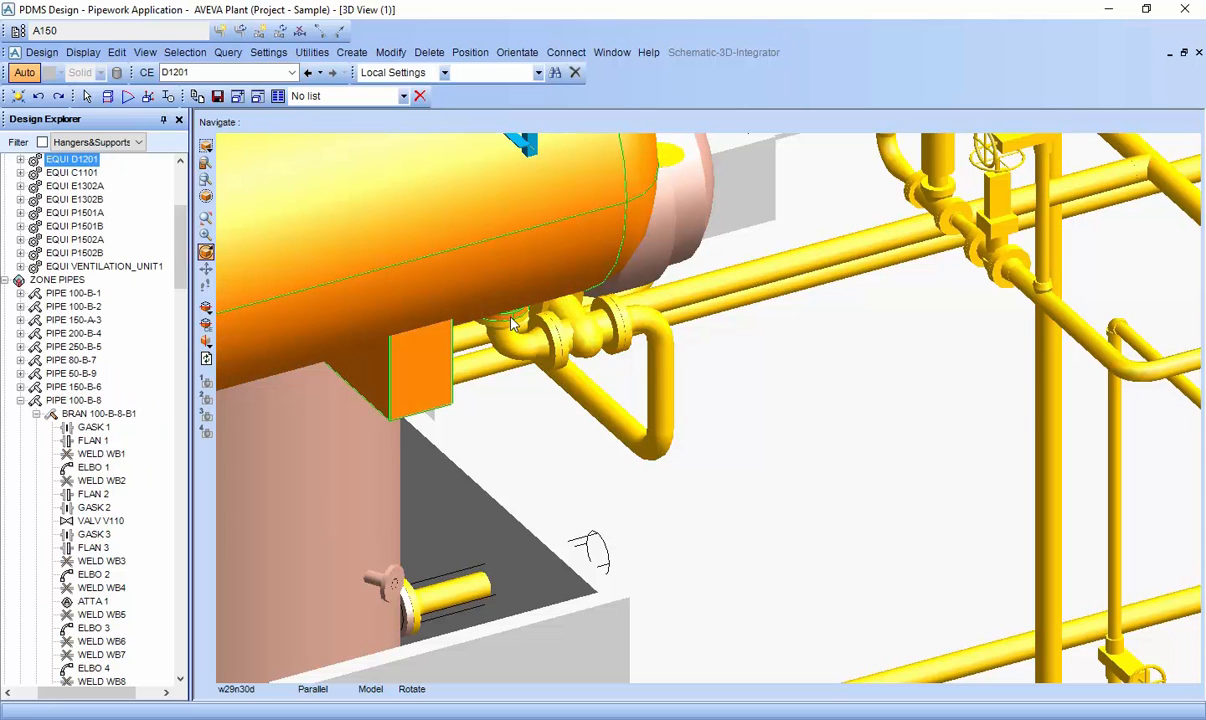
{"action": "left_click", "coordinate": [92, 440]}
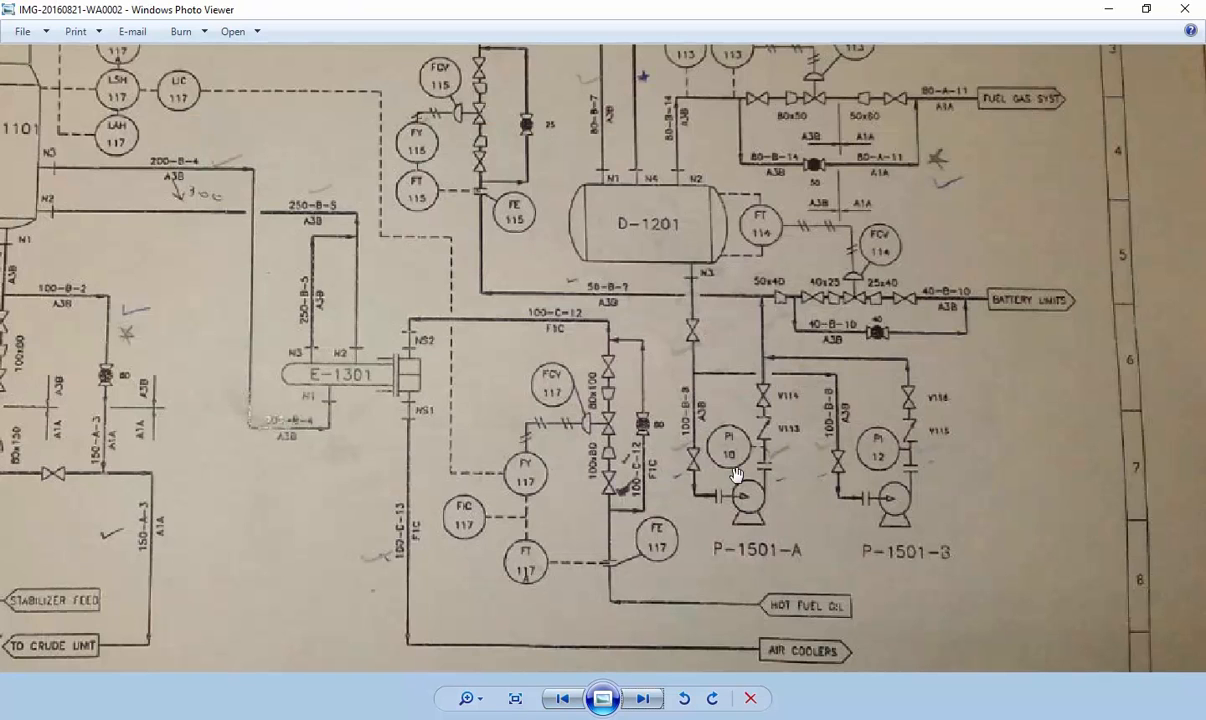
{"action": "mouse_move", "coordinate": [780, 476]}
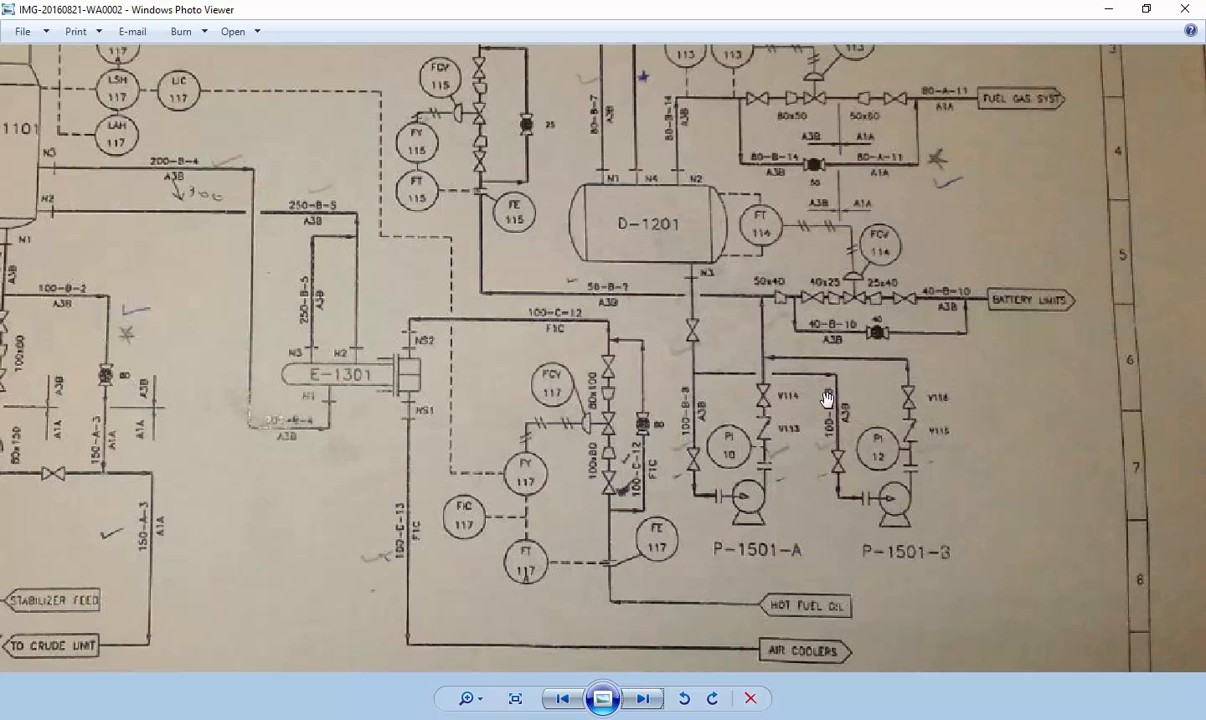
{"action": "mouse_move", "coordinate": [744, 350]}
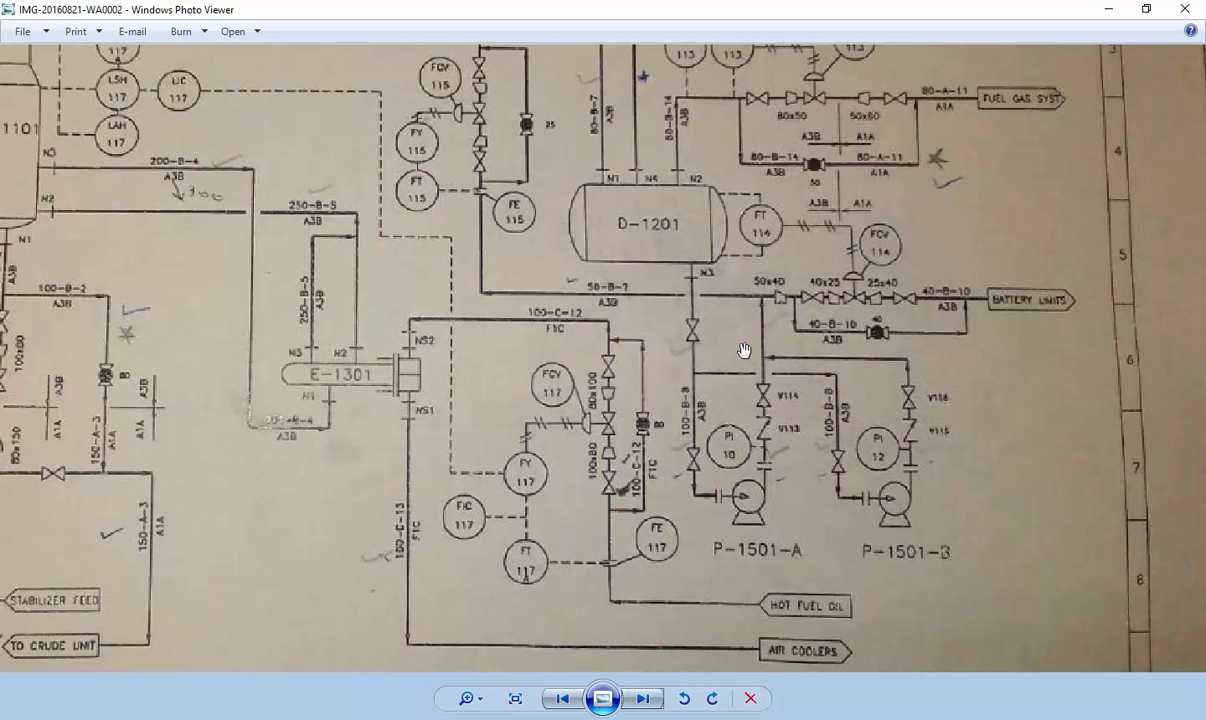
{"action": "mouse_move", "coordinate": [860, 458]}
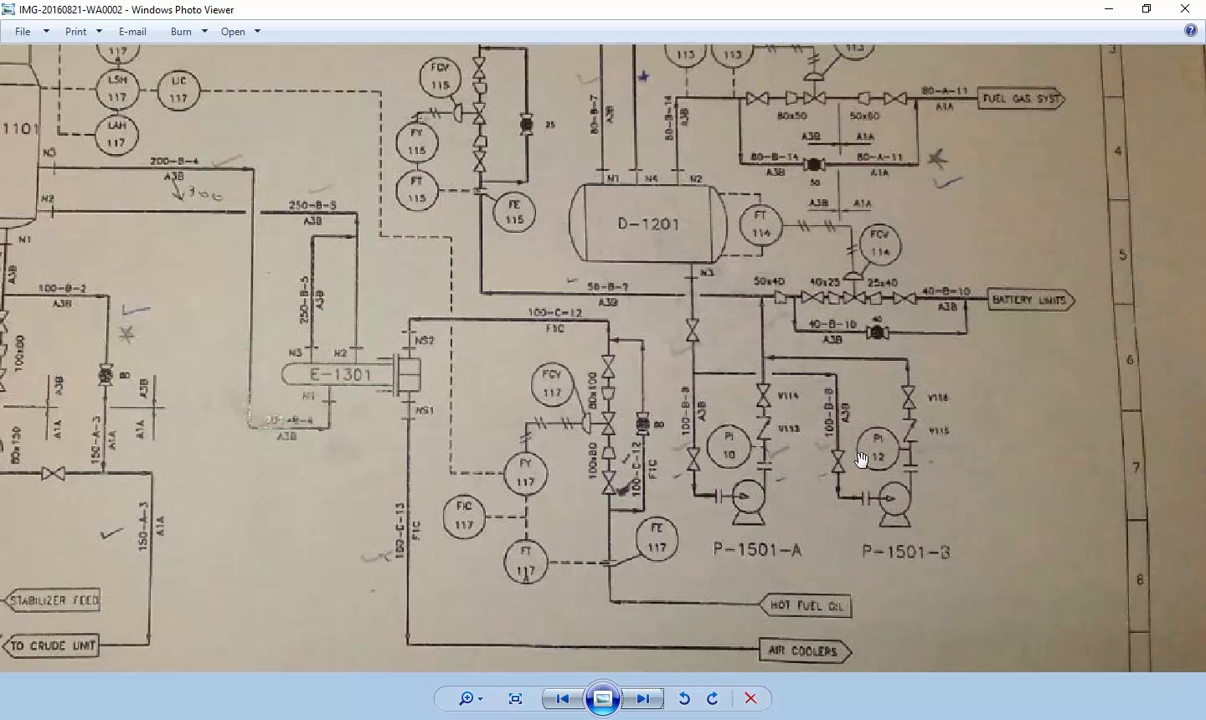
{"action": "mouse_move", "coordinate": [703, 360]}
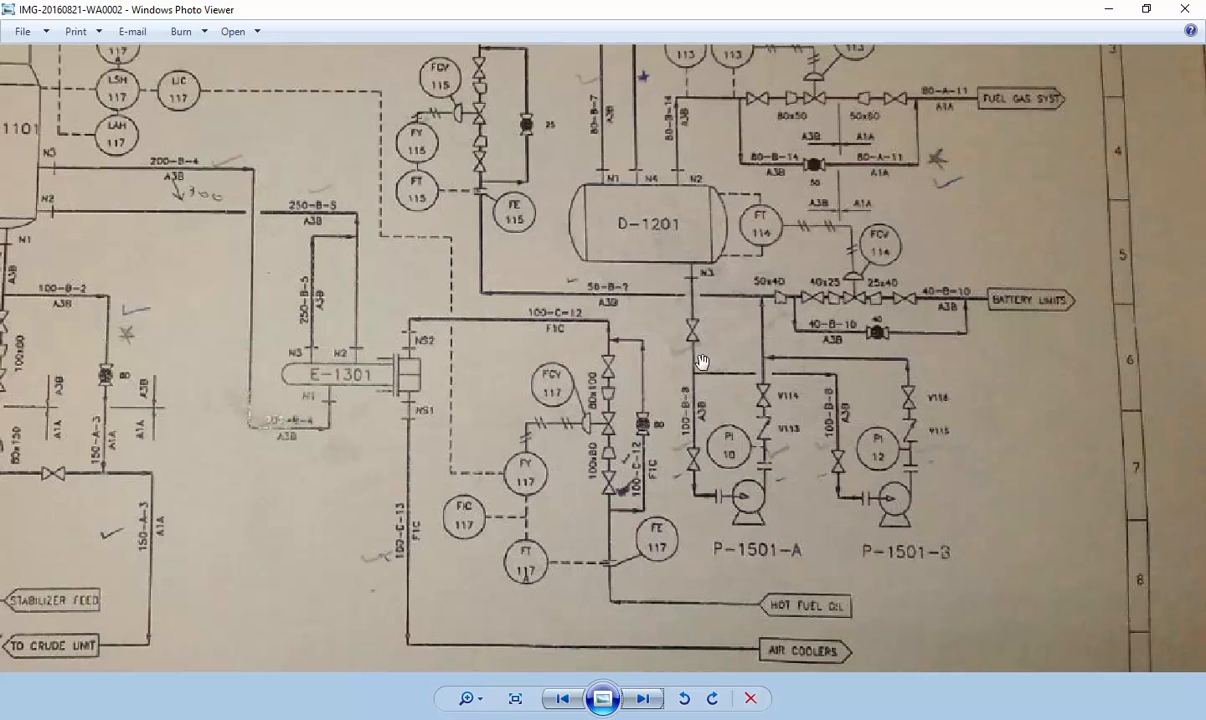
{"action": "mouse_move", "coordinate": [697, 397]}
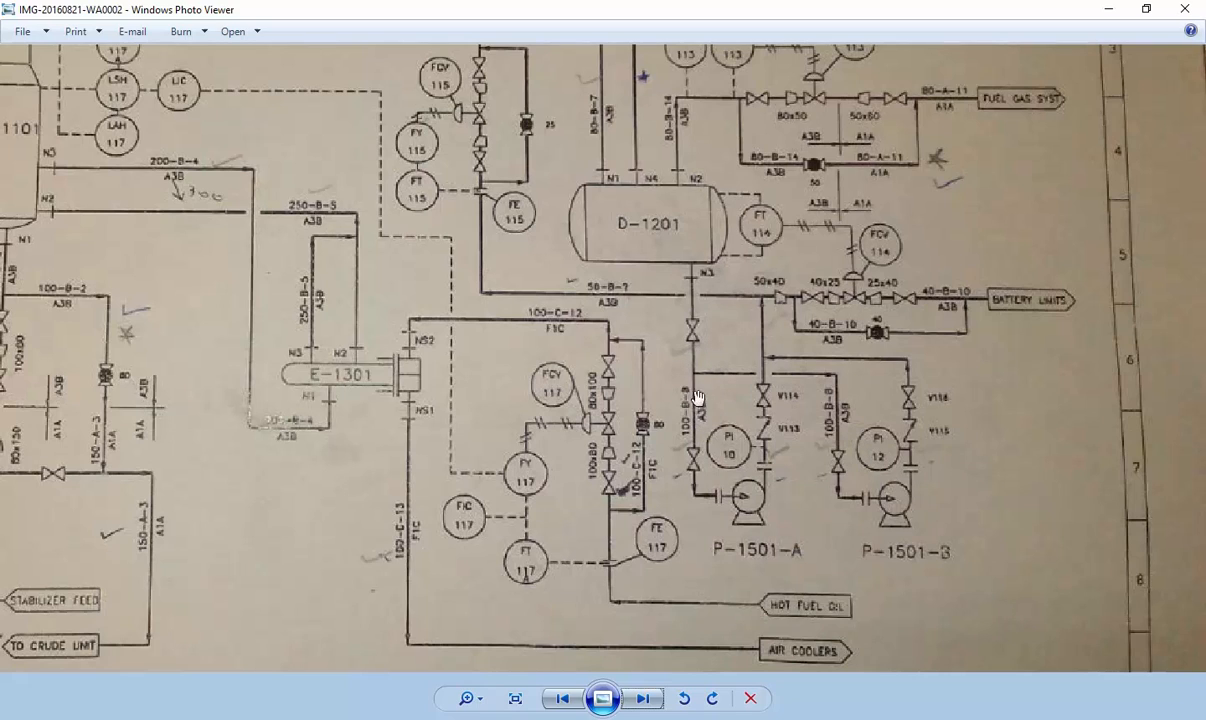
{"action": "mouse_move", "coordinate": [691, 410]}
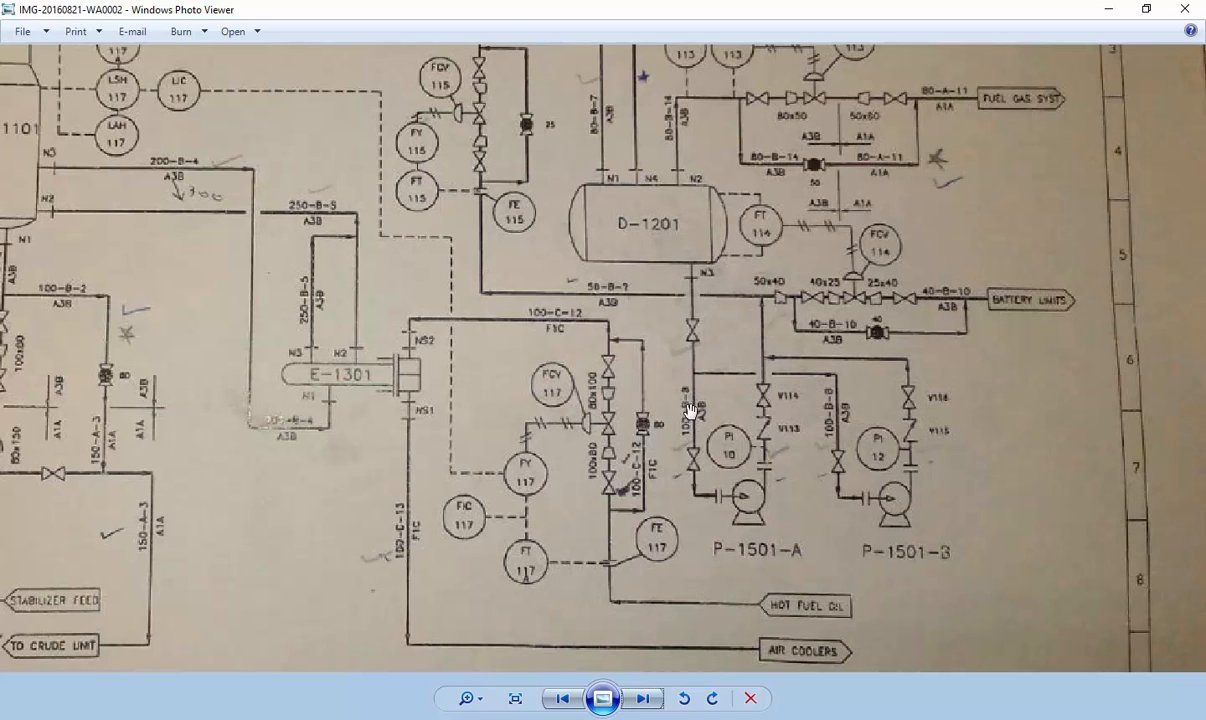
{"action": "mouse_move", "coordinate": [685, 420]}
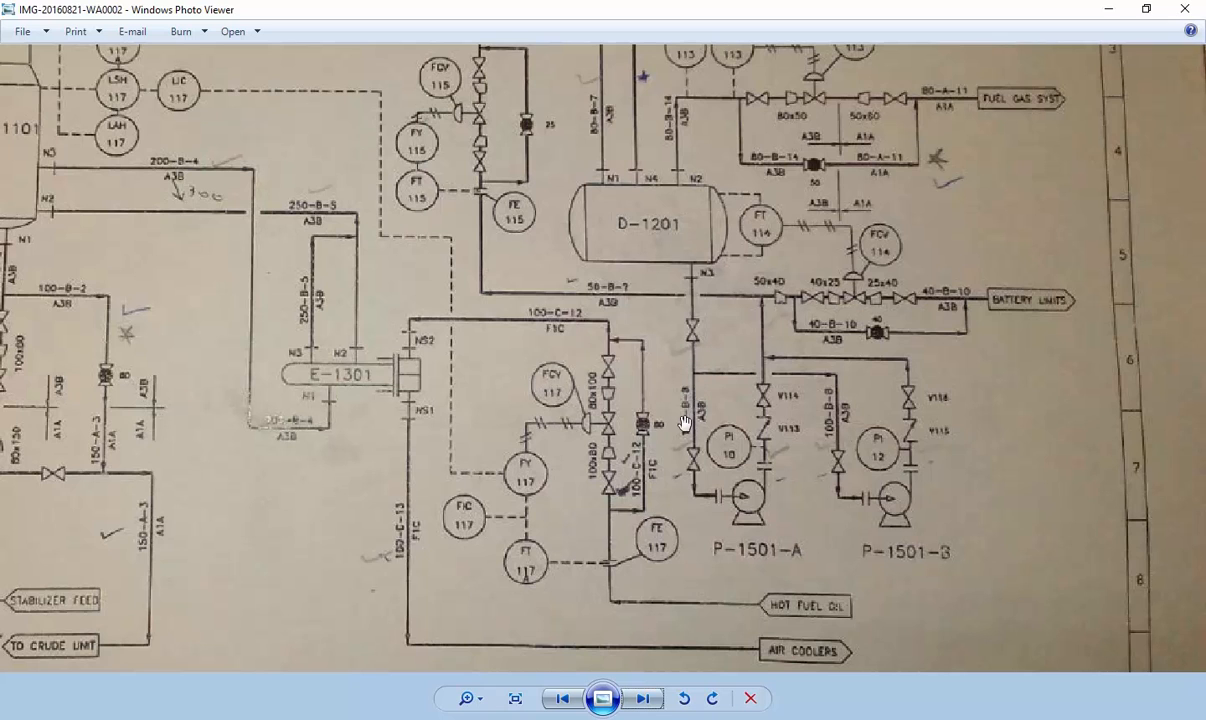
{"action": "mouse_move", "coordinate": [685, 423]}
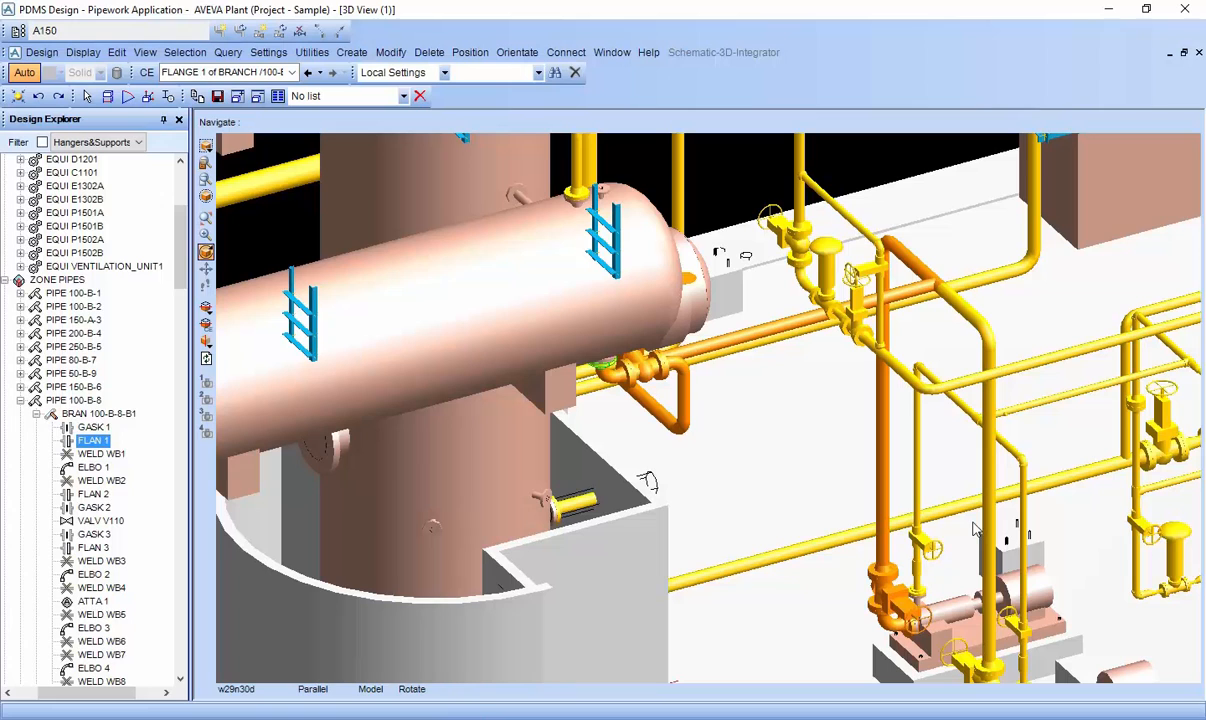
{"action": "mouse_move", "coordinate": [951, 321]}
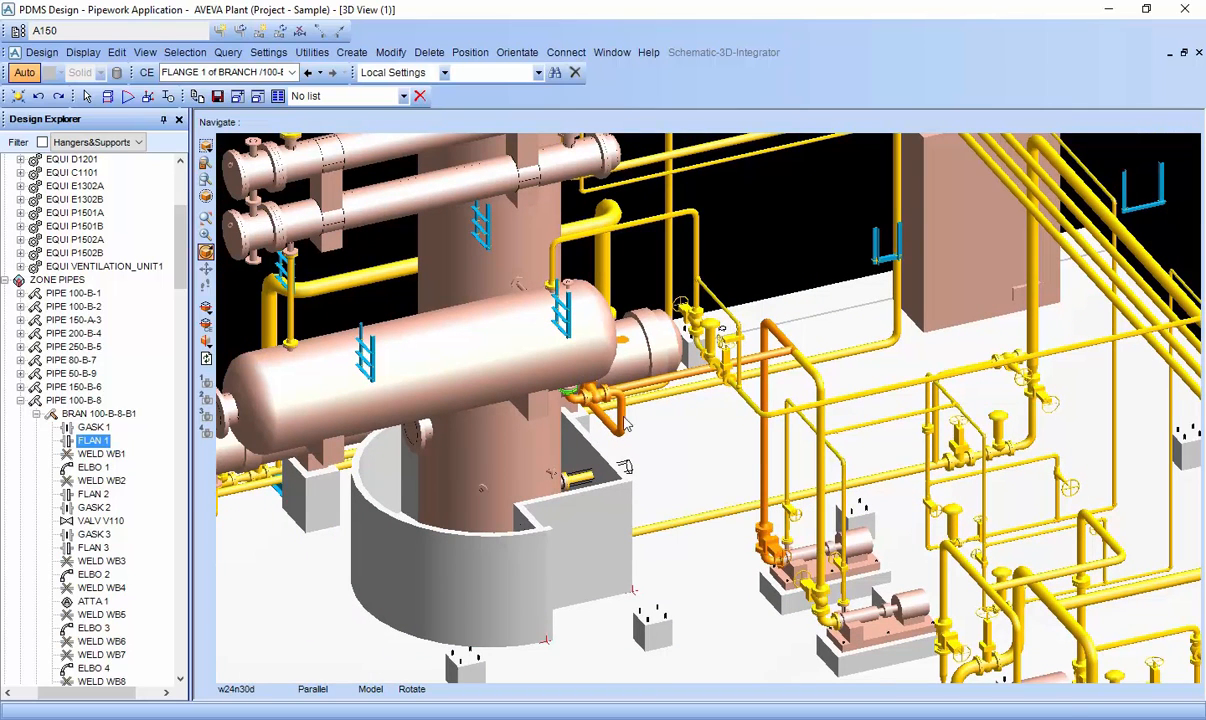
{"action": "mouse_move", "coordinate": [680, 400]}
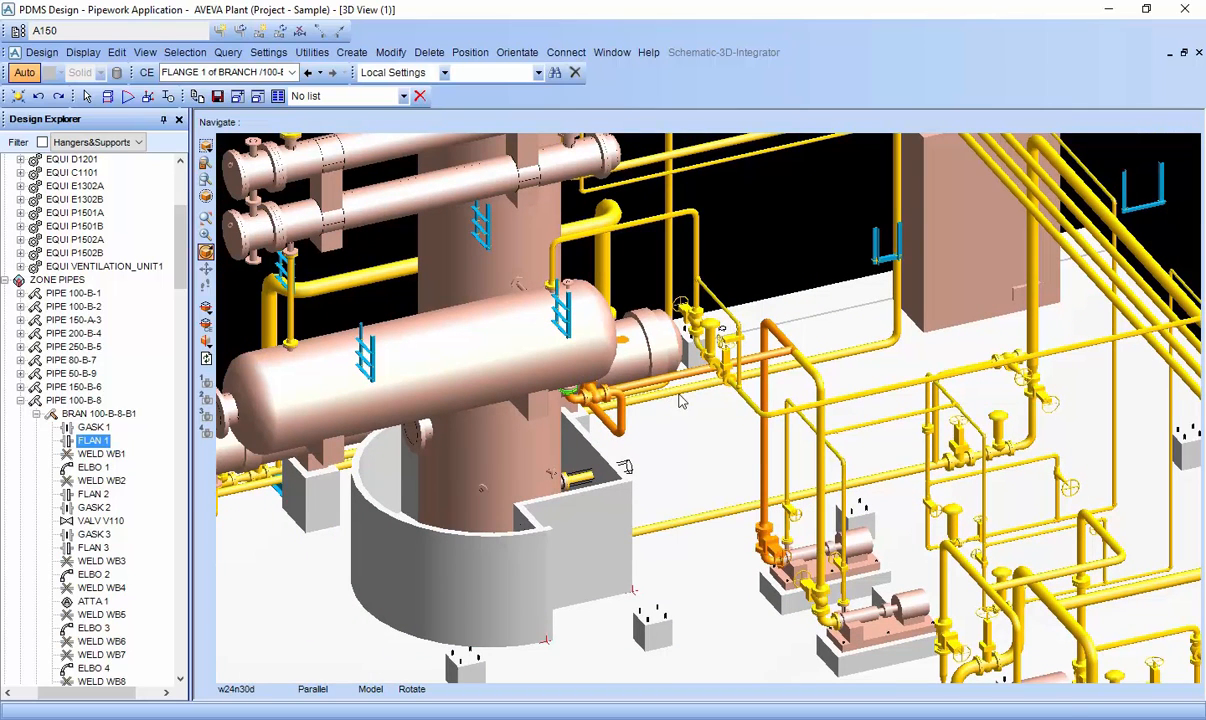
{"action": "mouse_move", "coordinate": [720, 387]}
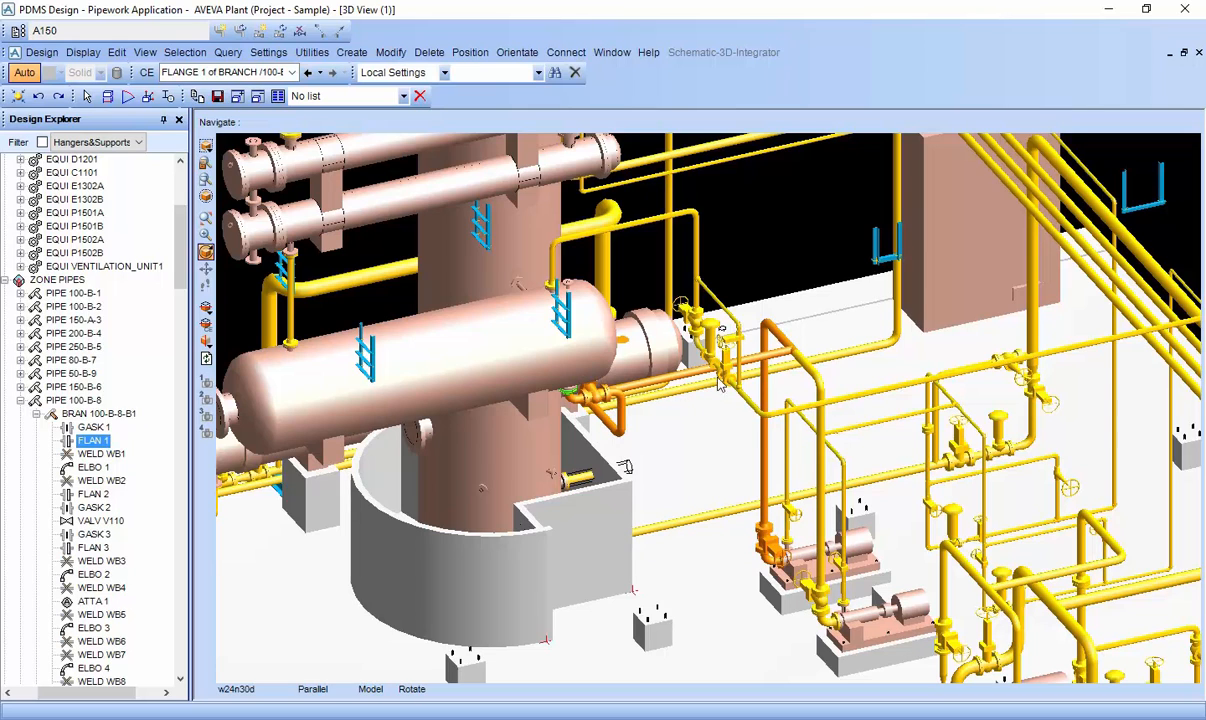
{"action": "mouse_move", "coordinate": [710, 407]}
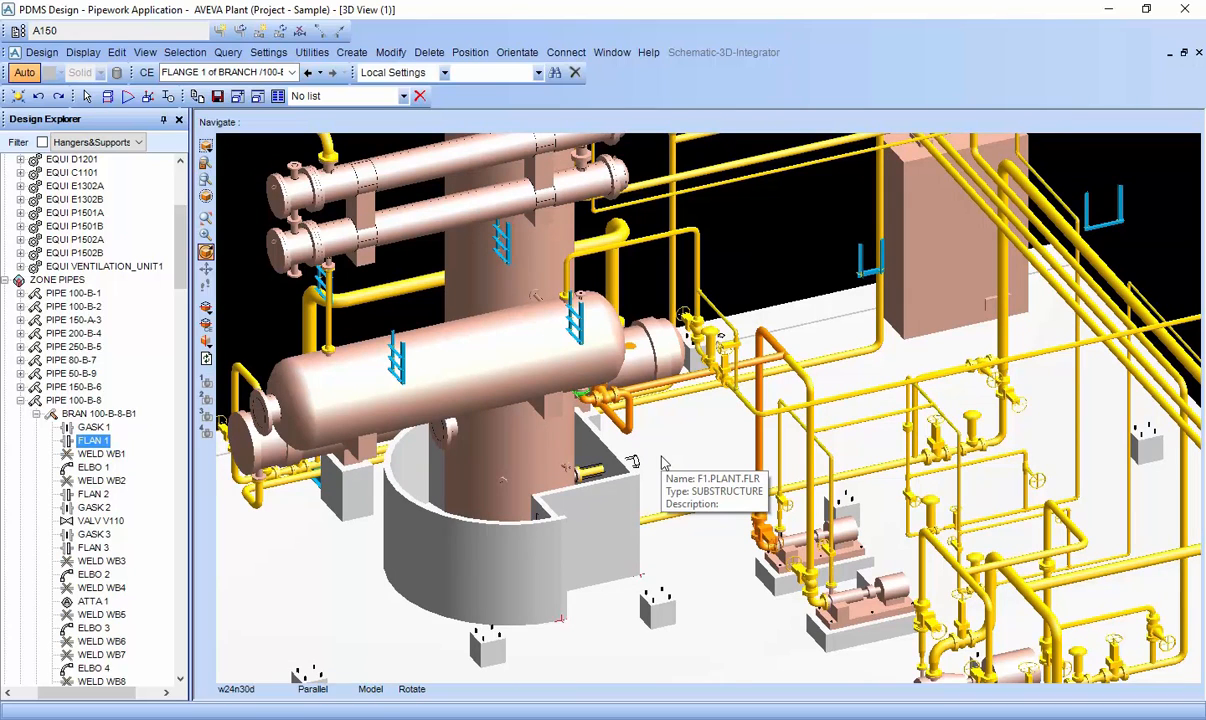
{"action": "mouse_move", "coordinate": [663, 462]}
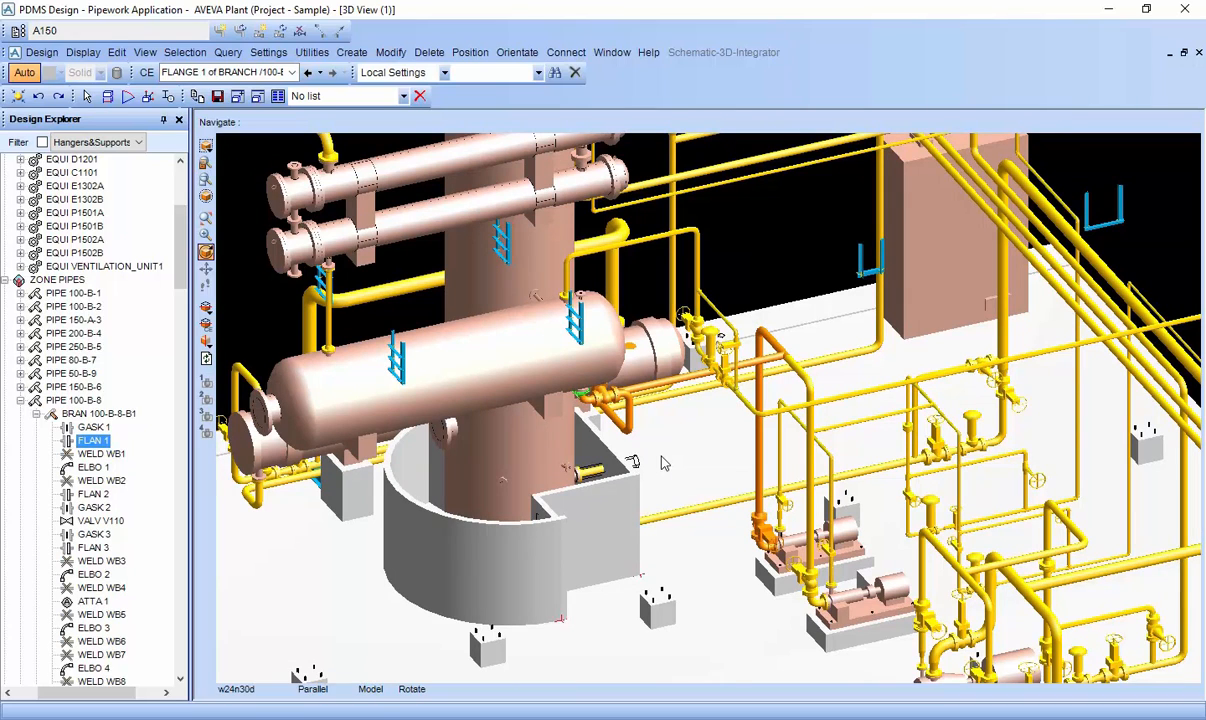